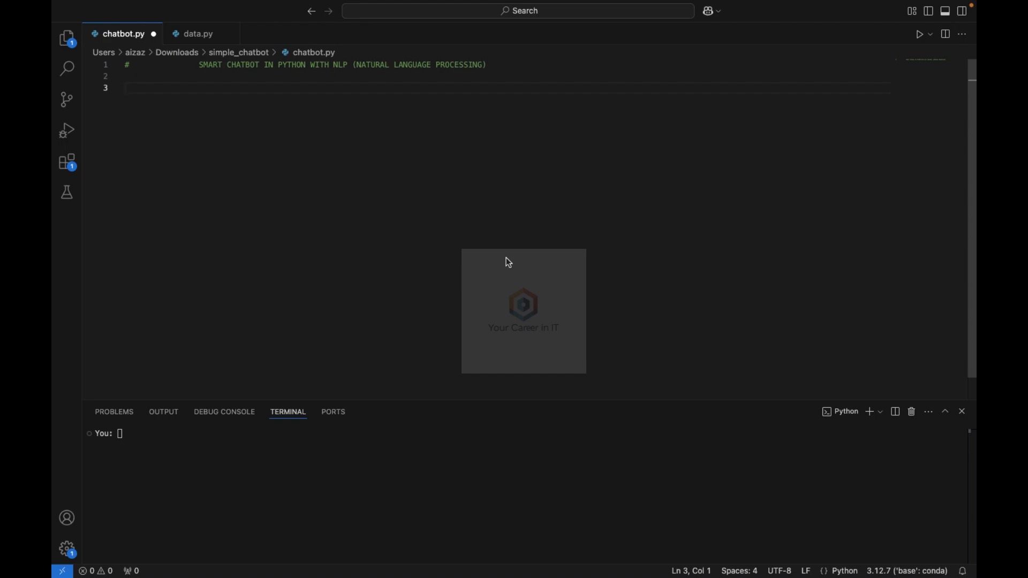
Step: Write import random and import nltk with a #pip install nltk comment
{"action": "left_click", "coordinate": [126, 87]}
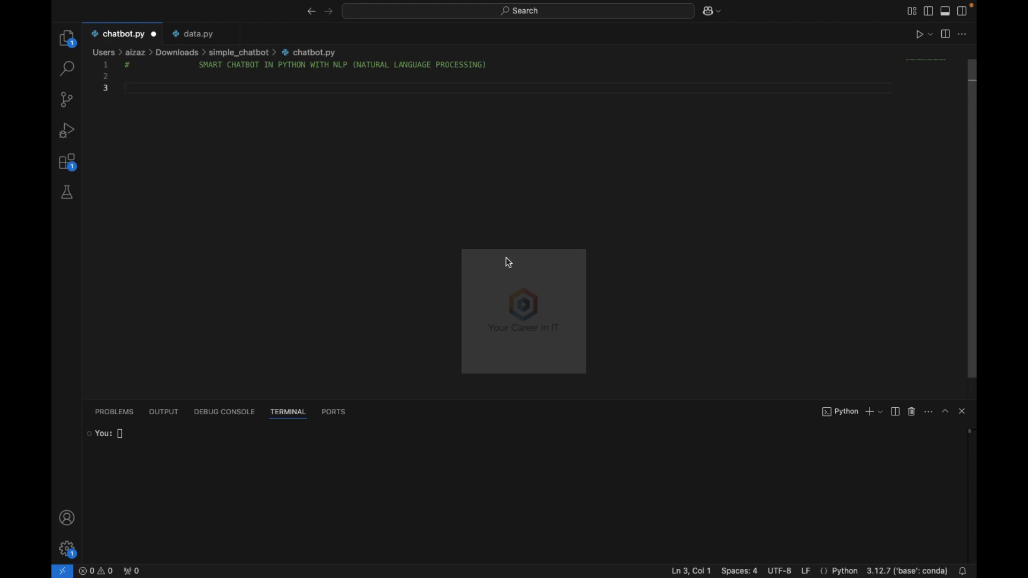
{"action": "left_click", "coordinate": [125, 88]}
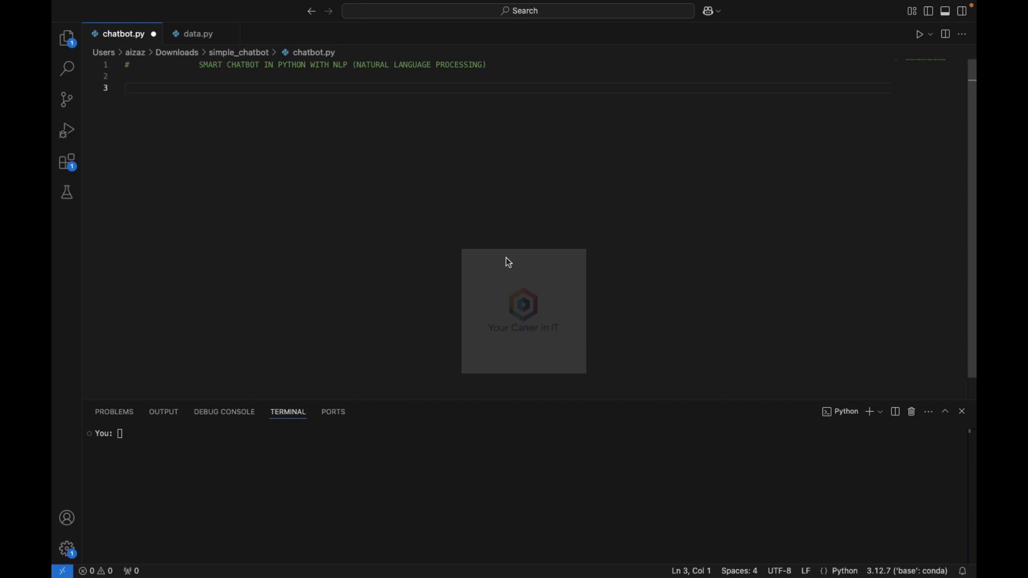
{"action": "left_click", "coordinate": [125, 87]}
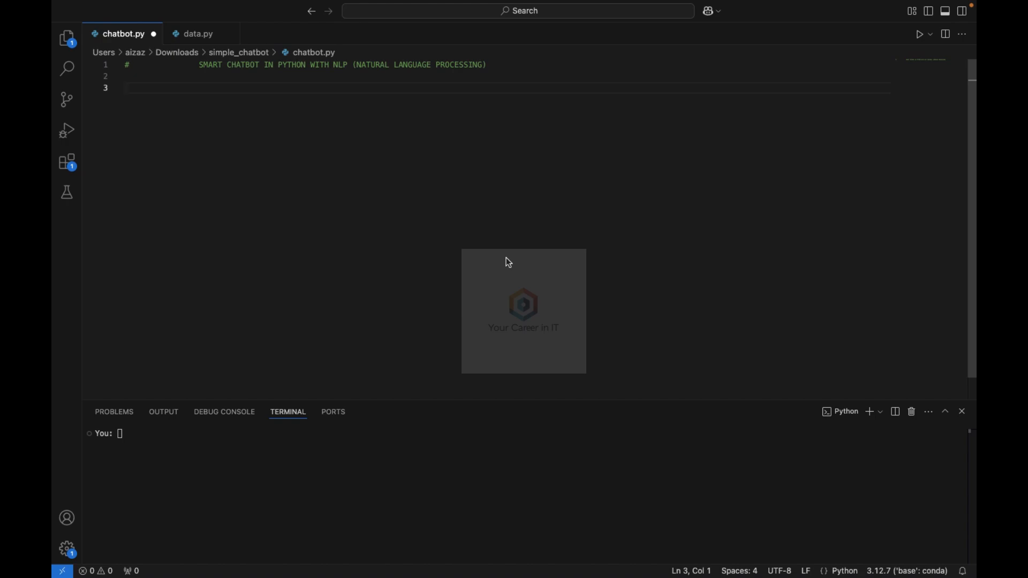
{"action": "type", "text": "import random"}
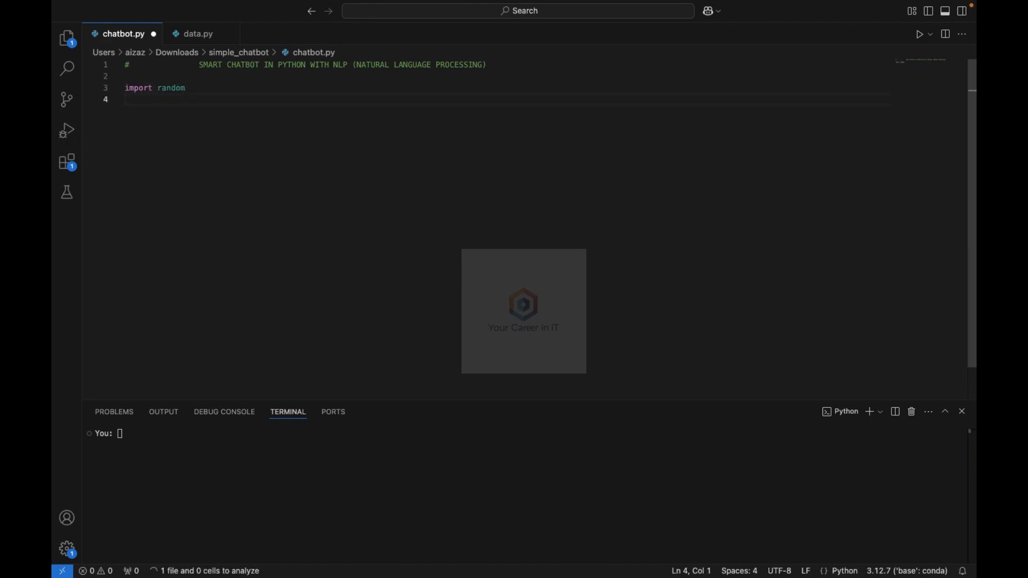
{"action": "type", "text": "import"}
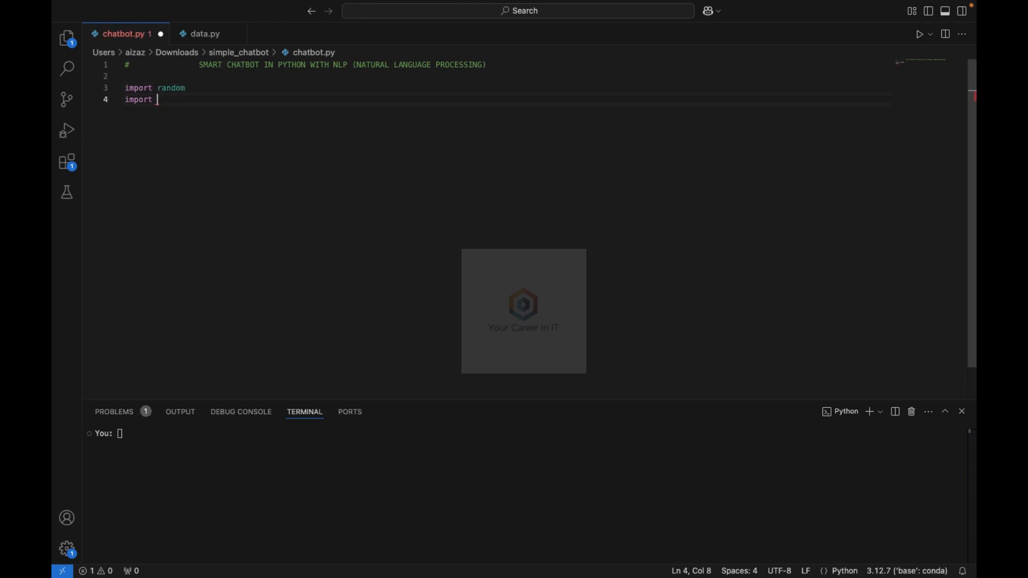
{"action": "type", "text": "nltk"}
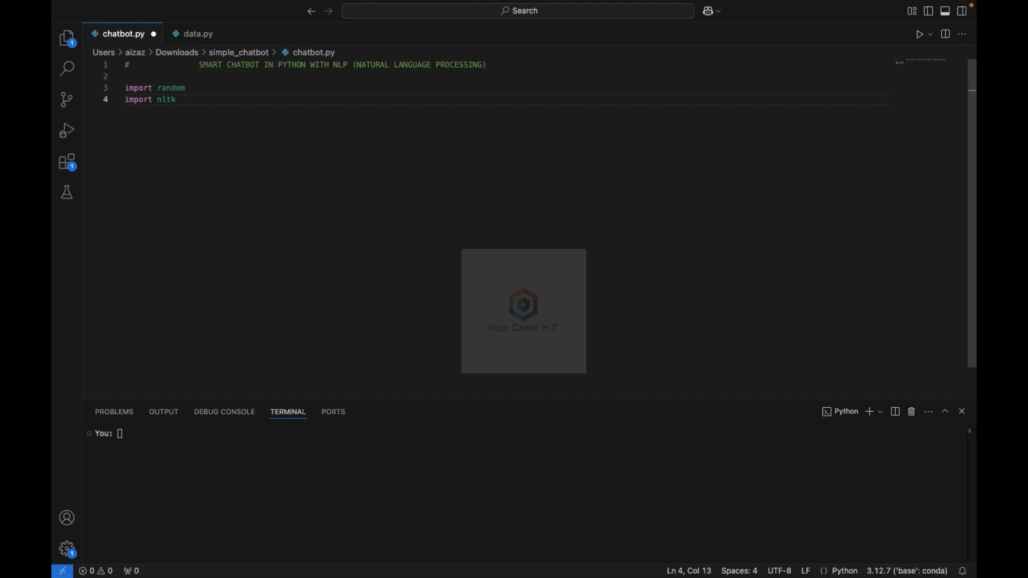
{"action": "type", "text": "#pip install"}
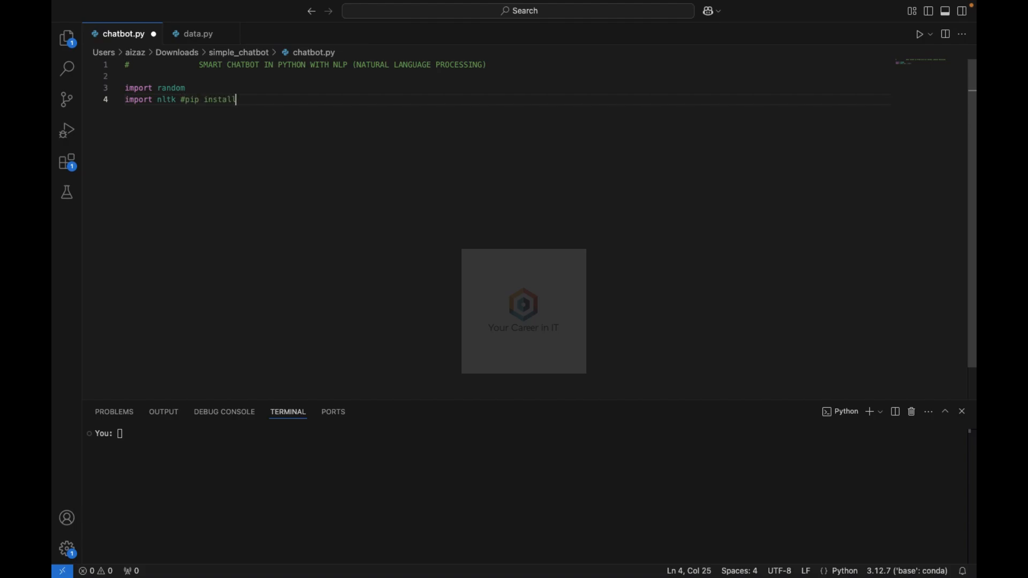
{"action": "type", "text": "nltk"}
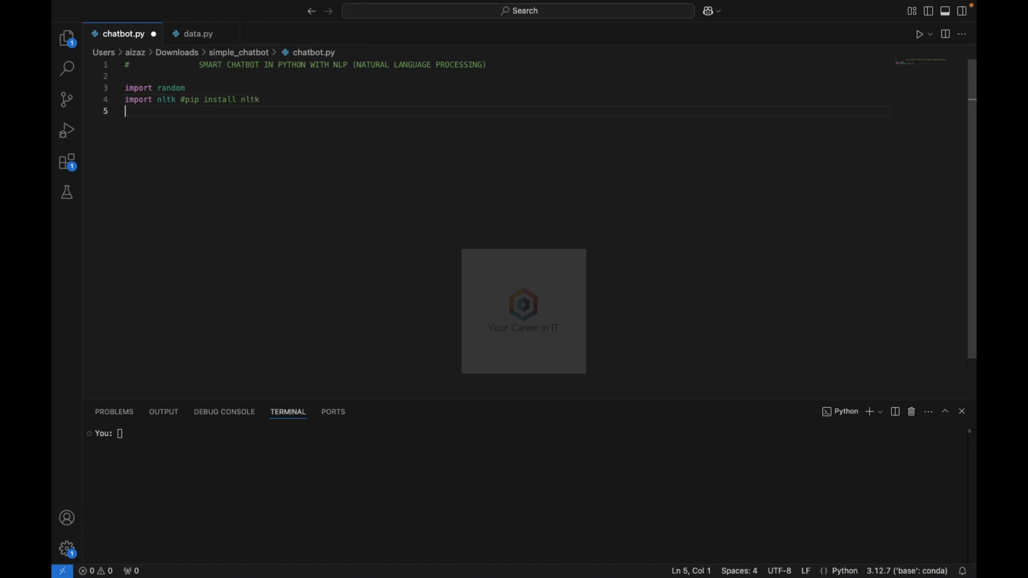
Step: Add from nltk.stem import PorterStemmer, completing PorterStemmer via IntelliSense
{"action": "type", "text": "from"}
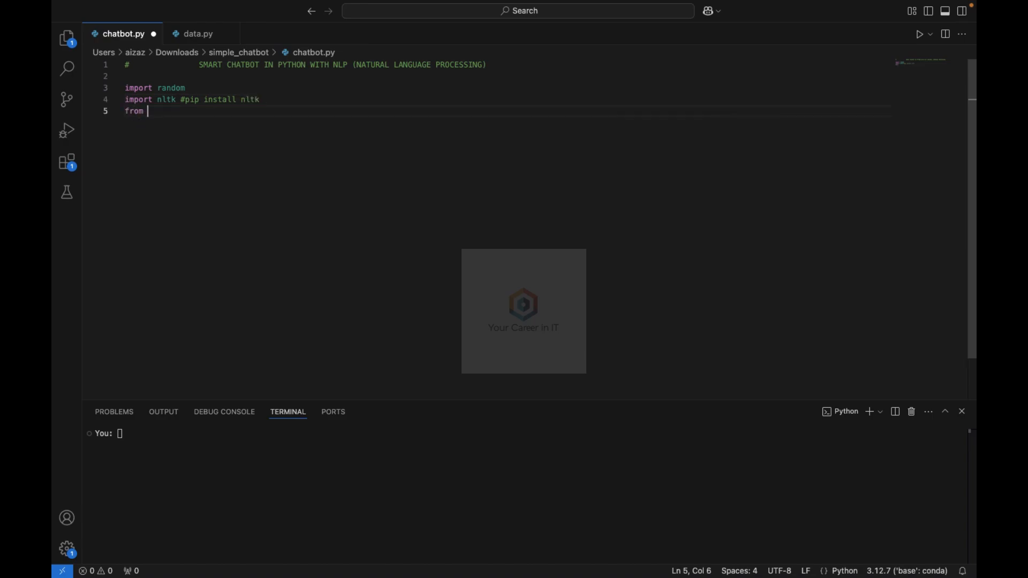
{"action": "type", "text": "nltk."}
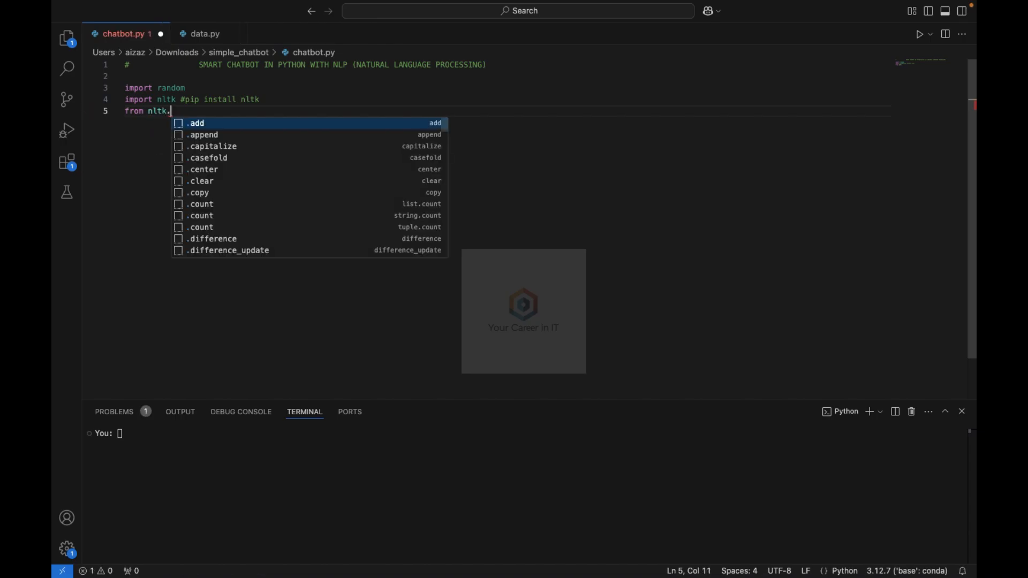
{"action": "type", "text": "stem"}
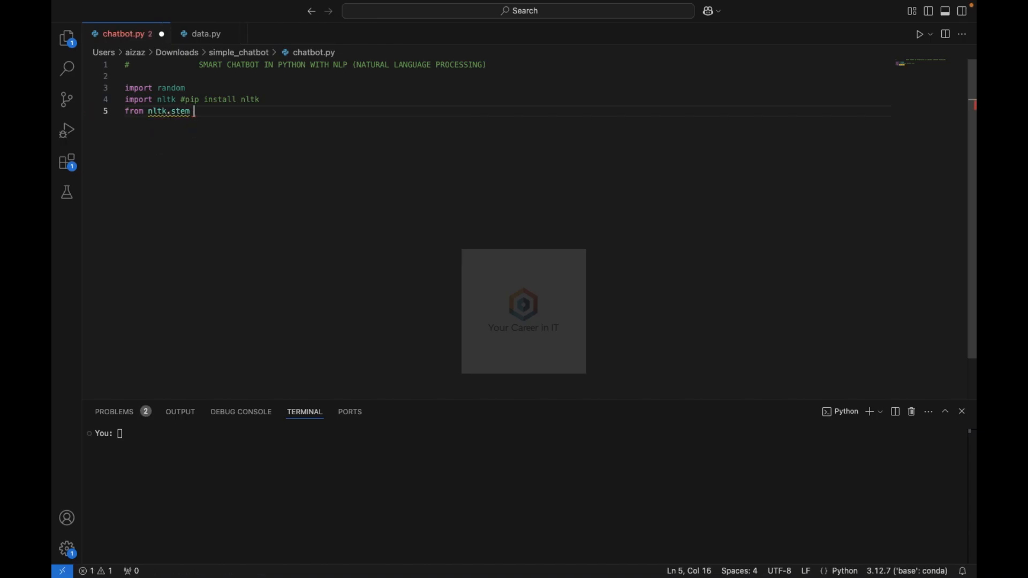
{"action": "type", "text": "imort"}
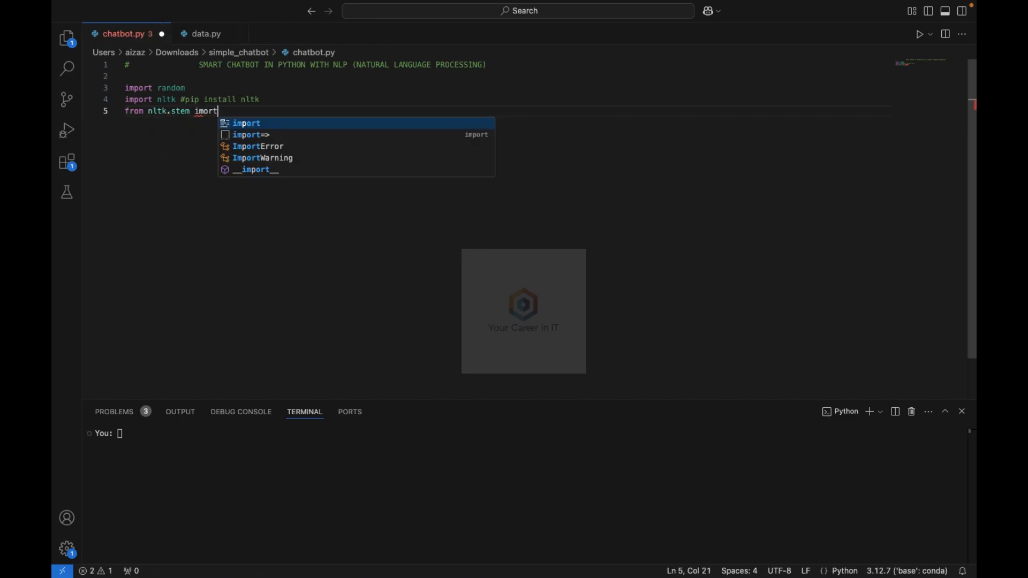
{"action": "type", "text": "PorterStemmer"}
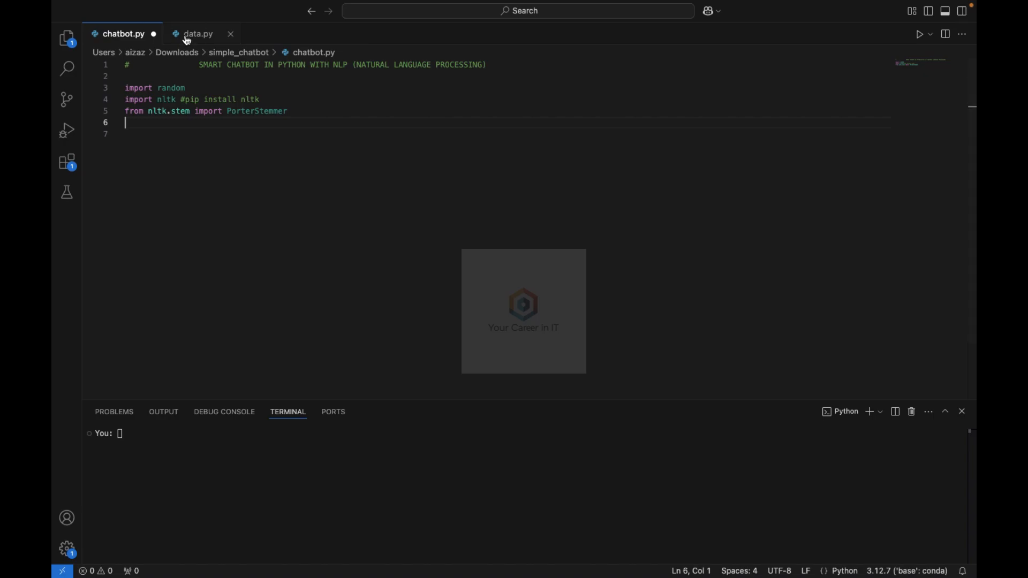
Step: Review data.py, then add from data import data to chatbot.py
{"action": "left_click", "coordinate": [197, 33]}
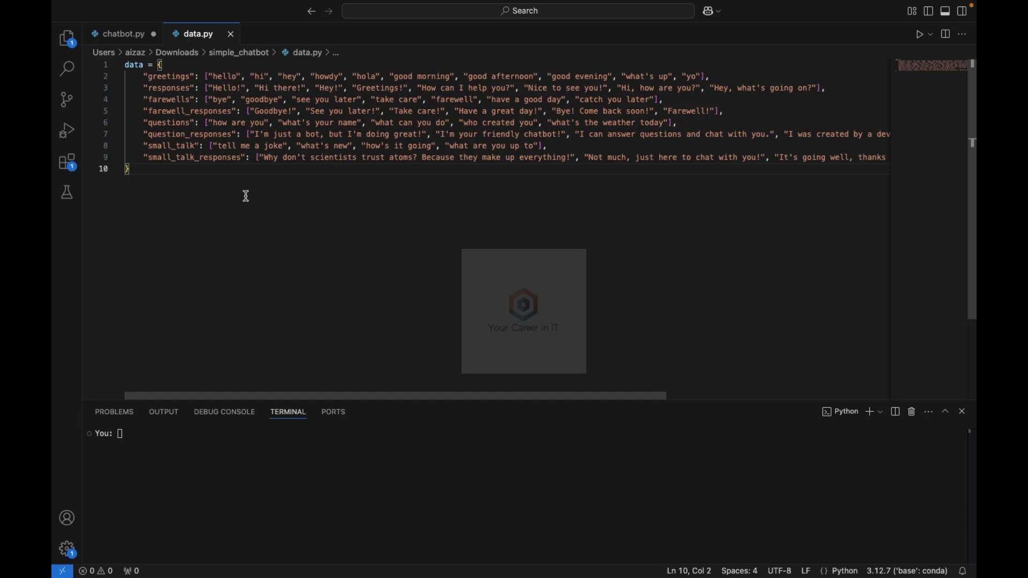
{"action": "left_click", "coordinate": [123, 33]}
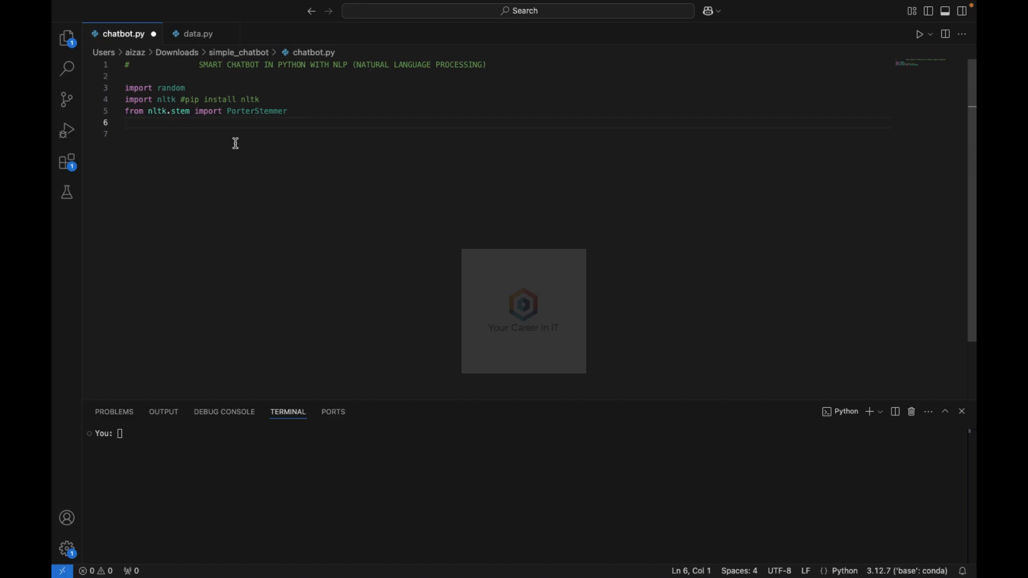
{"action": "type", "text": "from data"}
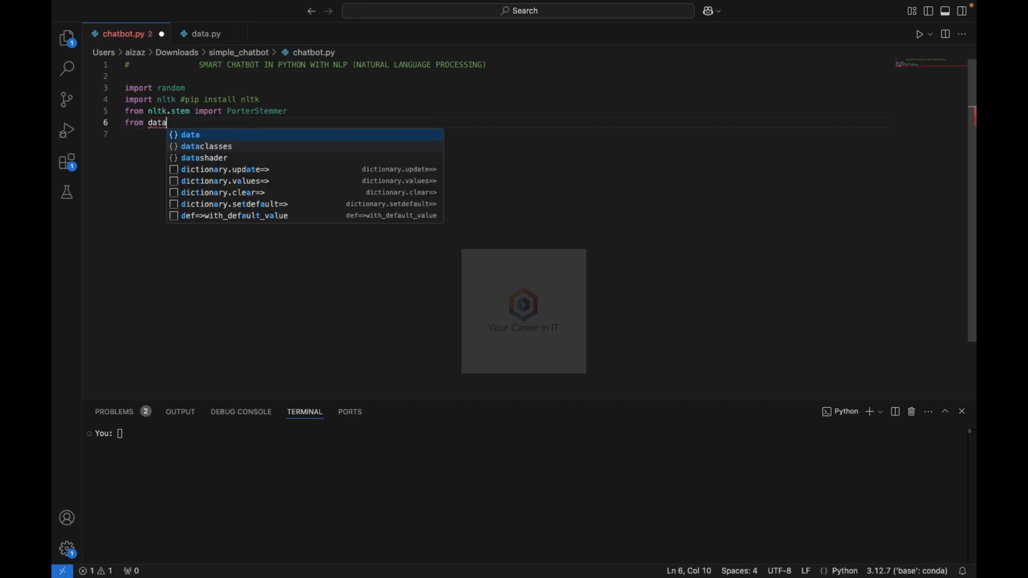
{"action": "type", "text": "import data"}
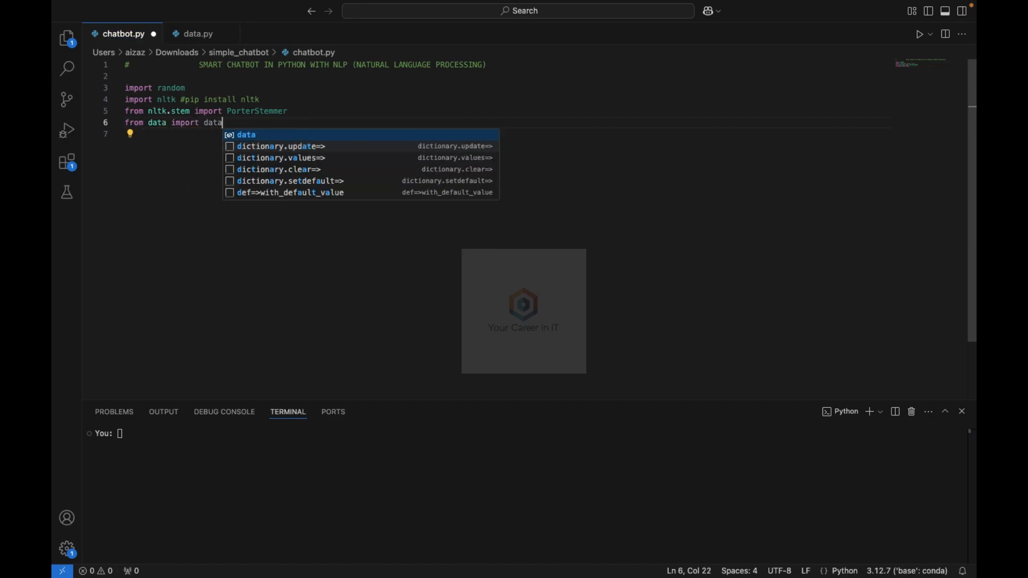
{"action": "key", "text": "enter"}
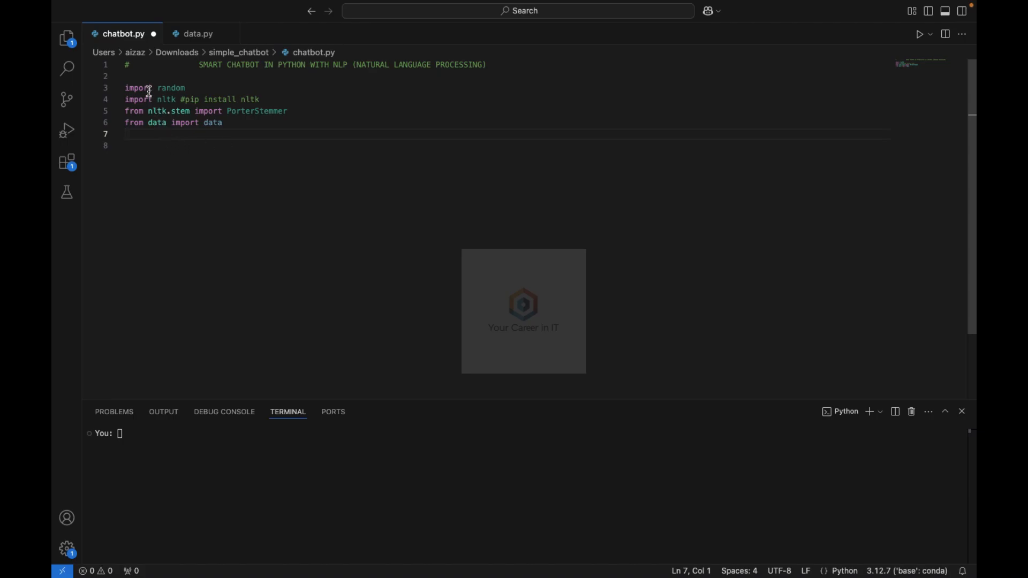
Step: Point out import and PorterStemmer, show the data dictionary, and add blank lines below the imports
{"action": "double_click", "coordinate": [138, 87]}
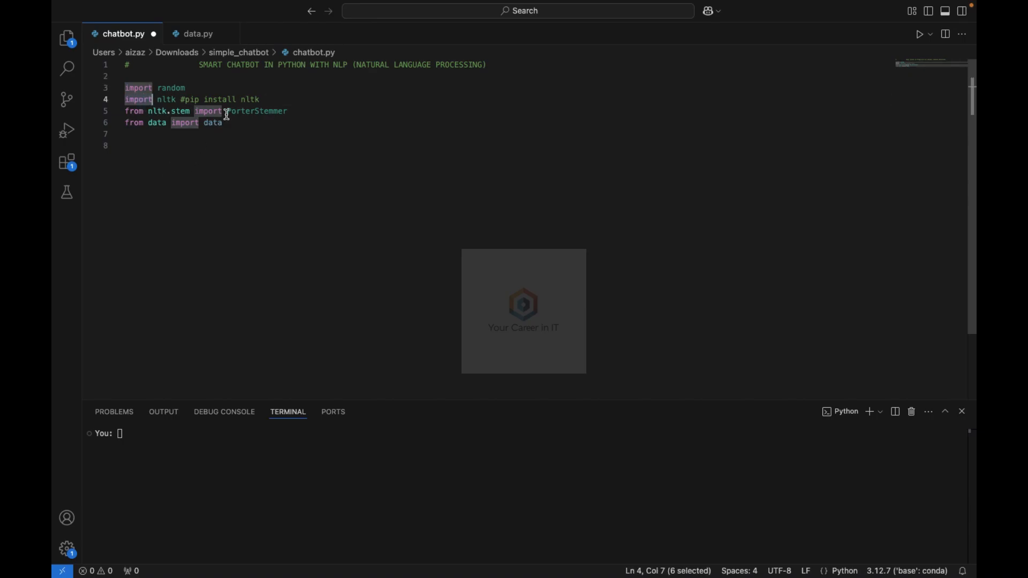
{"action": "double_click", "coordinate": [256, 110]}
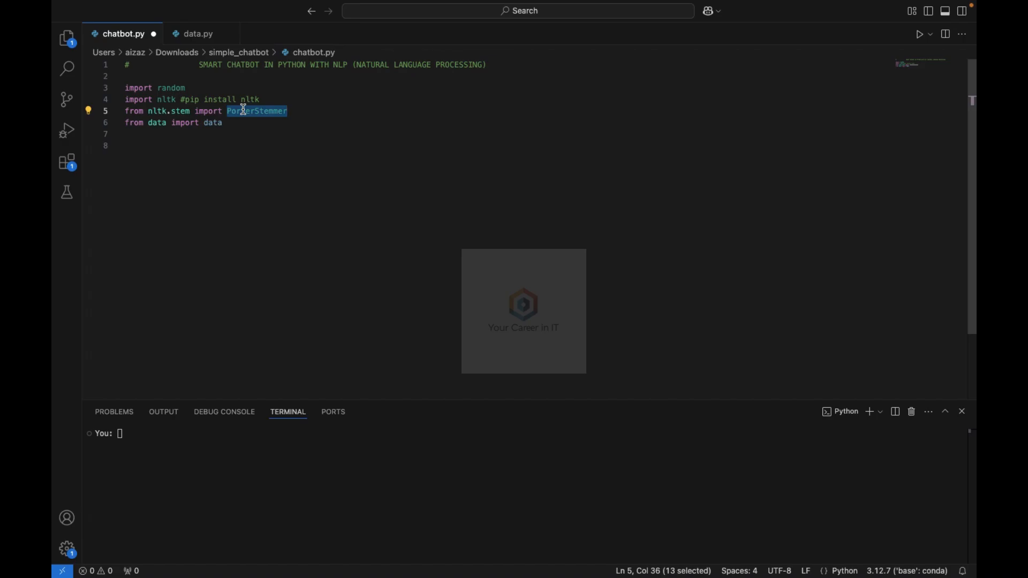
{"action": "left_click", "coordinate": [198, 33]}
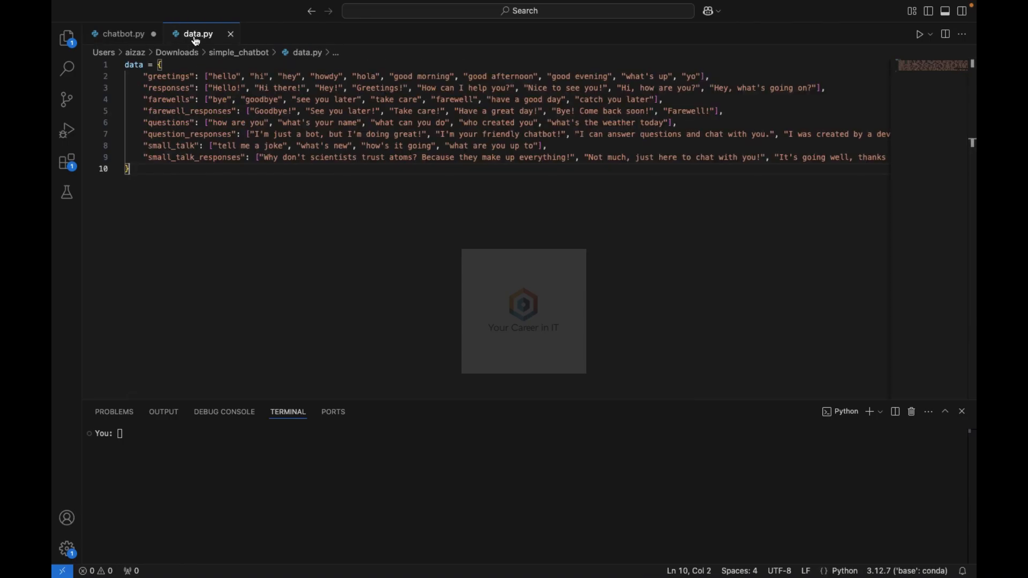
{"action": "left_click", "coordinate": [124, 33]}
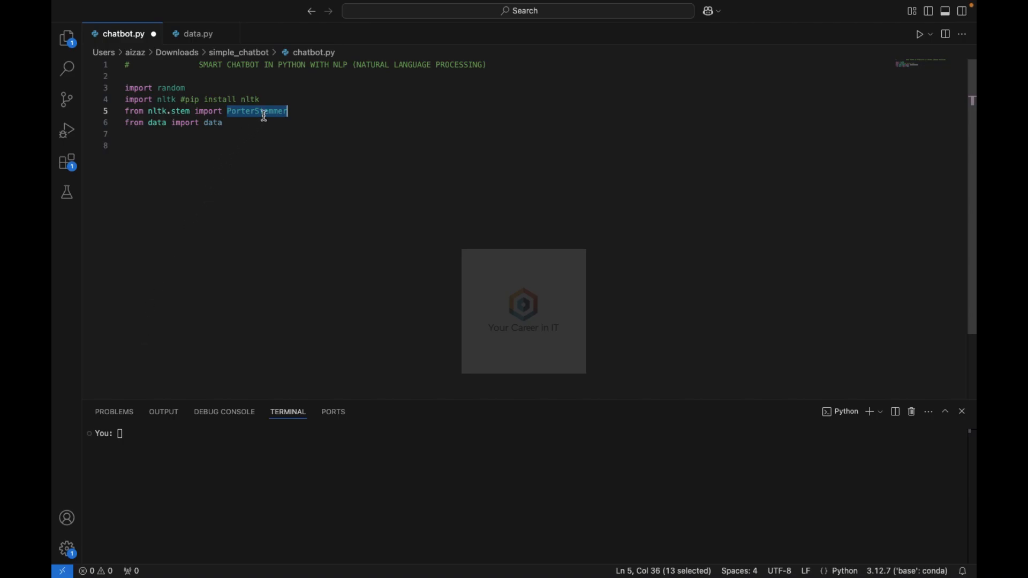
{"action": "left_click", "coordinate": [222, 122]}
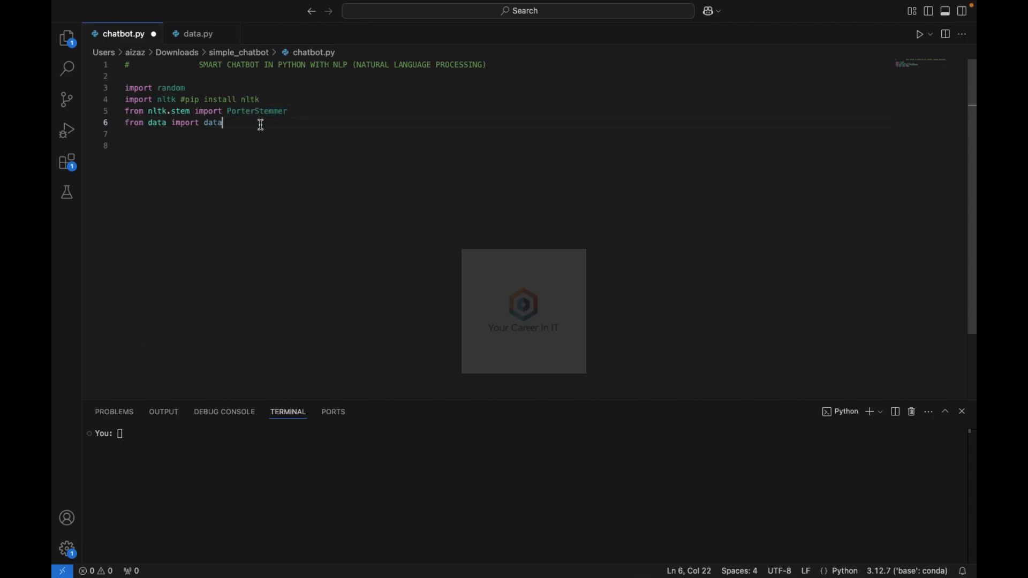
{"action": "key", "text": "enter"}
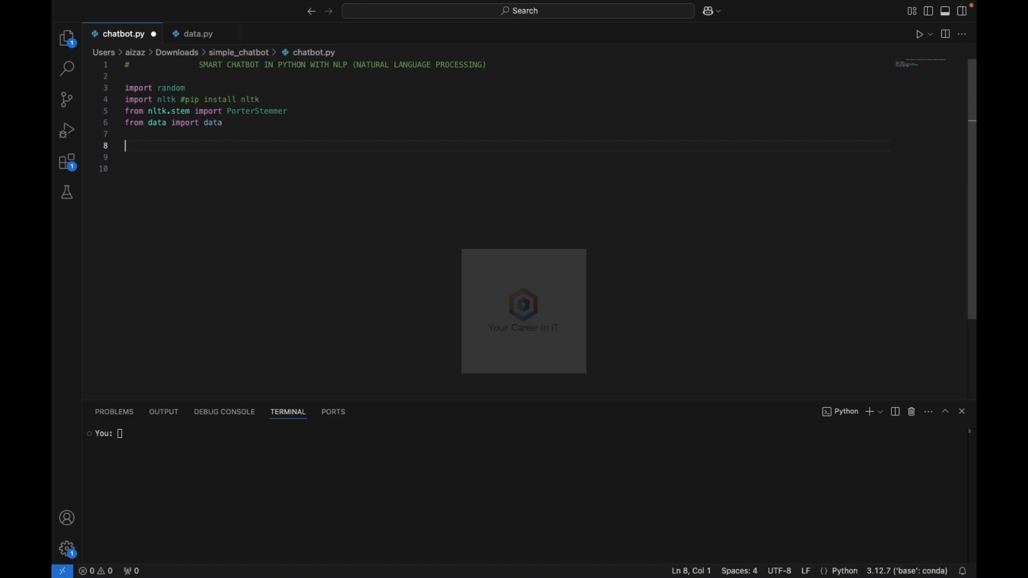
Step: Add a comment about initializing NLTK and downloading required resources
{"action": "type", "text": "#initialize"}
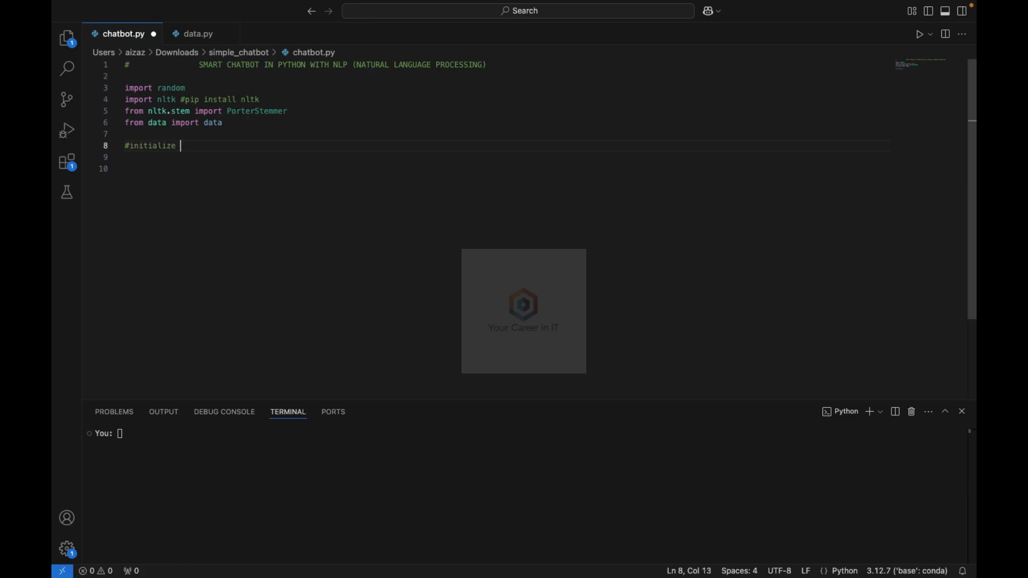
{"action": "type", "text": "NLTK"}
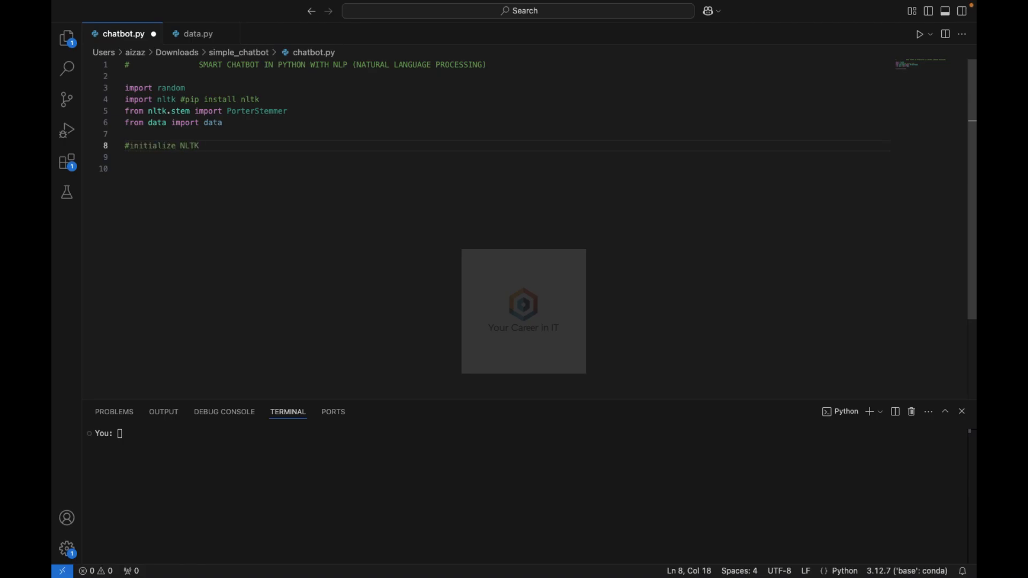
{"action": "type", "text": "and download r"}
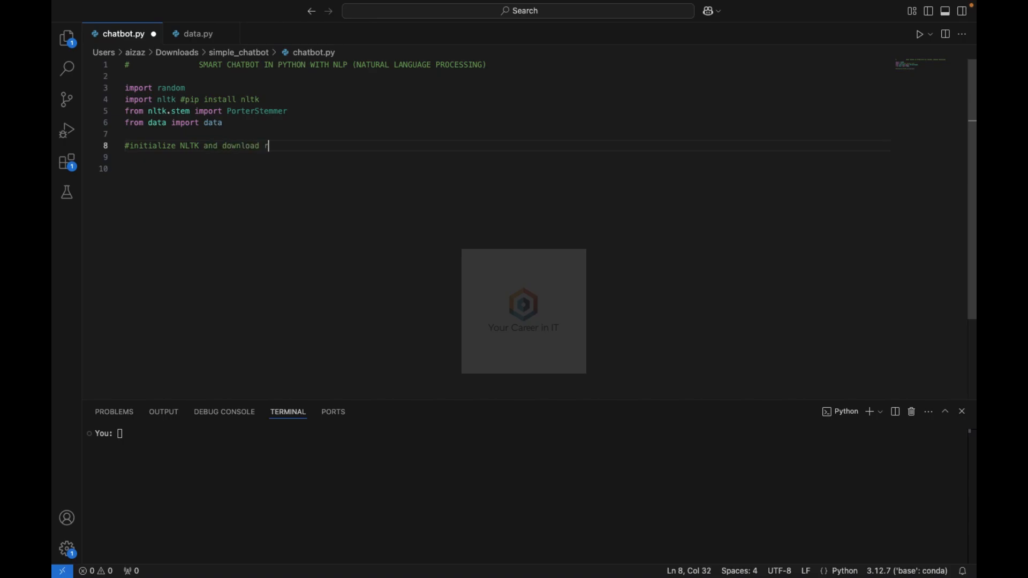
{"action": "type", "text": "equired re"}
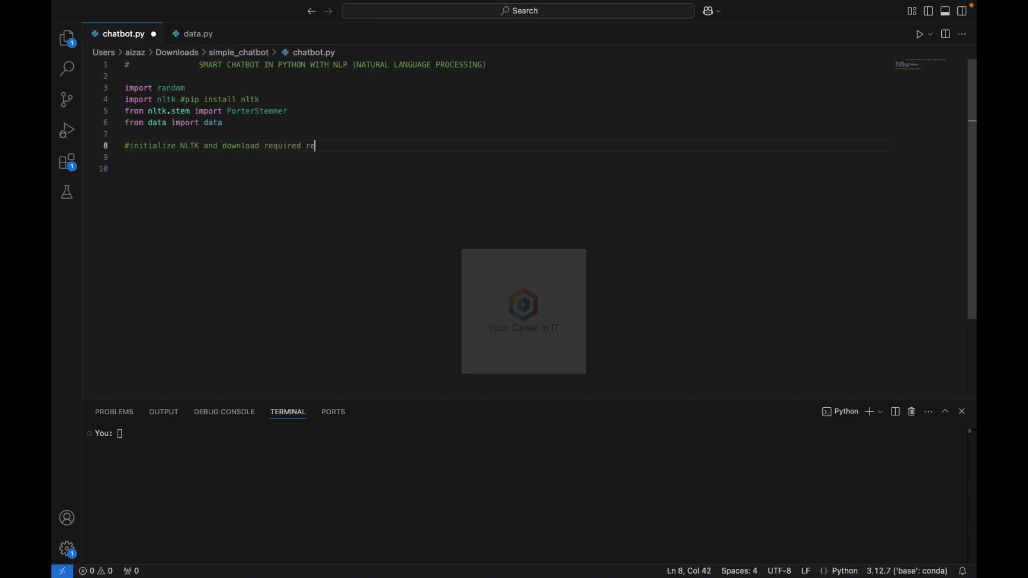
{"action": "type", "text": "sources"}
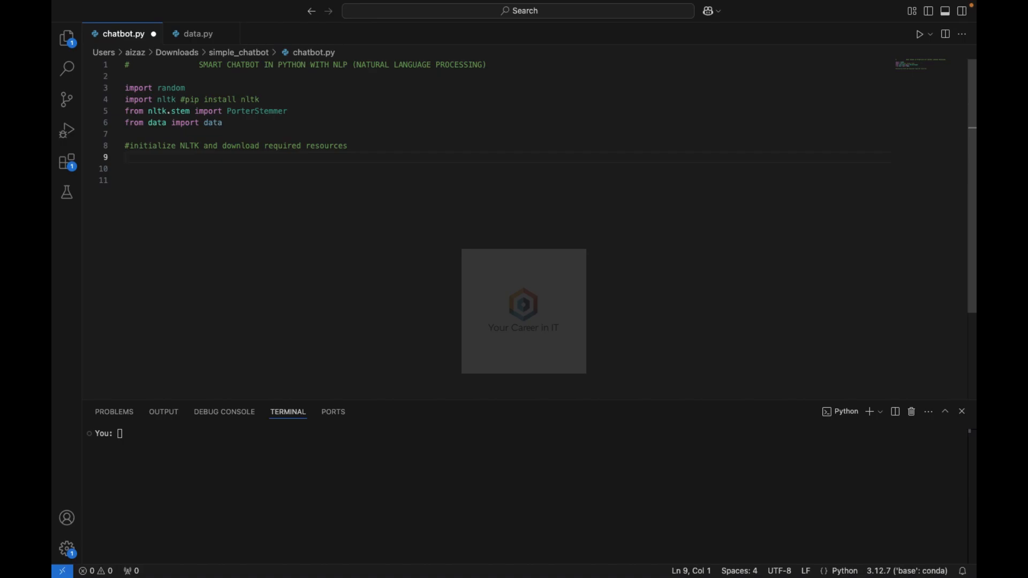
Step: Write nltk.download("punkt") and nltk.download("punkt_tab") lines
{"action": "type", "text": "nltk."}
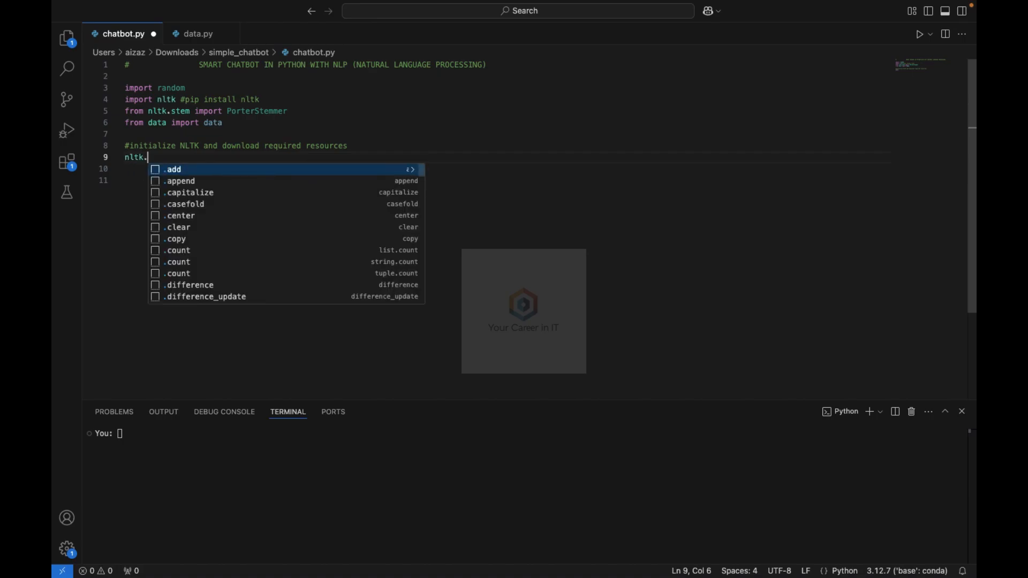
{"action": "type", "text": "download()"}
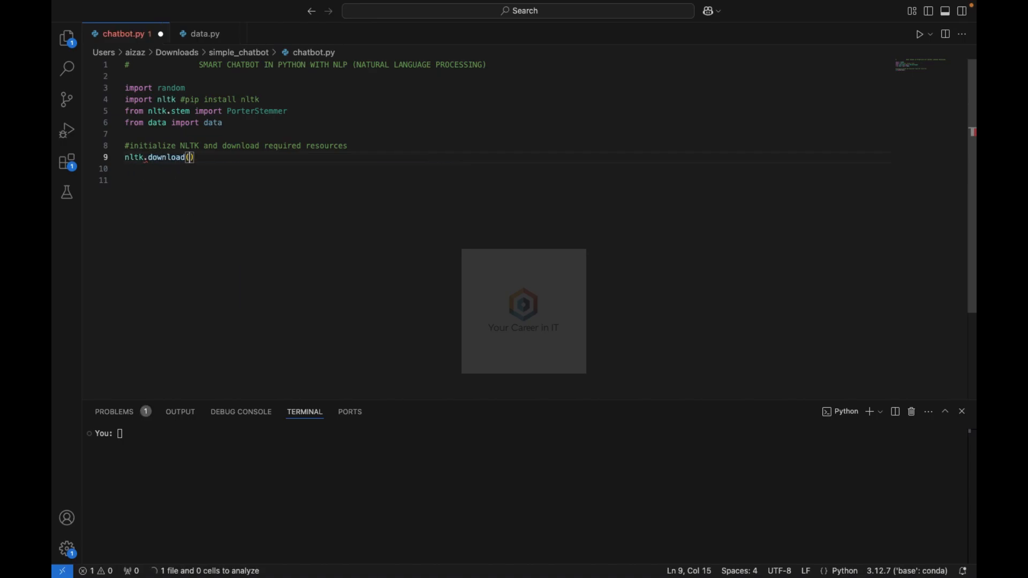
{"action": "type", "text": "punkt"}
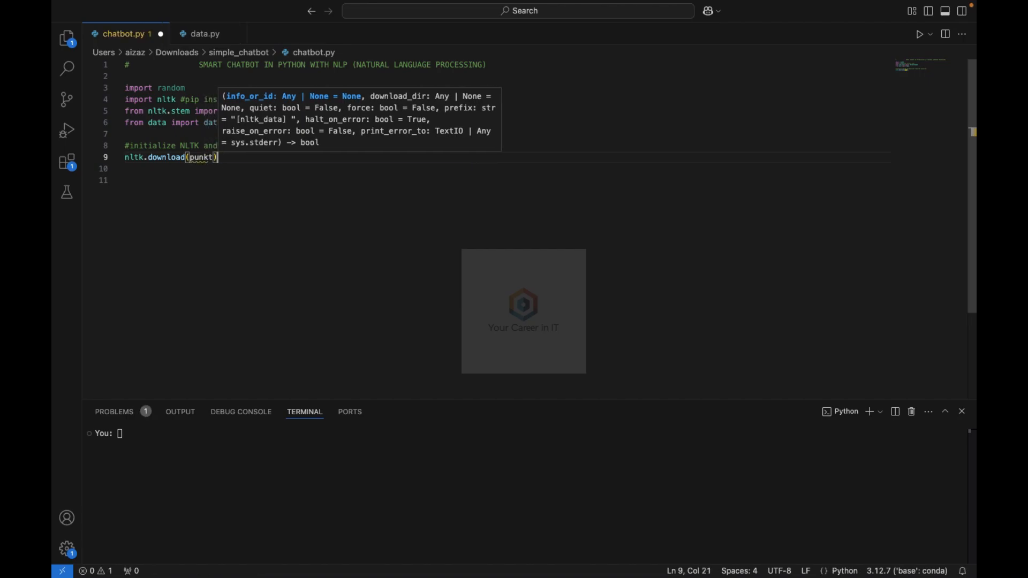
{"action": "type", "text": "nltk"}
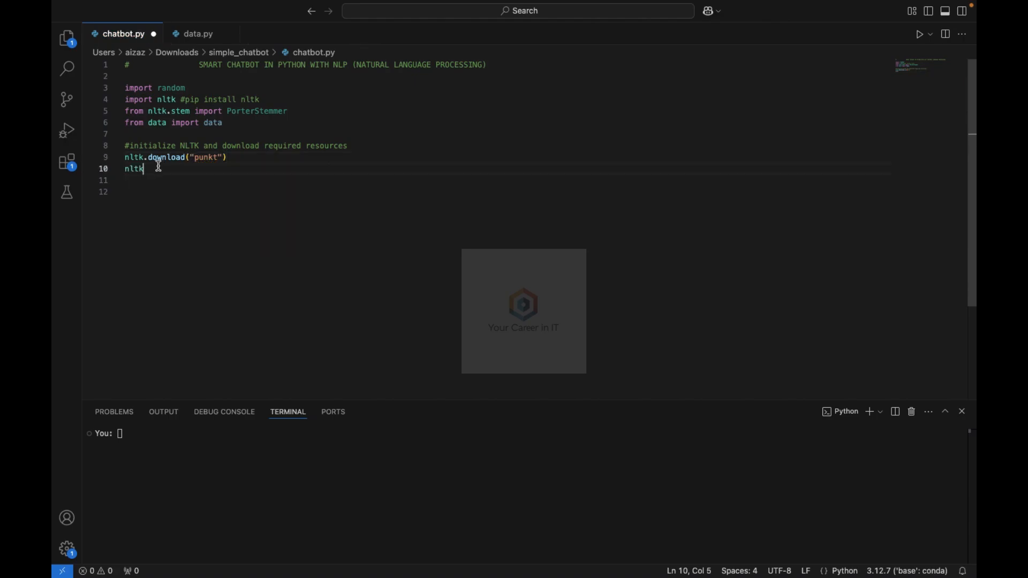
{"action": "type", "text": ".download()"}
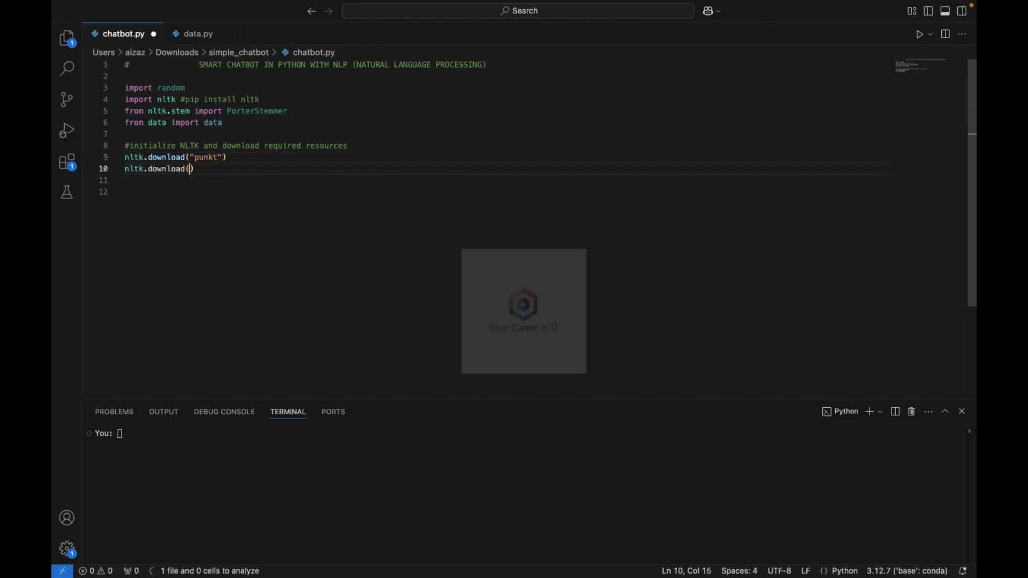
{"action": "type", "text": "\""}
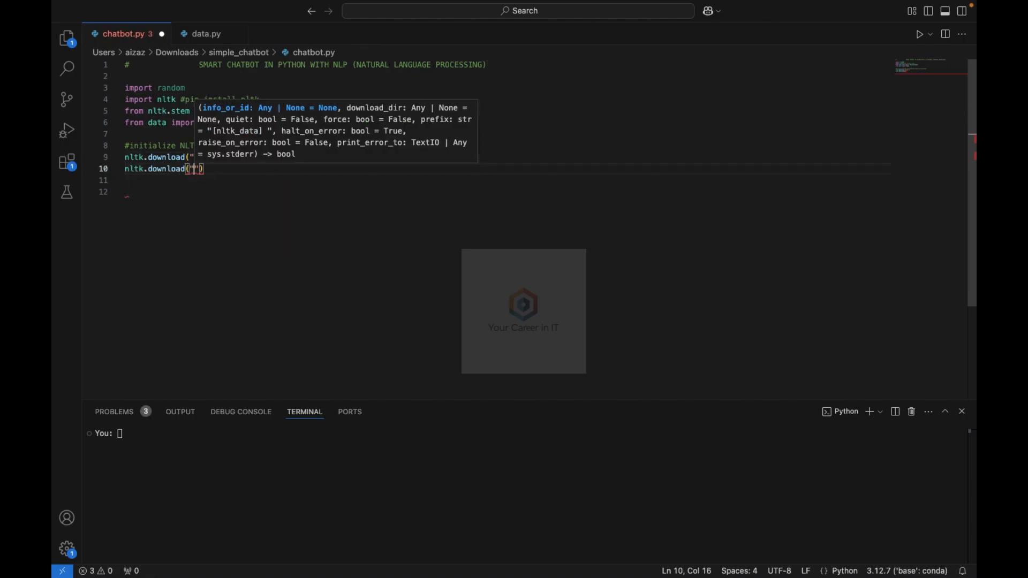
{"action": "type", "text": "punkt_tab"}
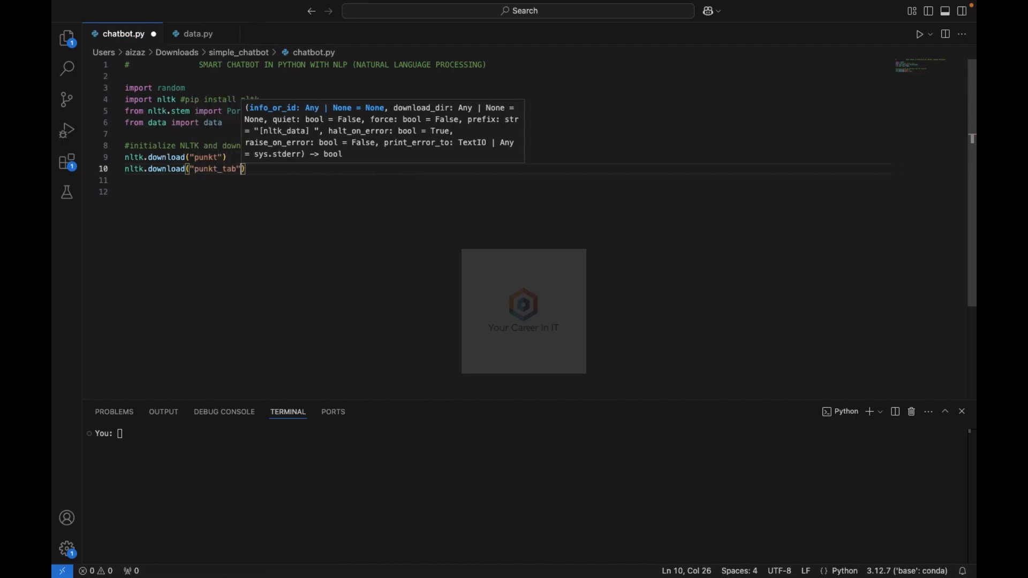
Step: Create stemmer = PorterStemmer(), completing the class name with autocomplete
{"action": "type", "text": "stemmer ="}
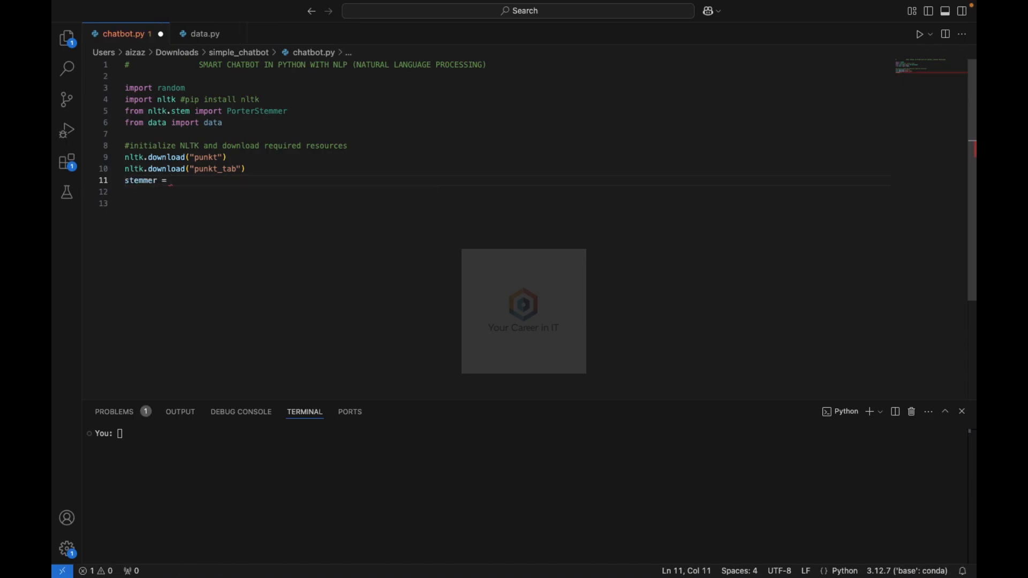
{"action": "type", "text": "Porter"}
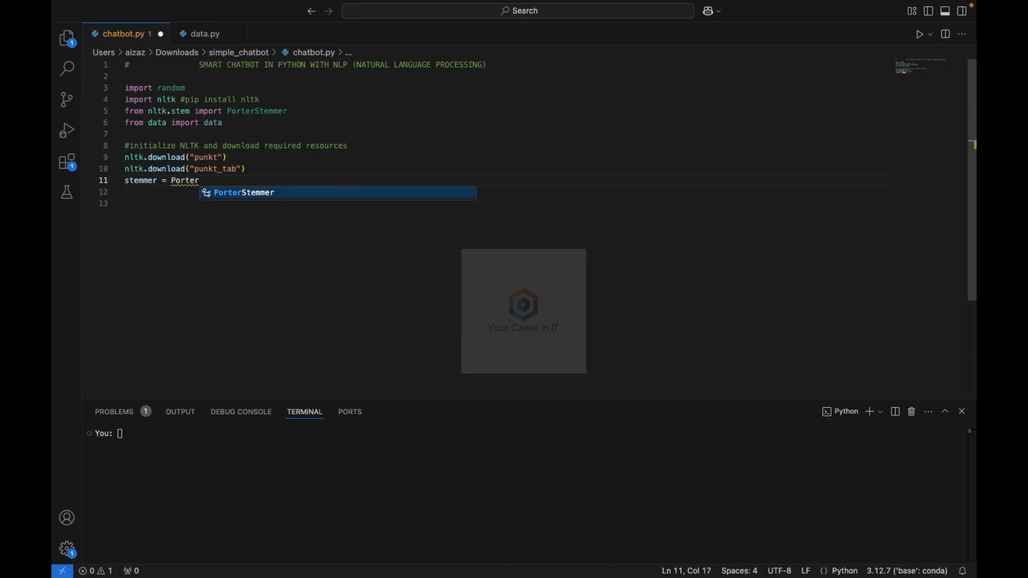
{"action": "key", "text": "Tab"}
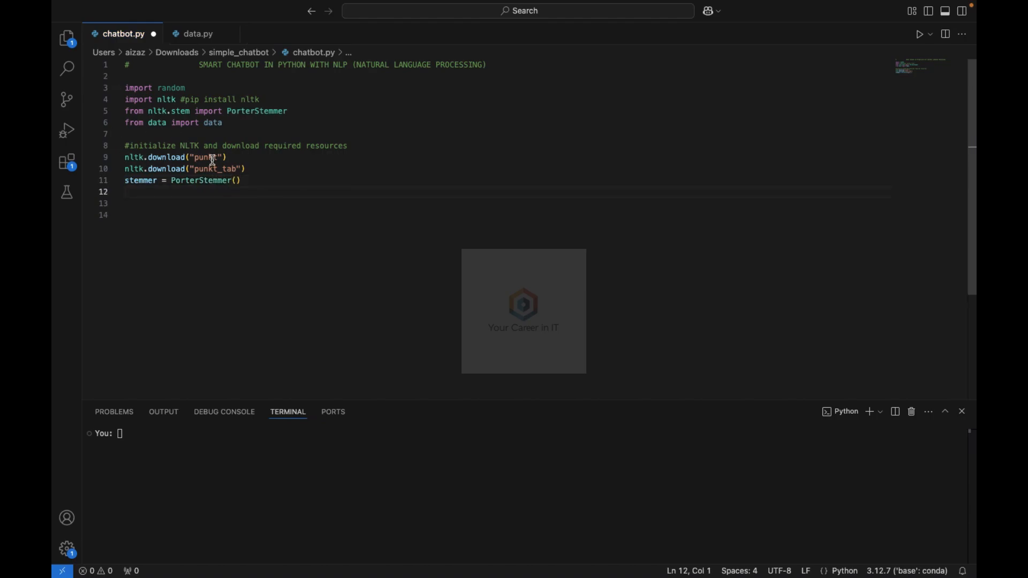
{"action": "double_click", "coordinate": [205, 157]}
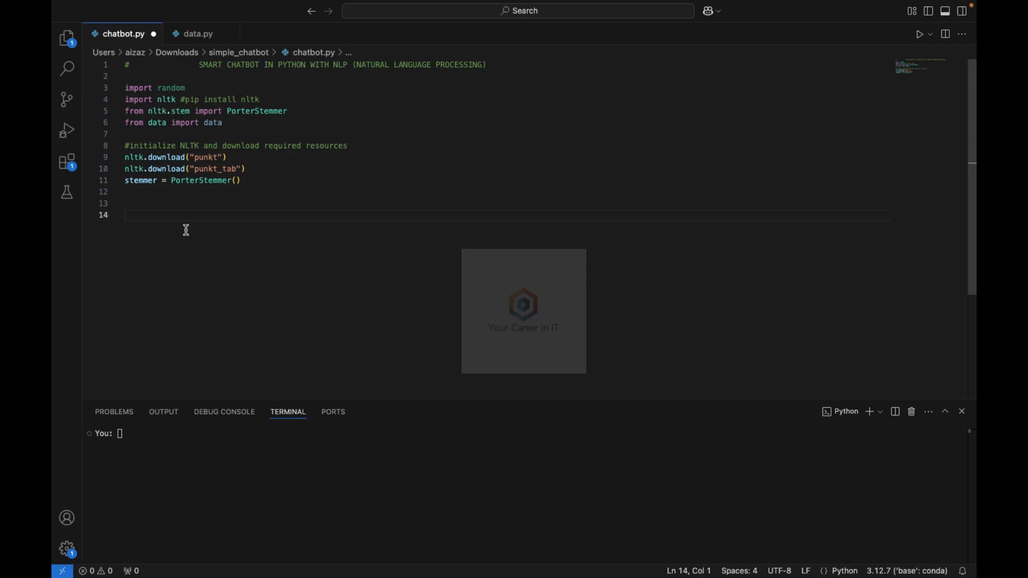
Step: Add a comment about mapping intent categories to corresponding response categories
{"action": "type", "text": "#"}
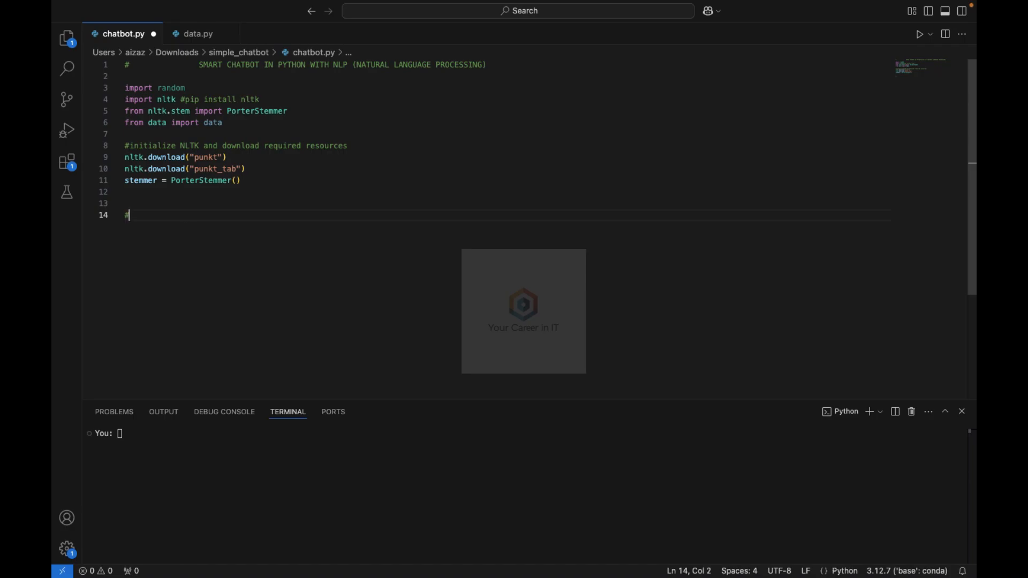
{"action": "type", "text": "Map inte"}
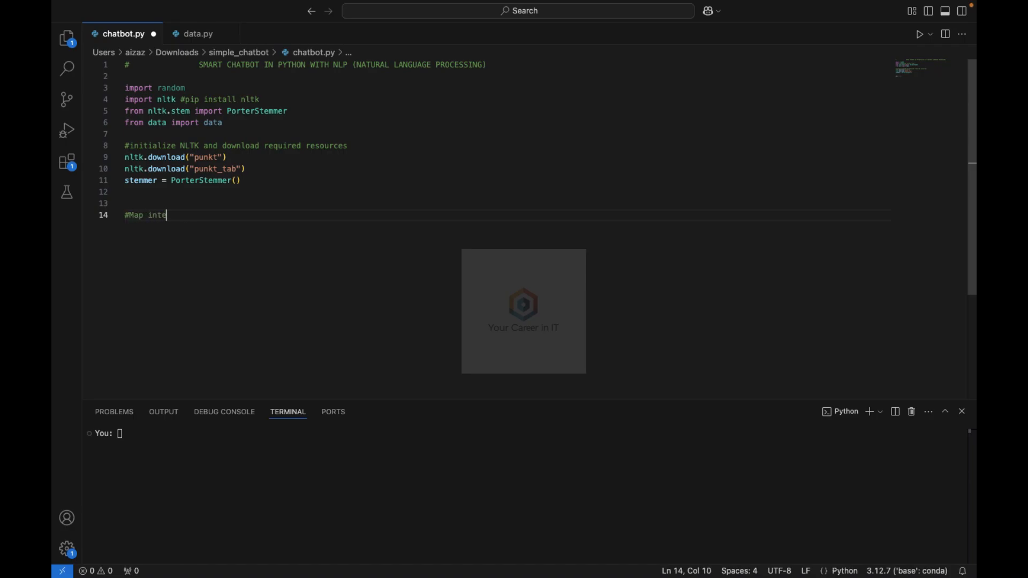
{"action": "type", "text": "net categories to theri corr"}
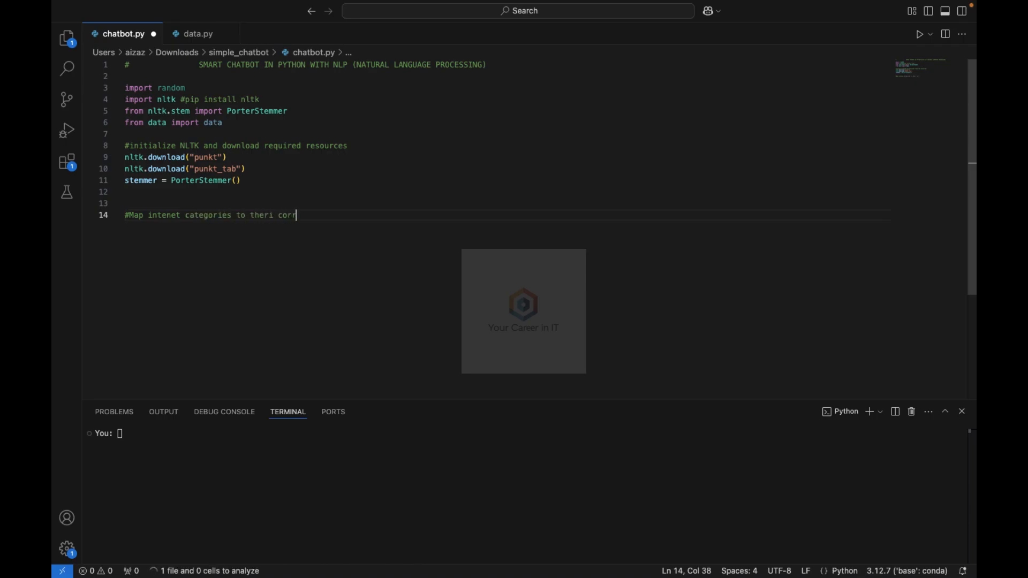
{"action": "type", "text": "essponding"}
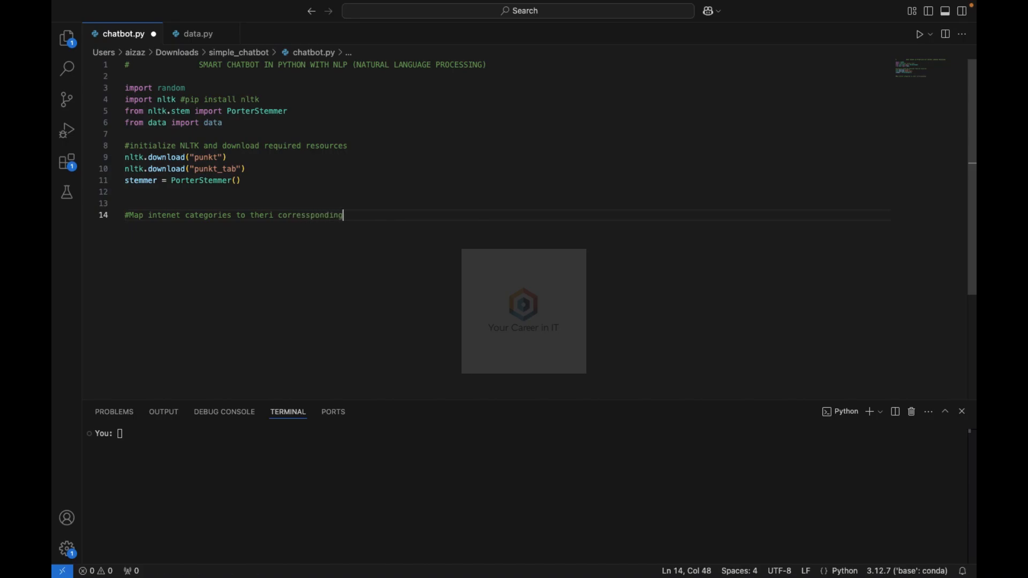
{"action": "type", "text": "response"}
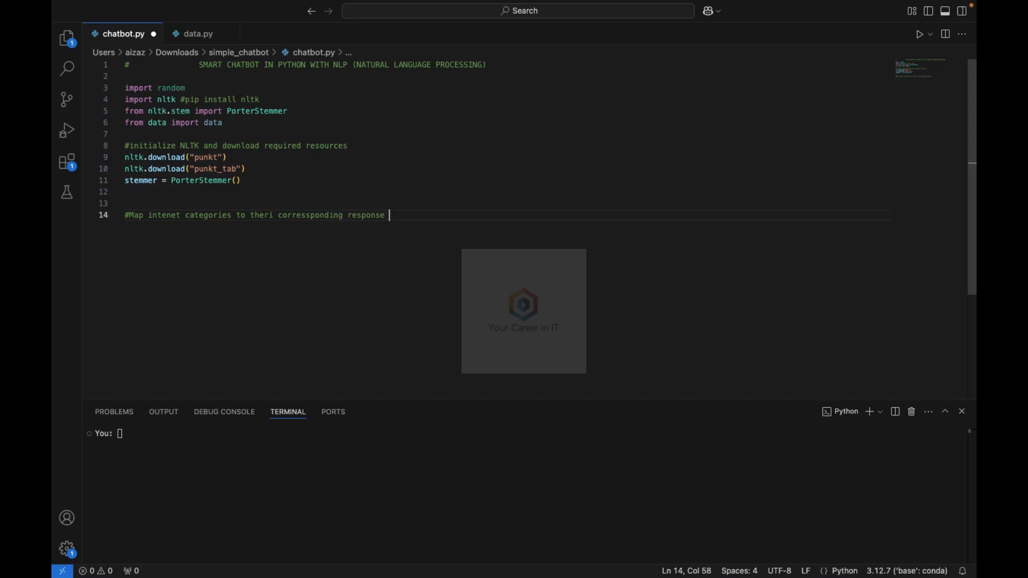
{"action": "type", "text": "categories"}
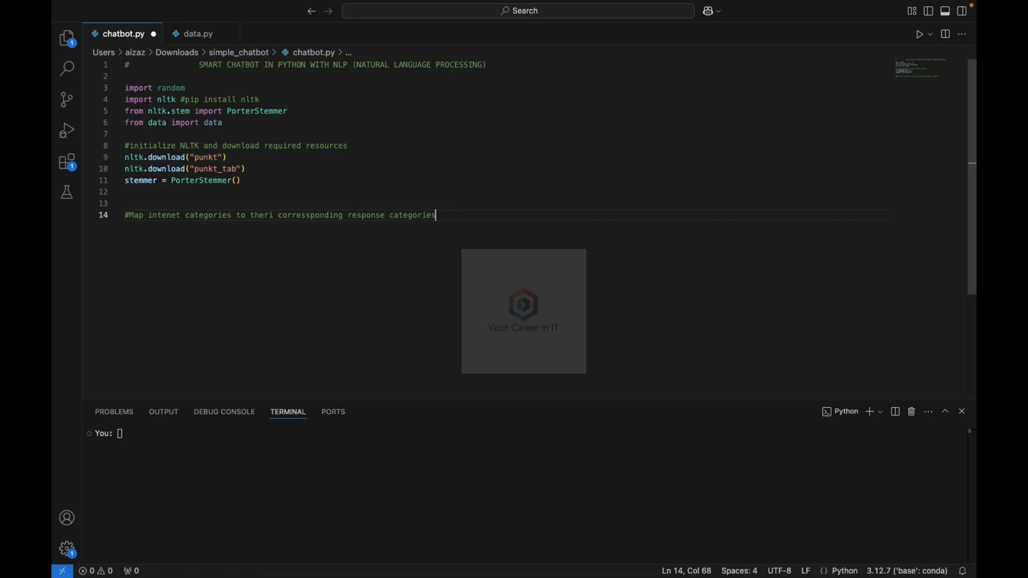
Step: Begin the INTENT_RESPONSE_MAP = assignment beneath the comment
{"action": "type", "text": "IN"}
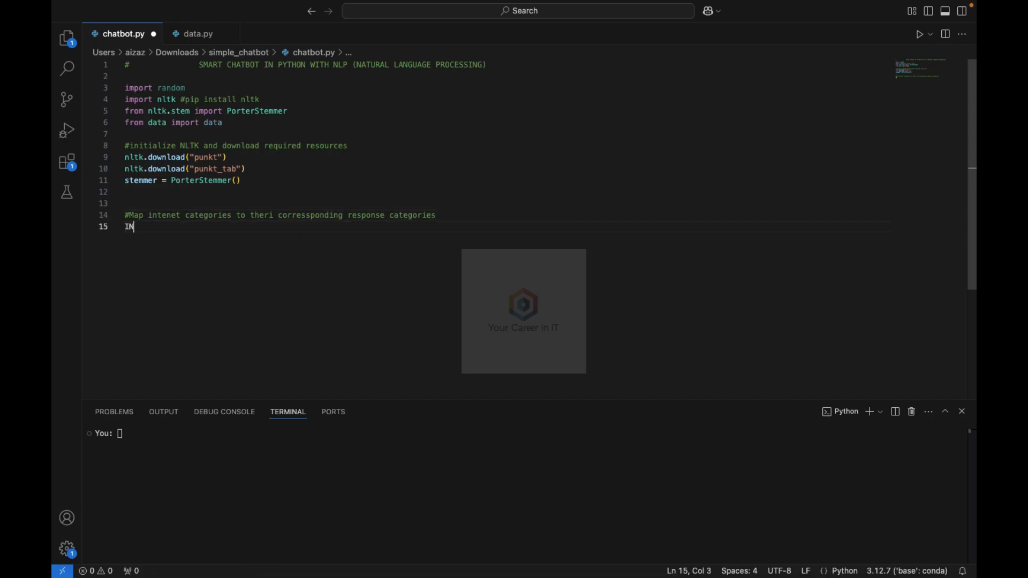
{"action": "type", "text": "TENT"}
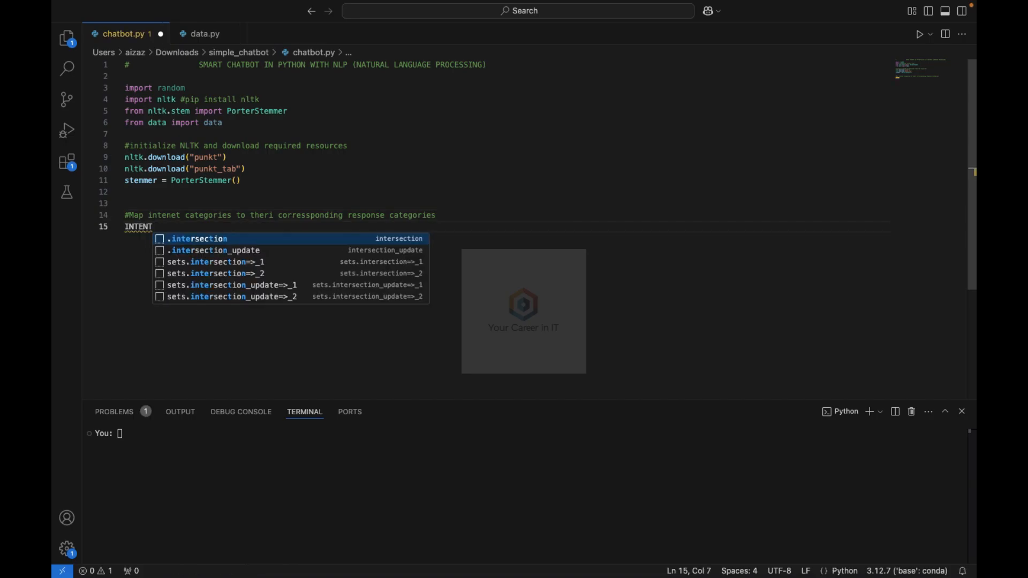
{"action": "type", "text": "_RESPONSE"}
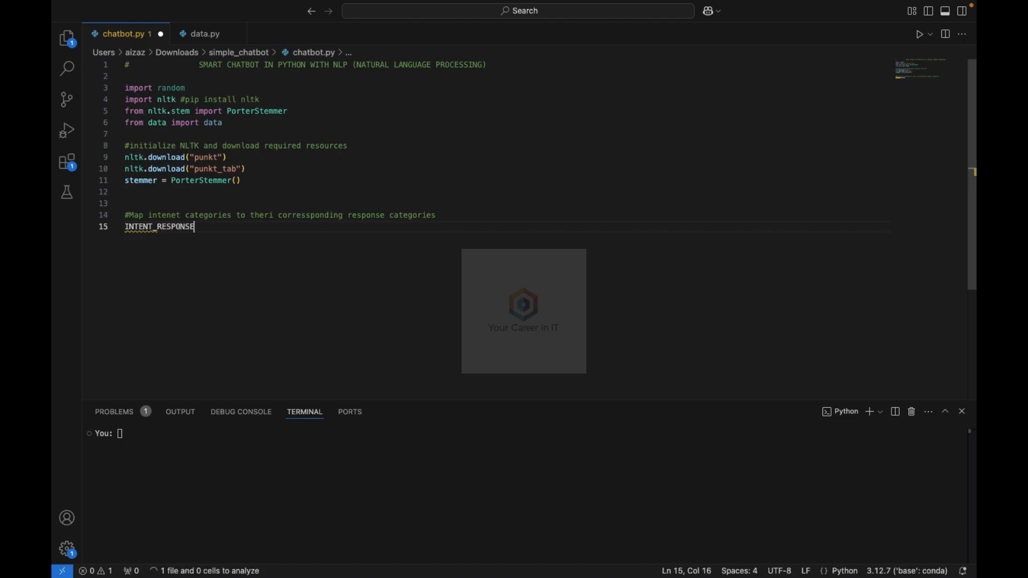
{"action": "type", "text": "_MA"}
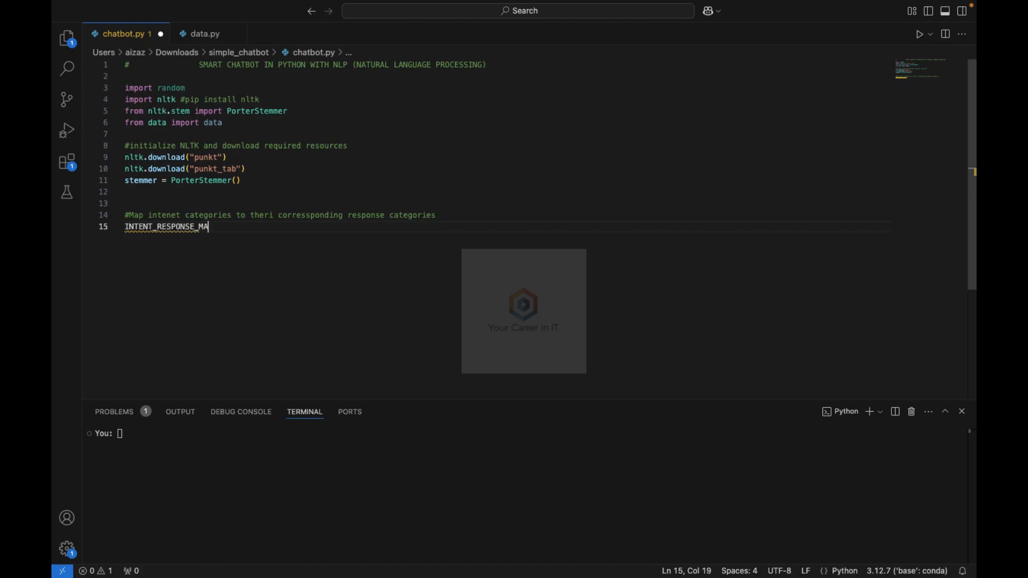
{"action": "type", "text": "P ="}
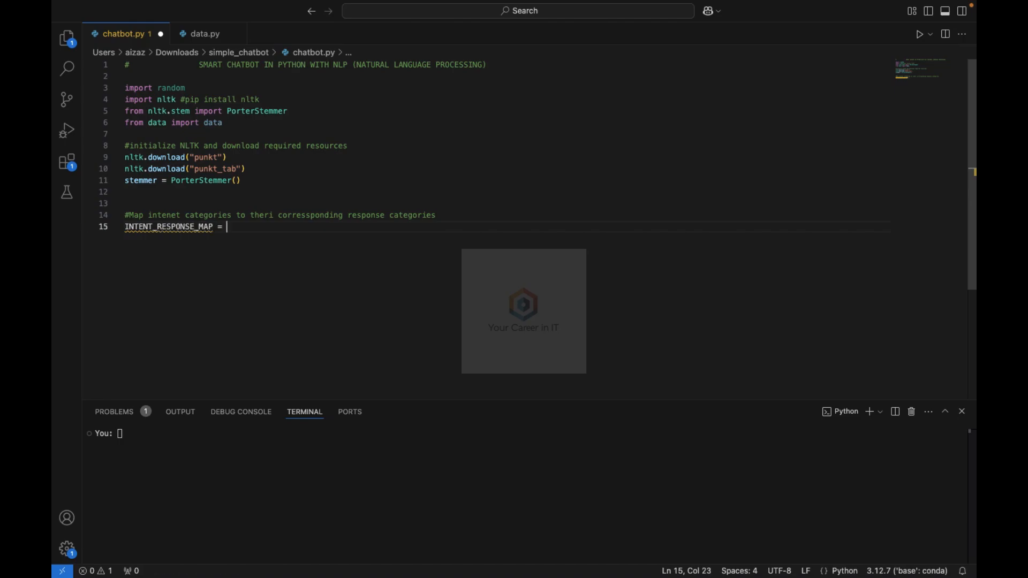
Step: Map greetings and farewells to their response keys inside INTENT_RESPONSE_MAP
{"action": "type", "text": "{"}
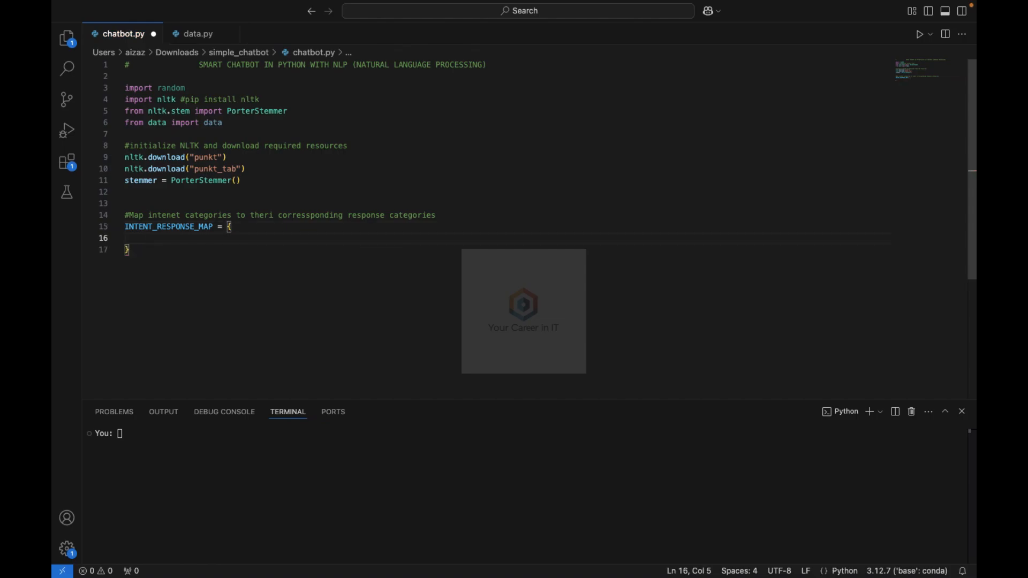
{"action": "type", "text": "\"gree\""}
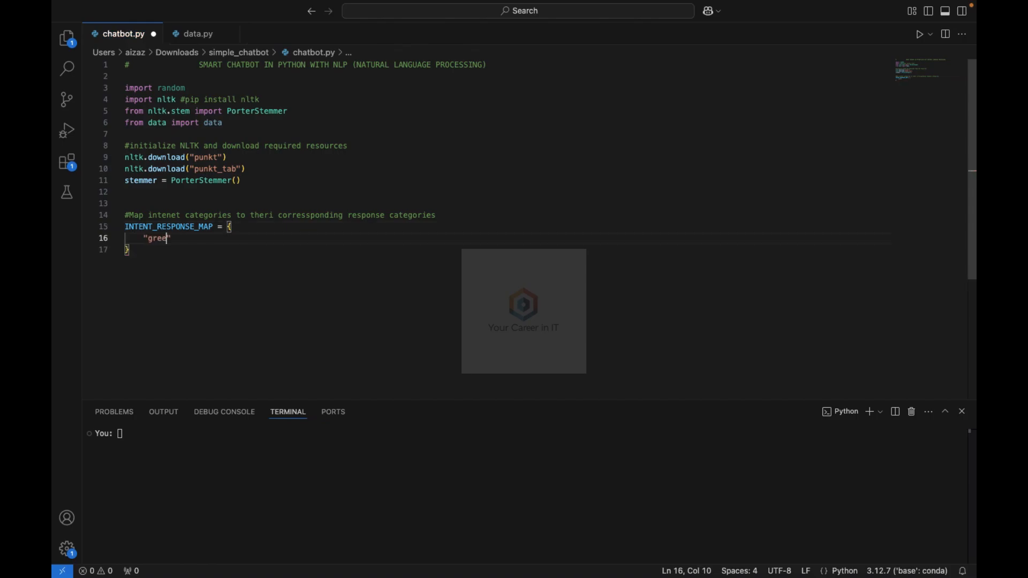
{"action": "type", "text": "tings\" :"}
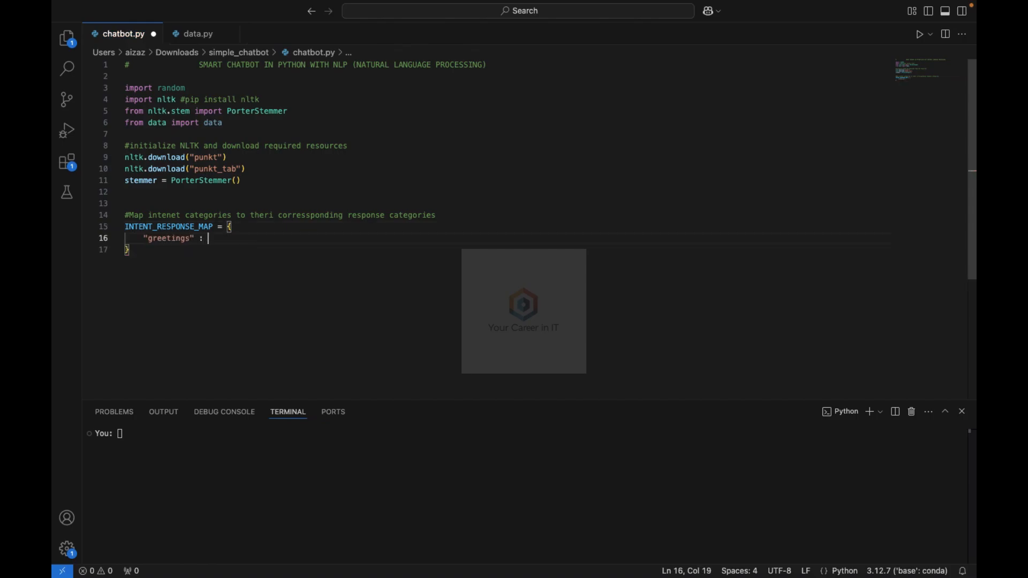
{"action": "type", "text": "\"r\""}
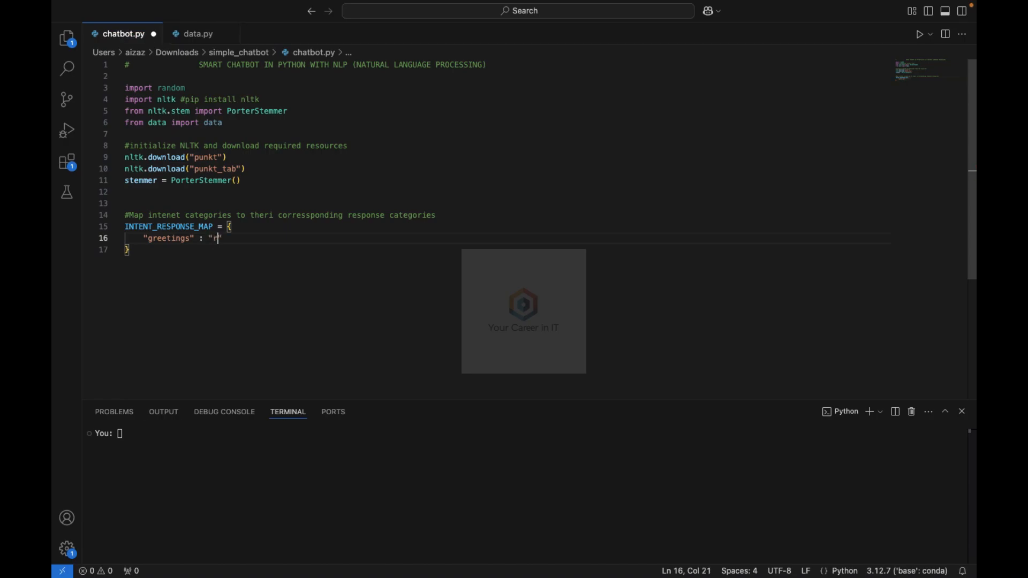
{"action": "type", "text": "esponse"}
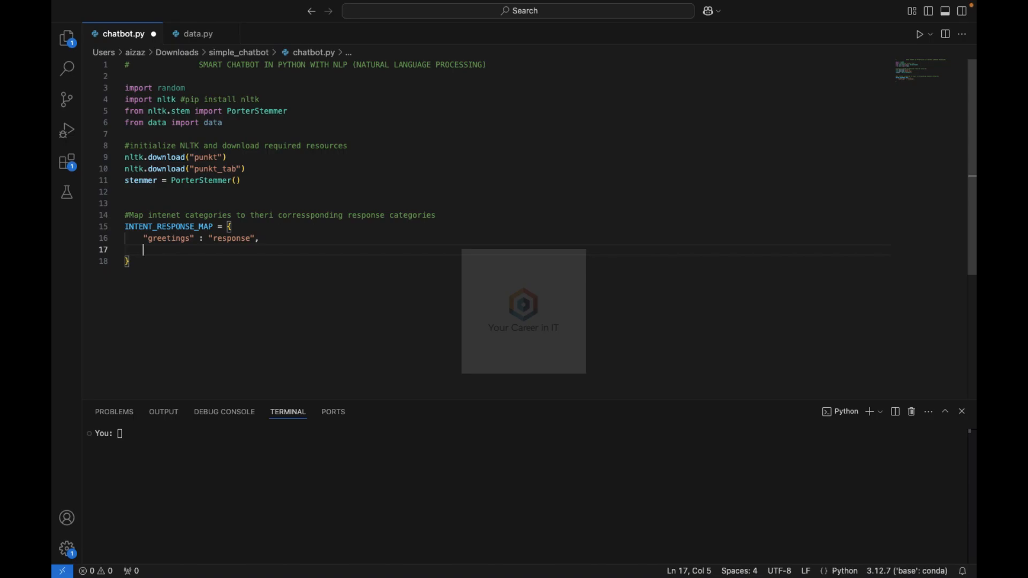
{"action": "type", "text": "\"fa"}
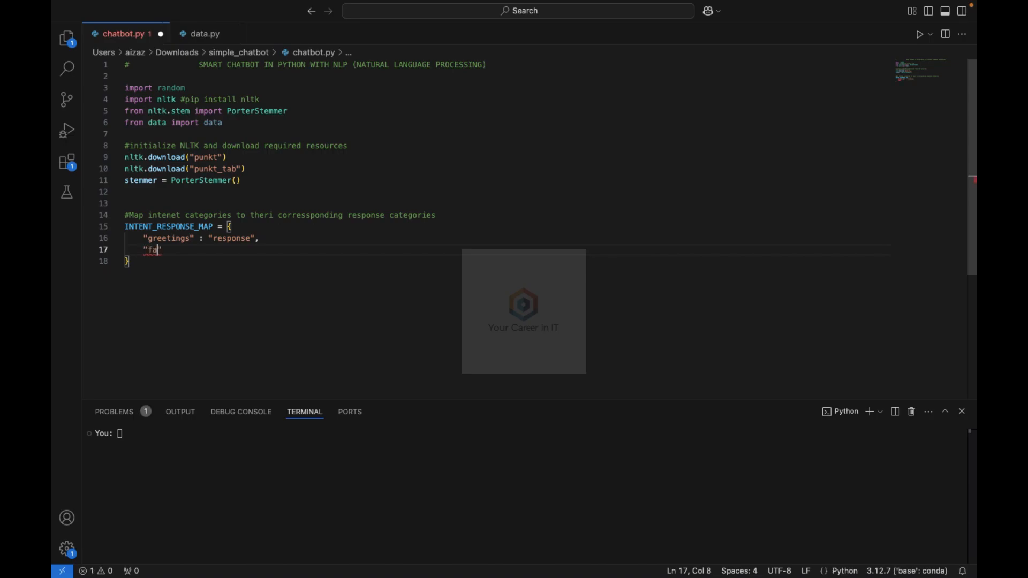
{"action": "type", "text": "rewells\""}
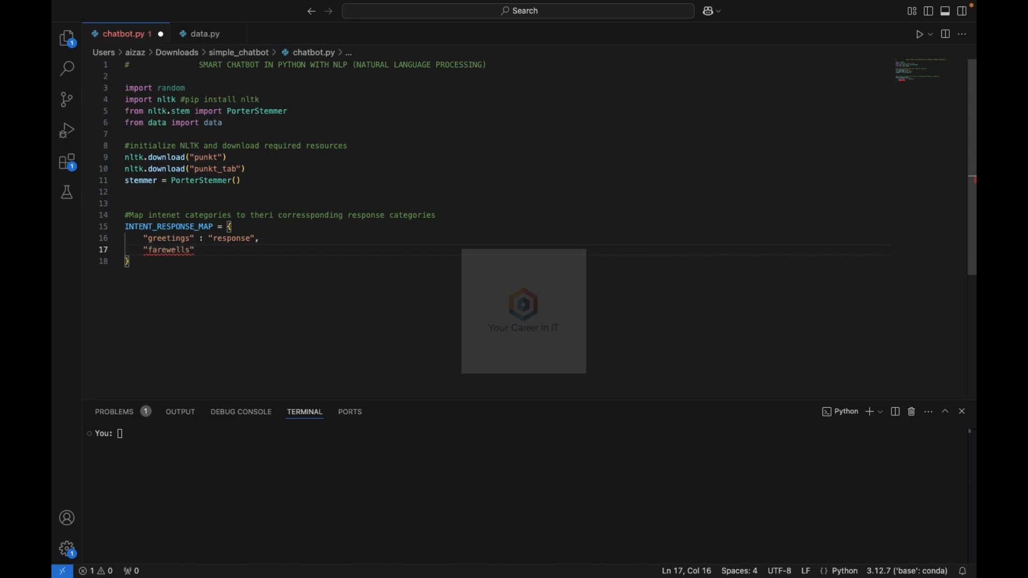
{"action": "type", "text": ": \""}
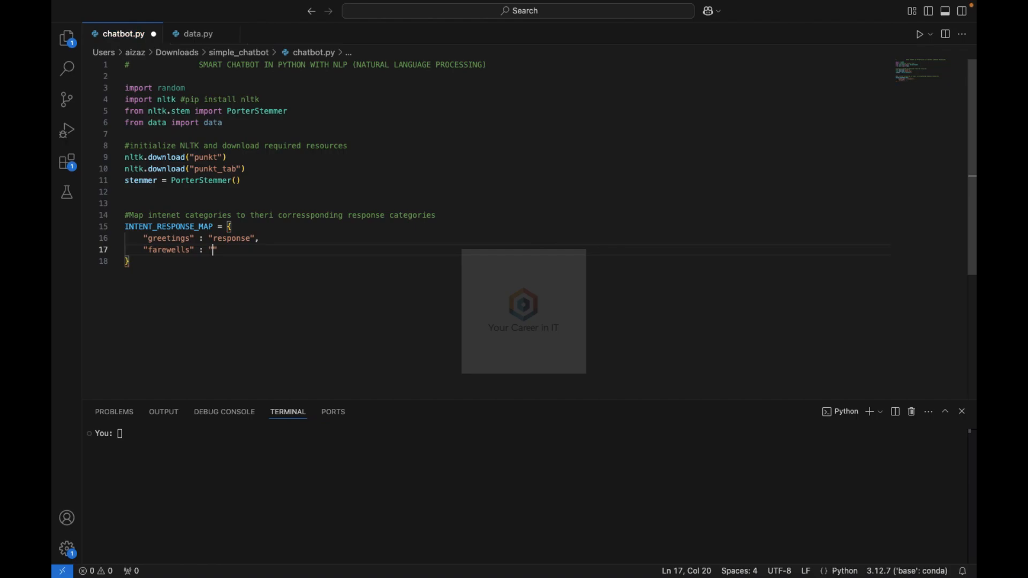
{"action": "type", "text": "farewe"}
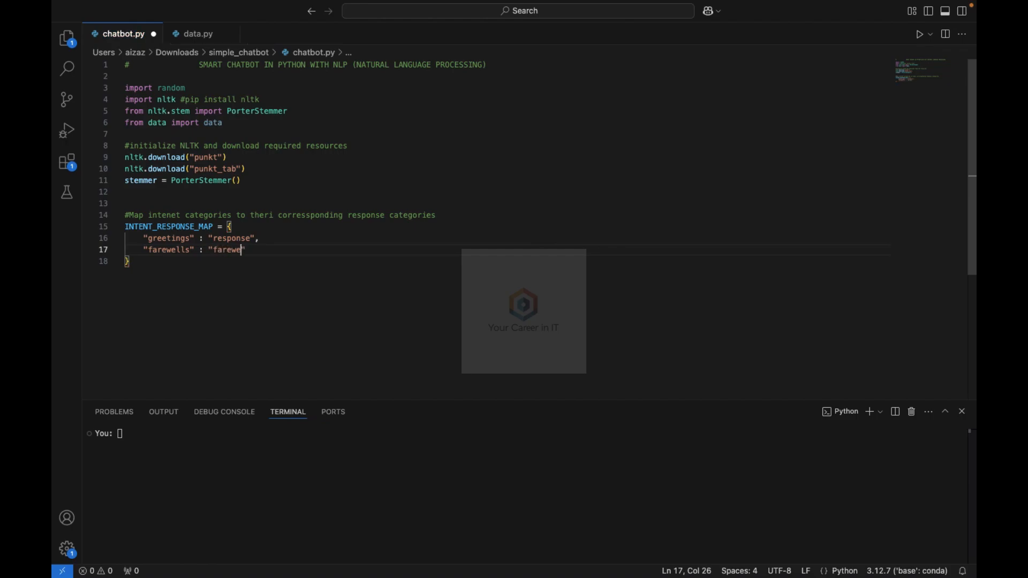
{"action": "type", "text": "ll+"}
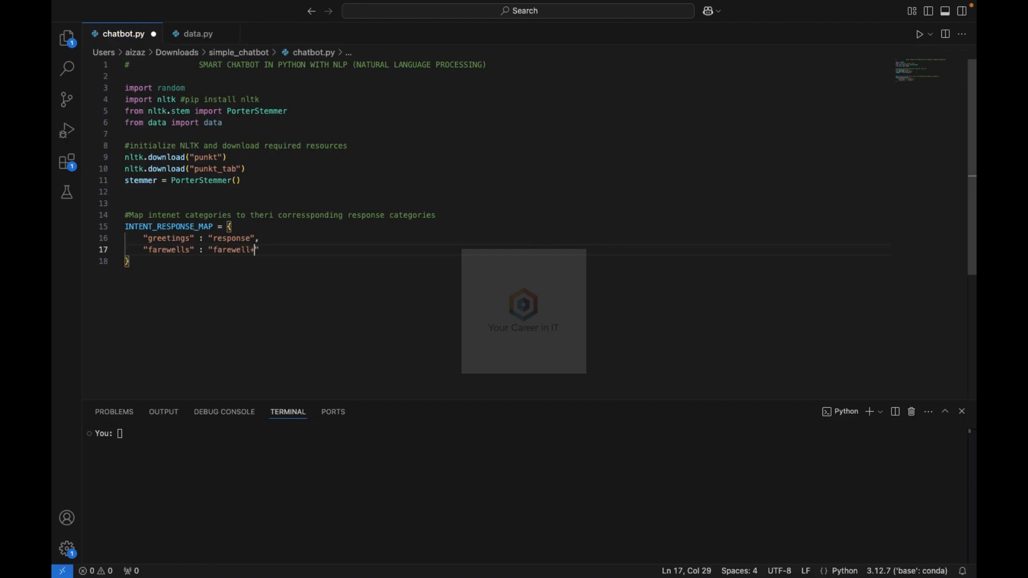
{"action": "type", "text": "_response"}
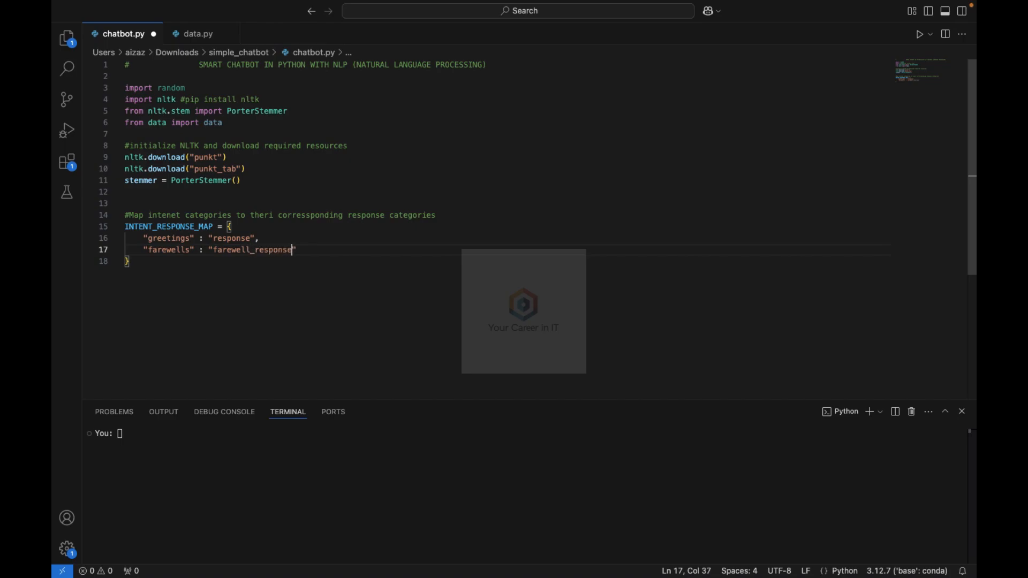
{"action": "type", "text": "s"}
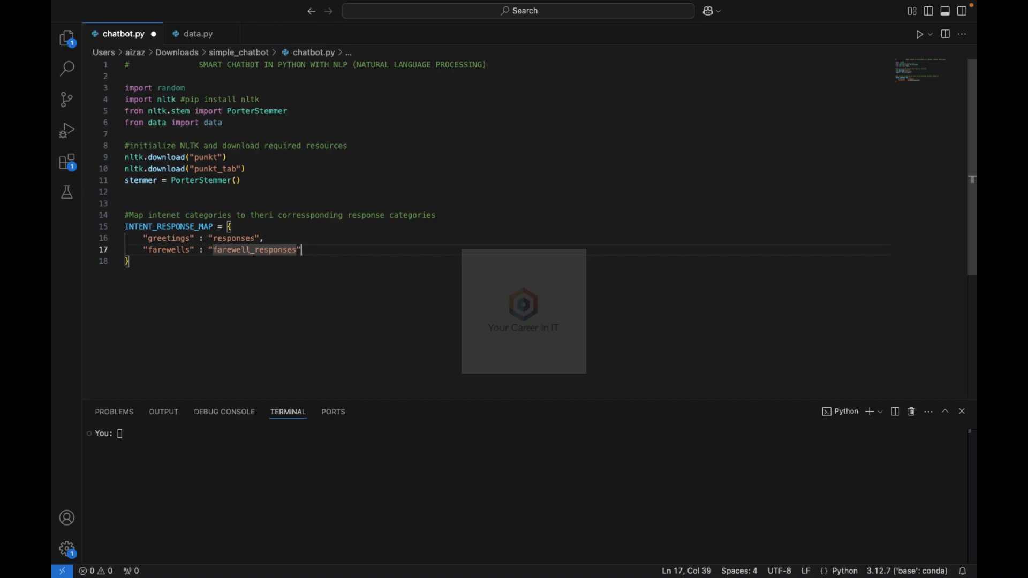
{"action": "key", "text": "Enter"}
{"action": "type", "text": "\"qu"}
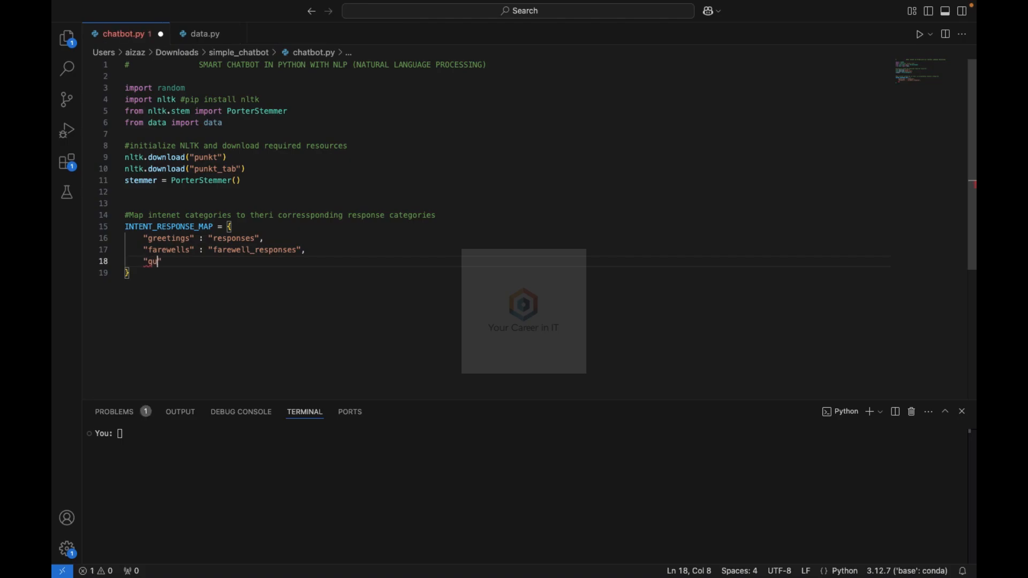
Step: Add the questions and small_talk entries with question_responses and small_talk_responses
{"action": "type", "text": "estions\""}
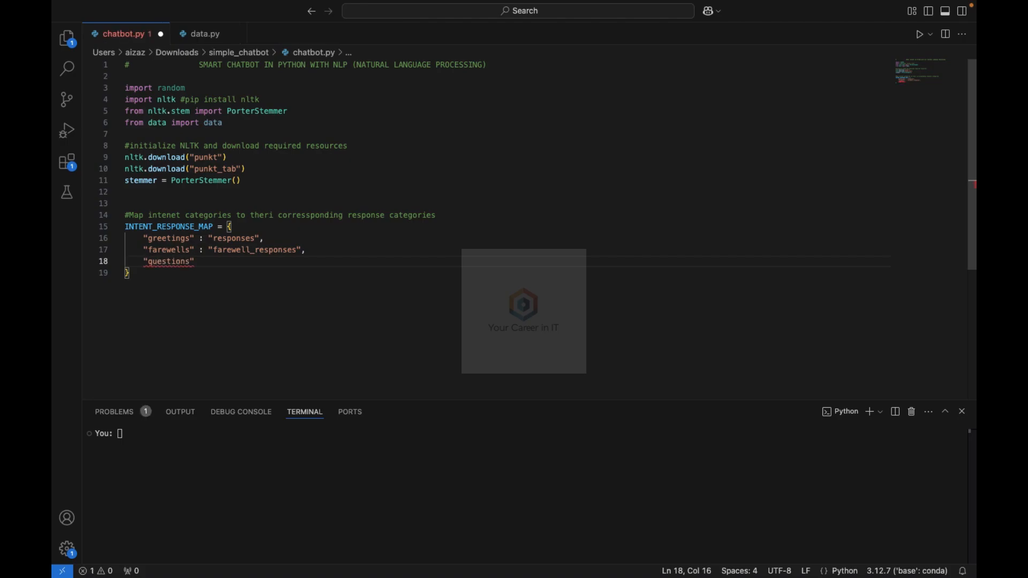
{"action": "type", "text": ": \"q\""}
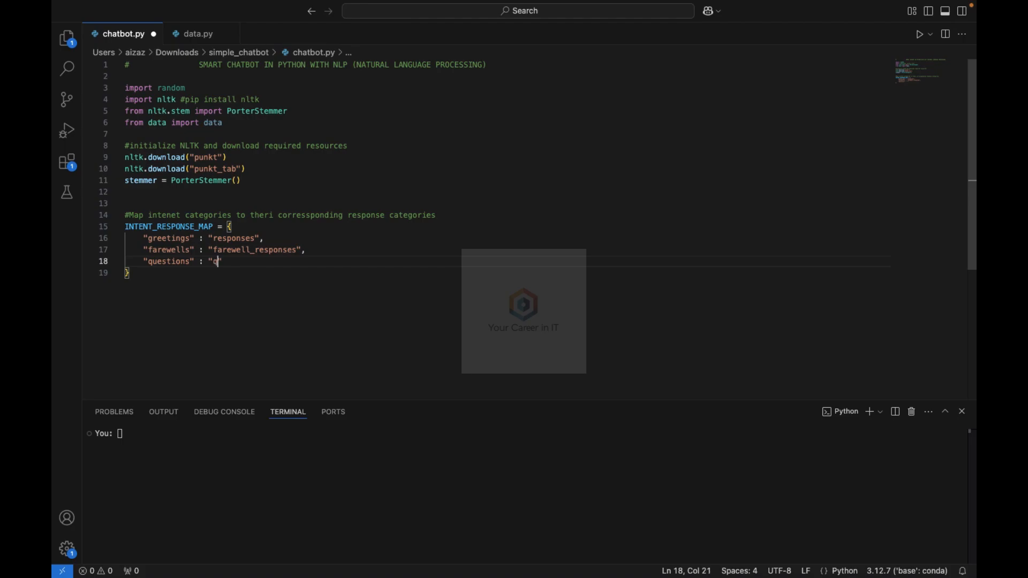
{"action": "type", "text": "uestion\""}
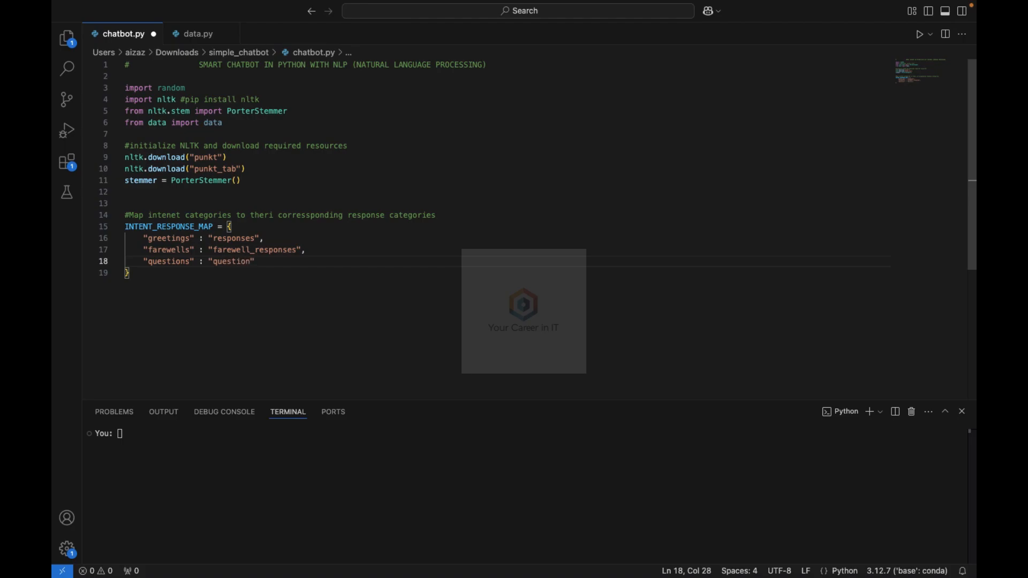
{"action": "type", "text": "_responsed"}
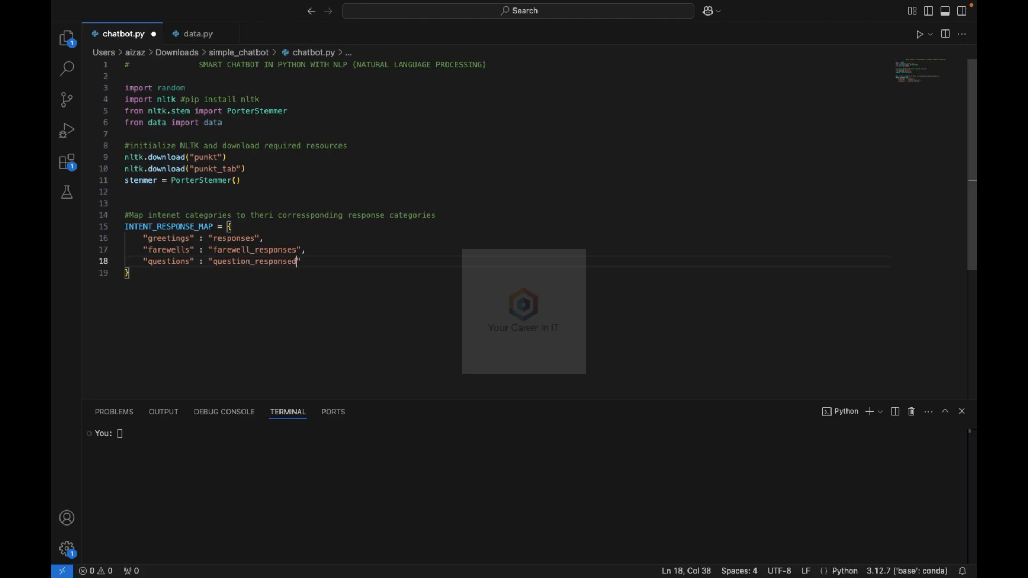
{"action": "key", "text": "Enter"}
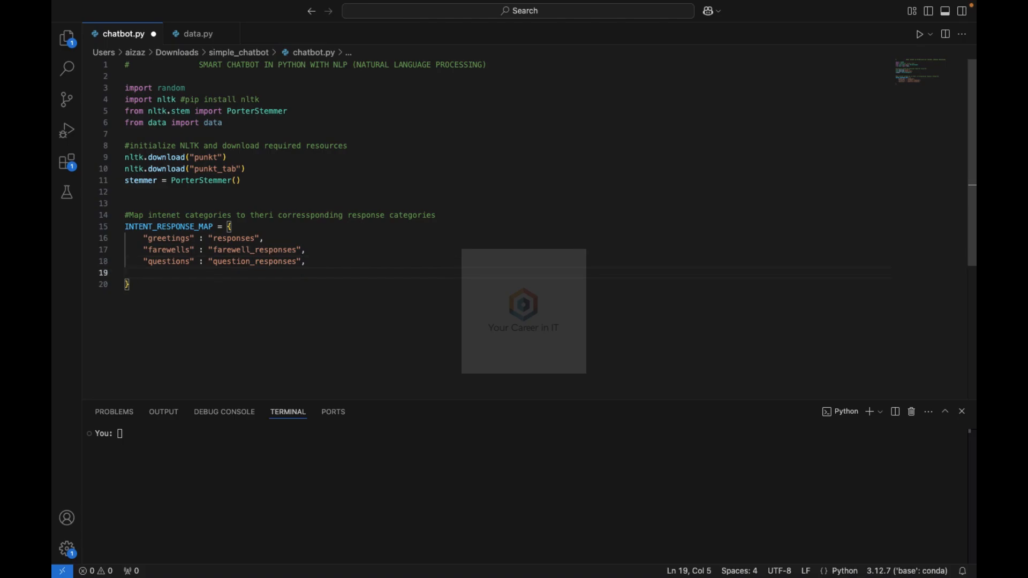
{"action": "type", "text": "\"small_talk\" : \"smal"}
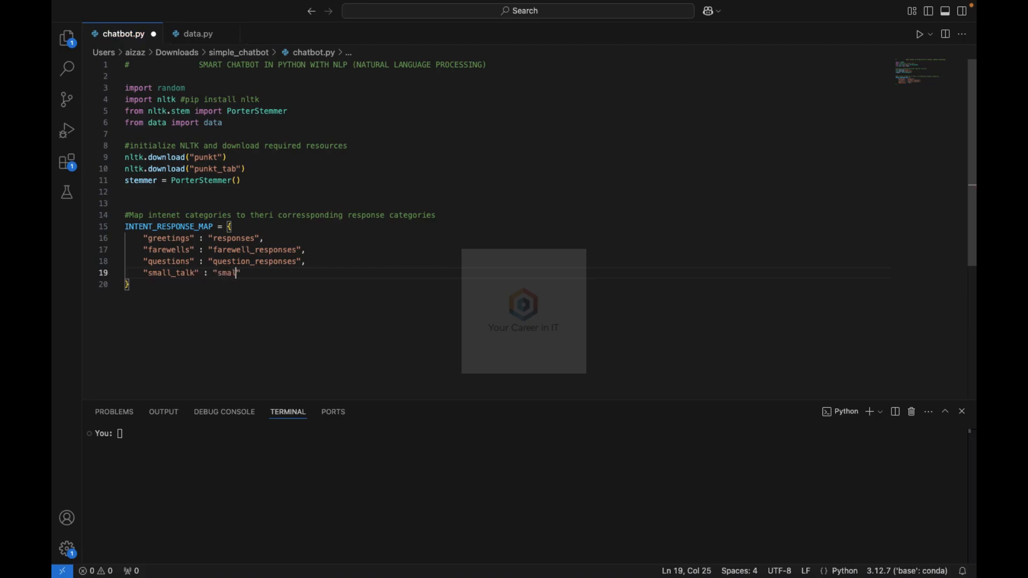
{"action": "type", "text": "_talk_res"}
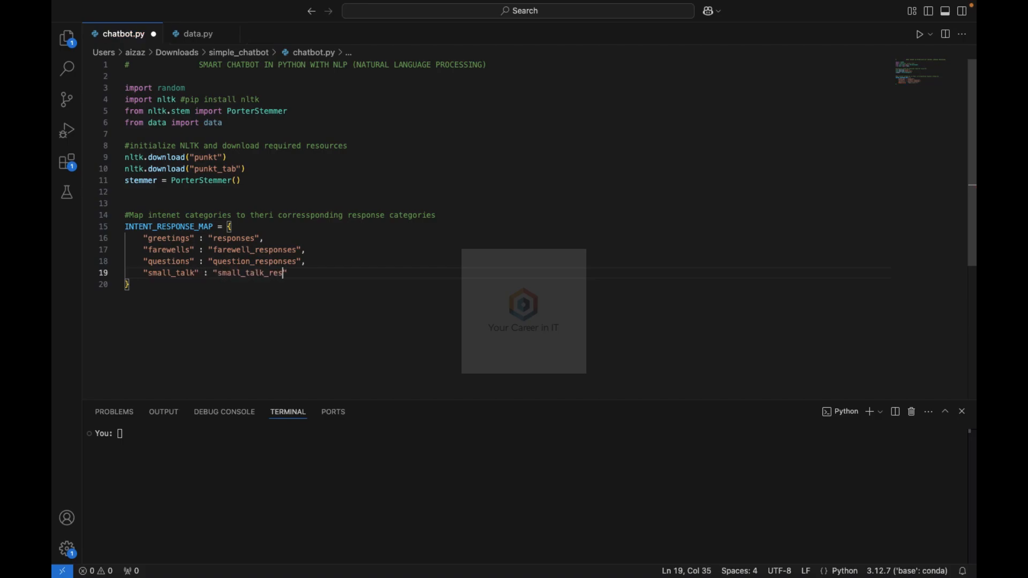
{"action": "type", "text": "ponses\""}
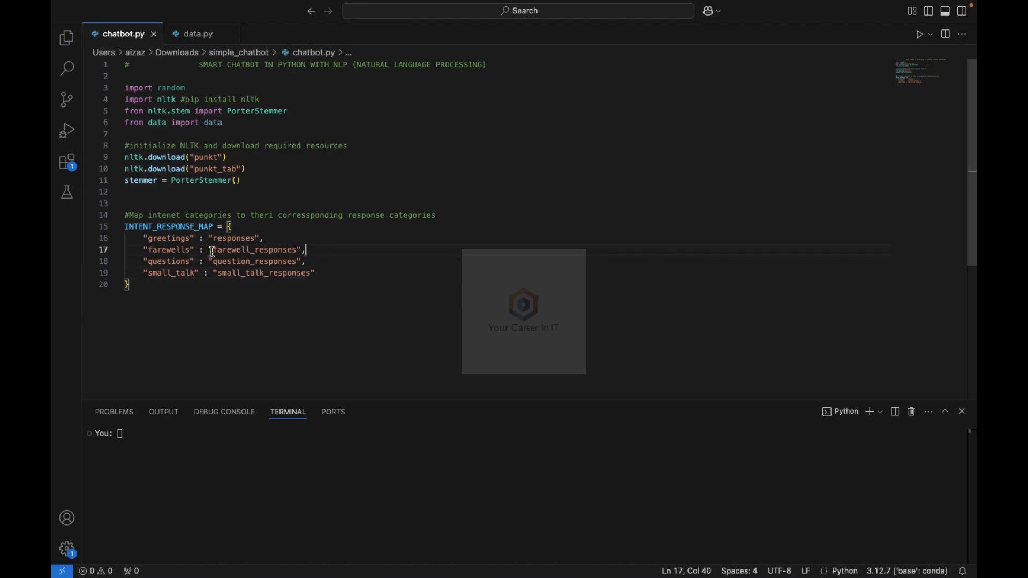
{"action": "left_click", "coordinate": [197, 33]}
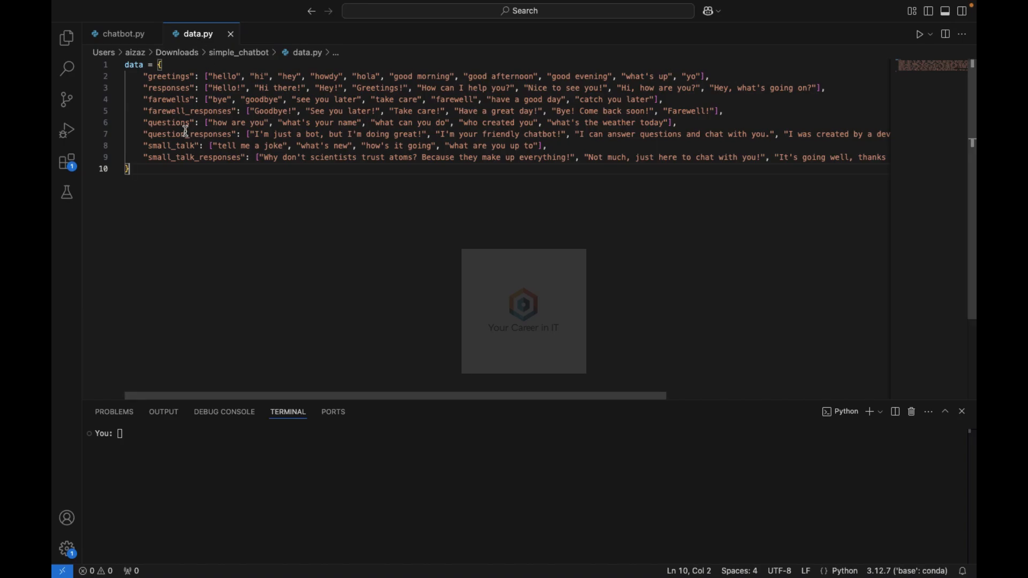
{"action": "double_click", "coordinate": [169, 76]}
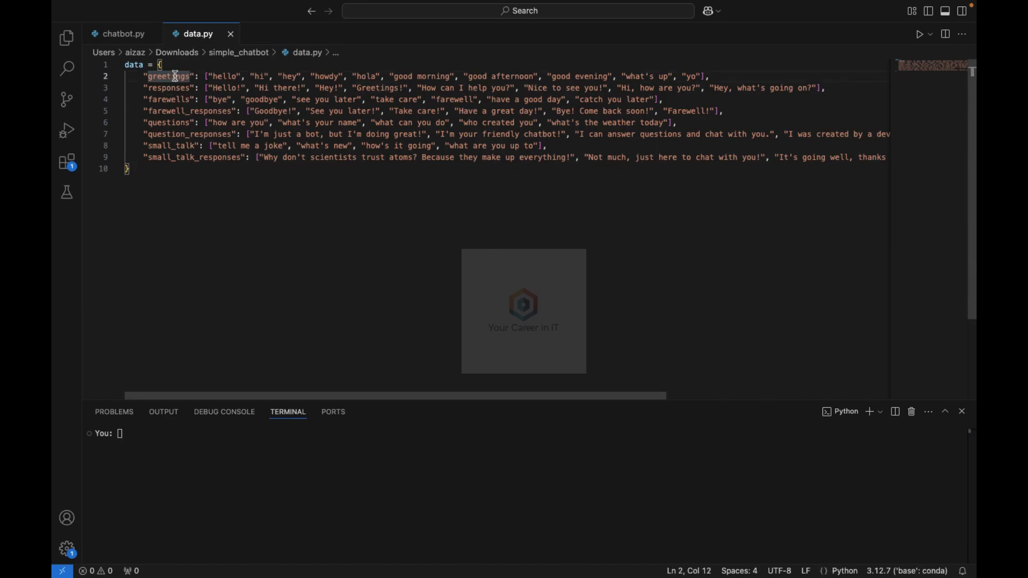
{"action": "left_click", "coordinate": [174, 99]}
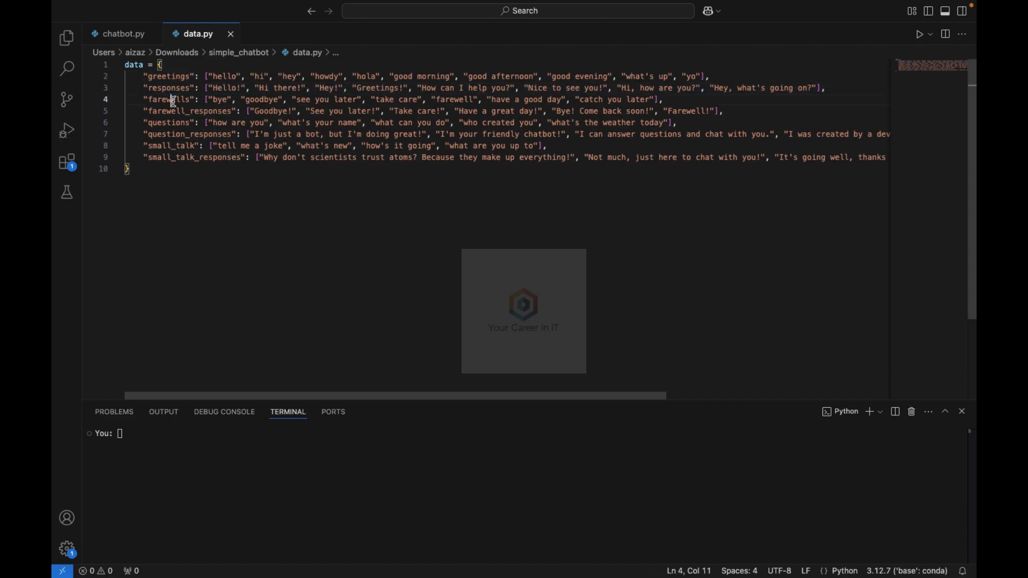
{"action": "double_click", "coordinate": [190, 110]}
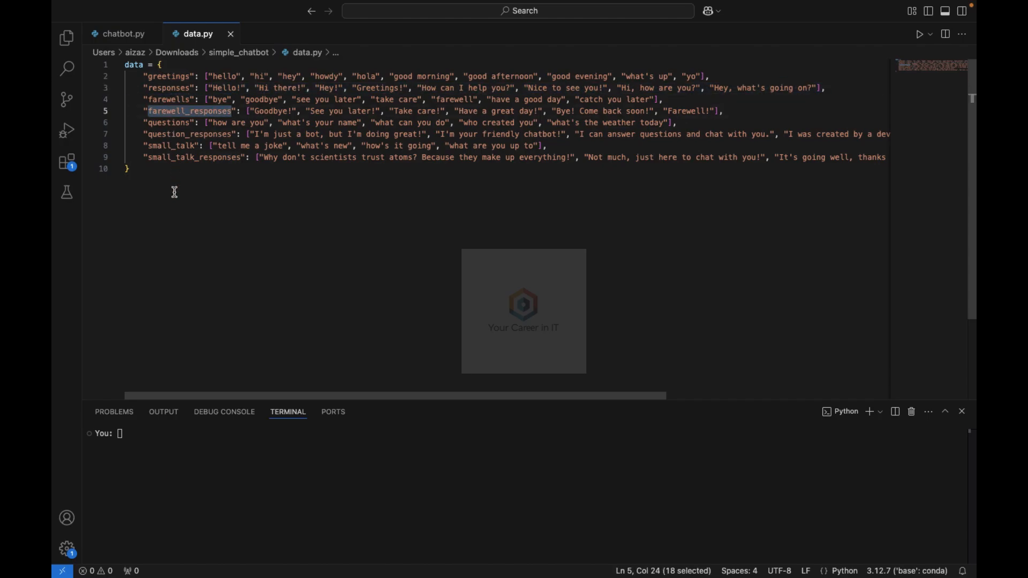
{"action": "left_click", "coordinate": [124, 34]}
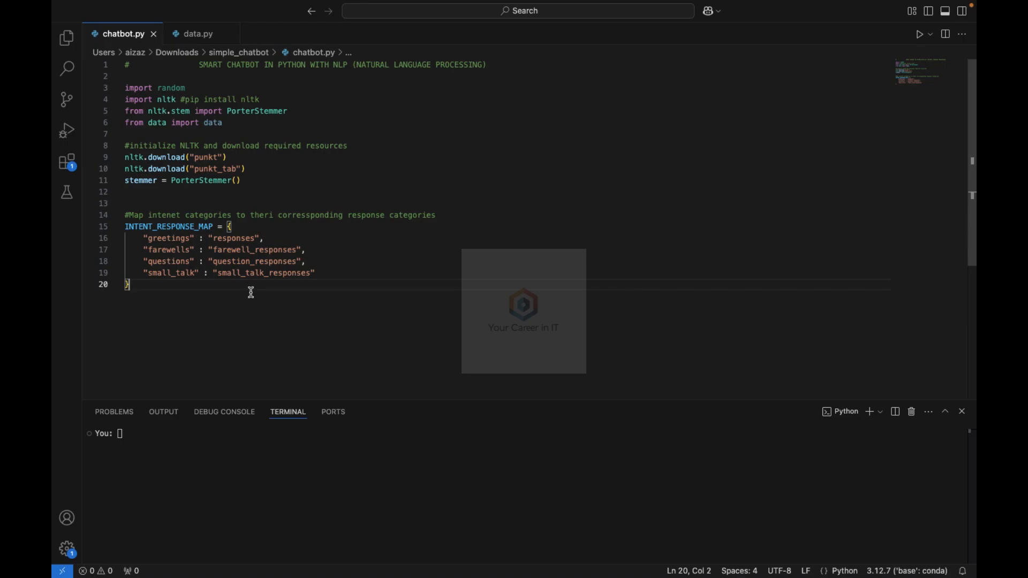
{"action": "mouse_move", "coordinate": [270, 204]}
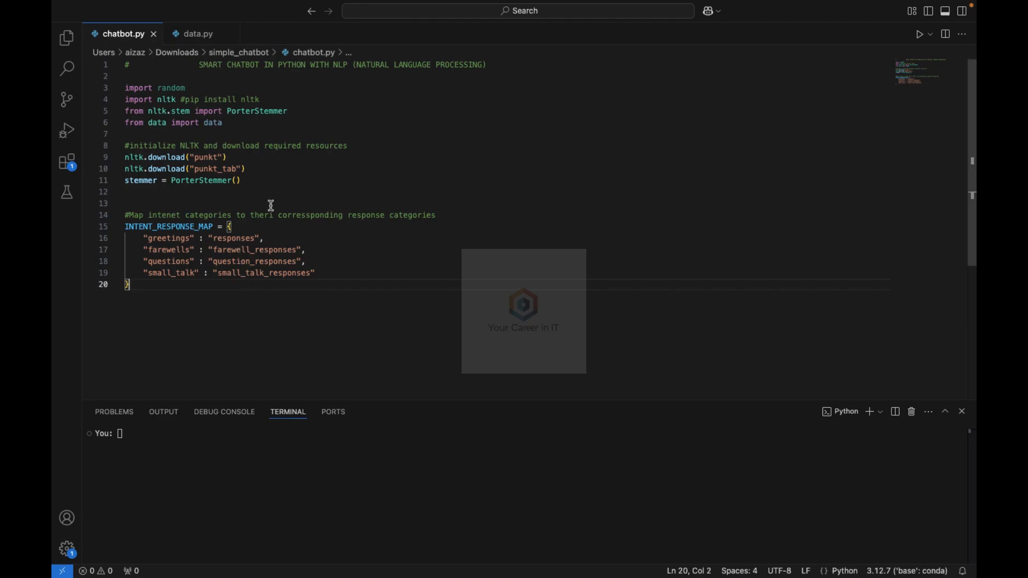
{"action": "mouse_move", "coordinate": [275, 213]}
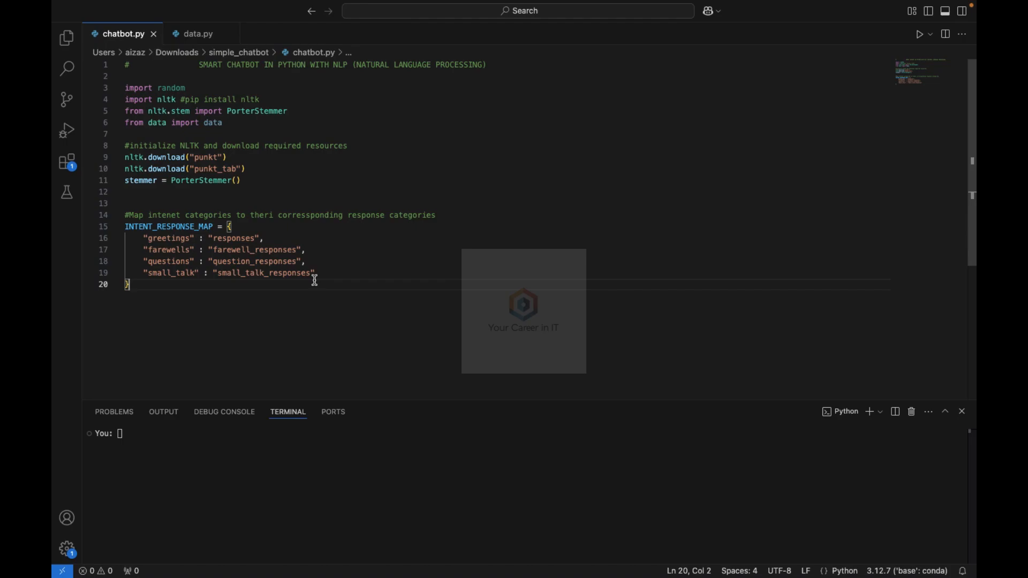
{"action": "key", "text": "Enter"}
{"action": "type", "text": "def"}
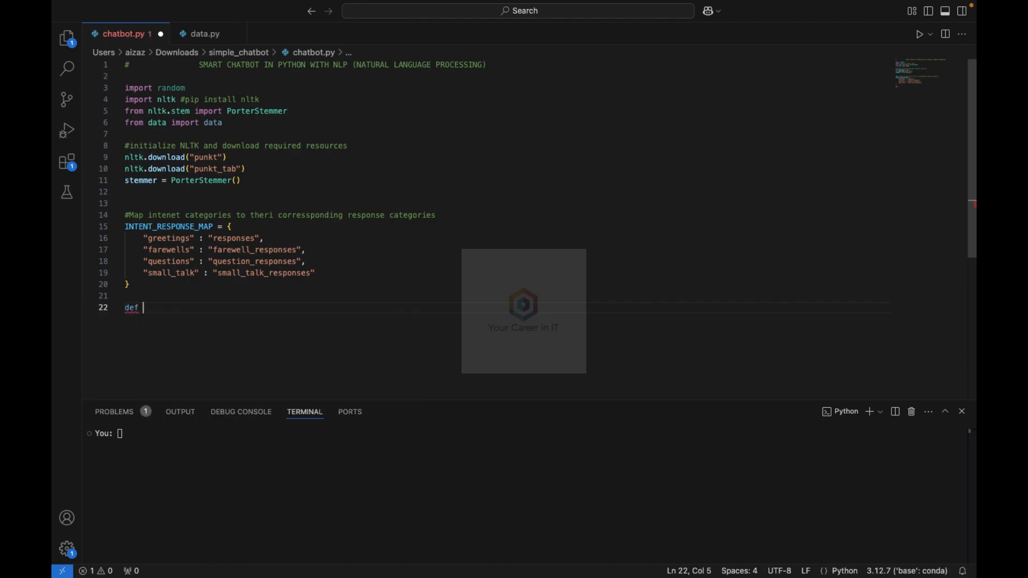
Step: Define preprocess(sentence) with tokens = nltk.word_tokenize(sentence.lower())
{"action": "type", "text": "pre"}
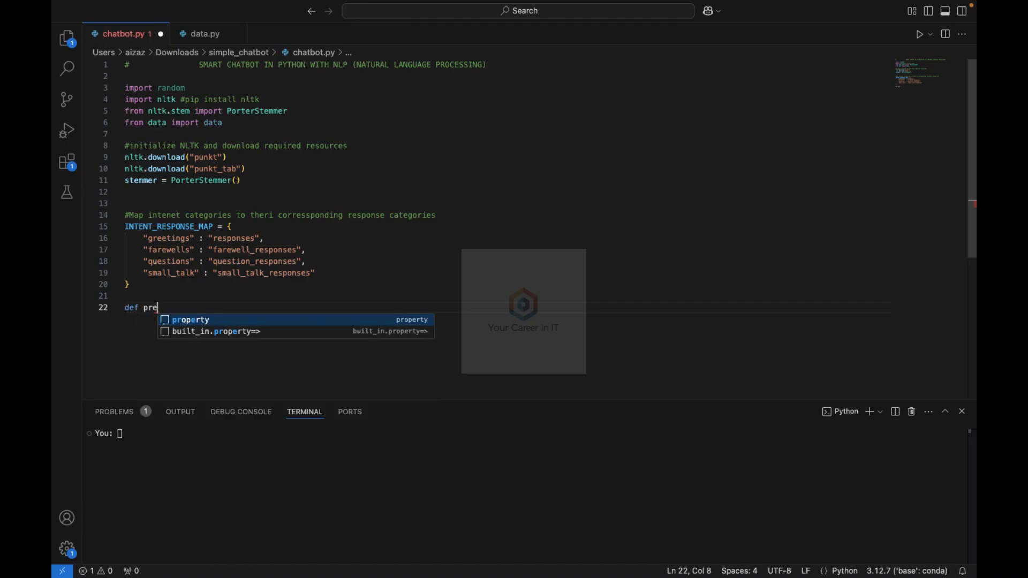
{"action": "type", "text": "process(sen"}
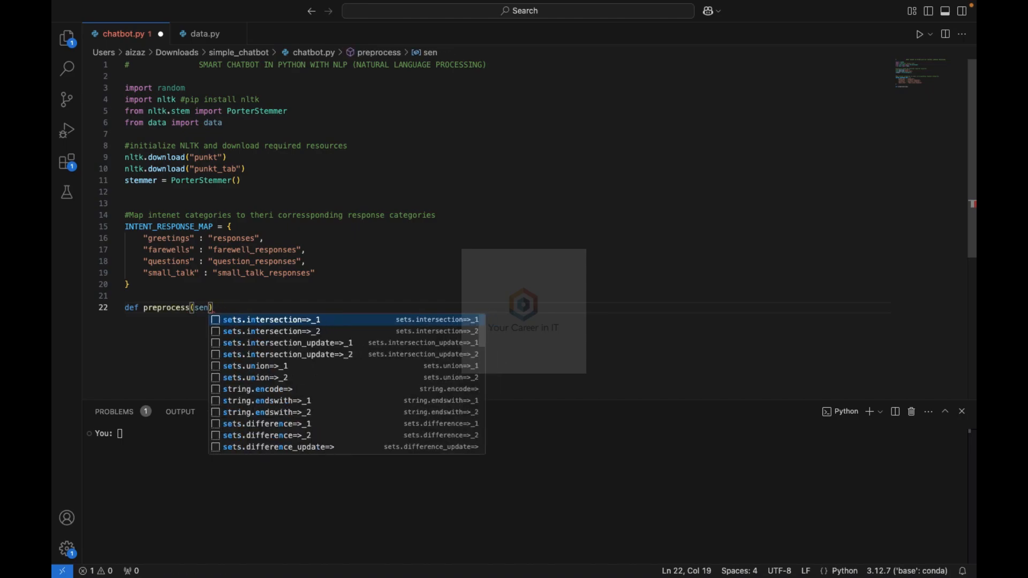
{"action": "type", "text": "tence"}
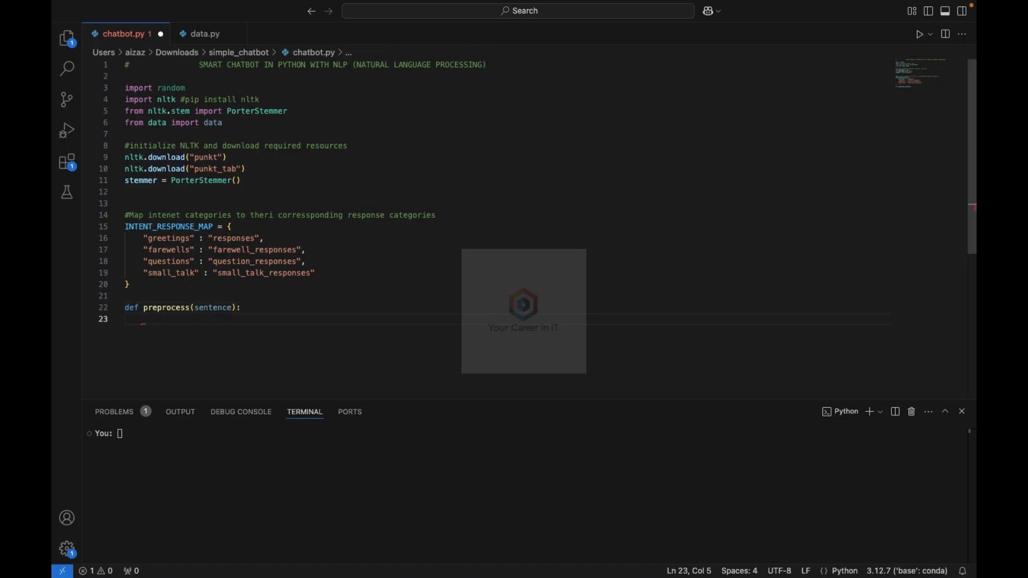
{"action": "type", "text": "tokens = nltk"}
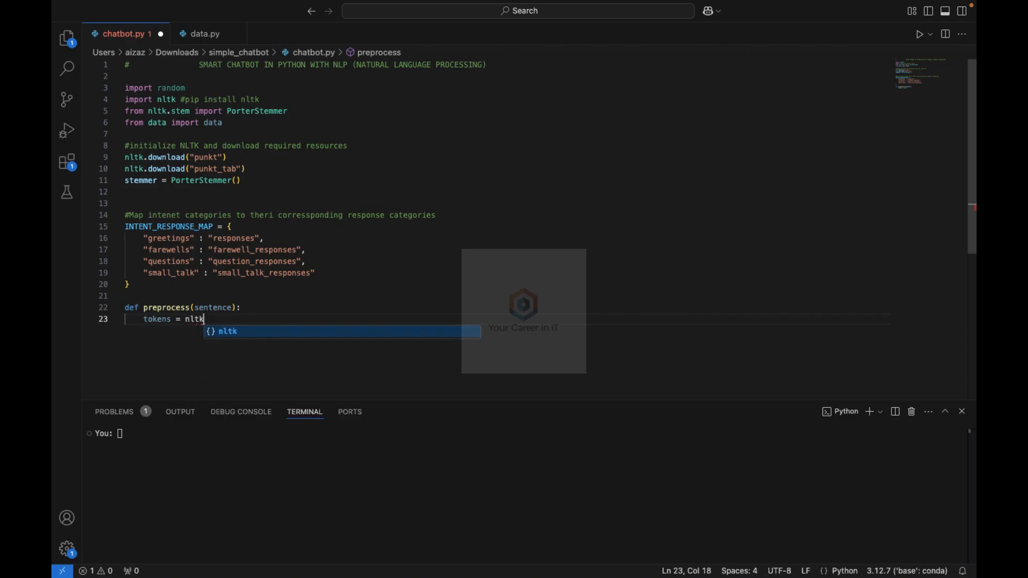
{"action": "type", "text": ".work"}
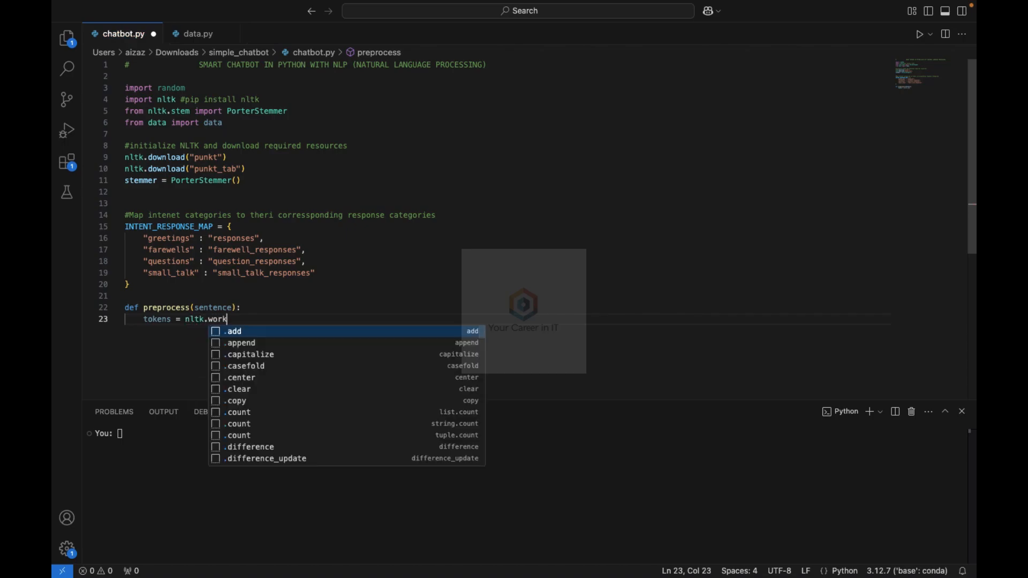
{"action": "type", "text": "_tokenize(se"}
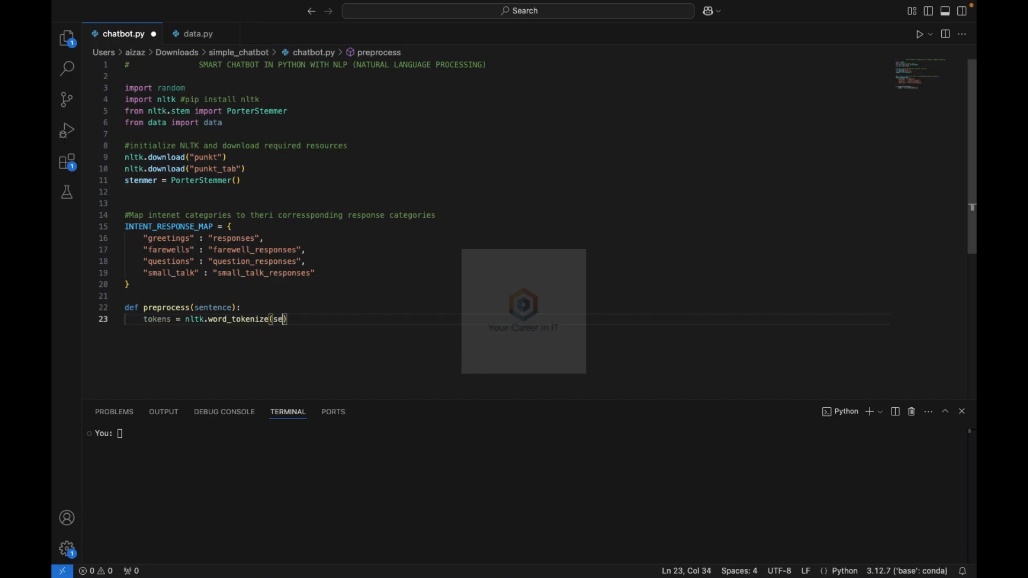
{"action": "type", "text": "ntence"}
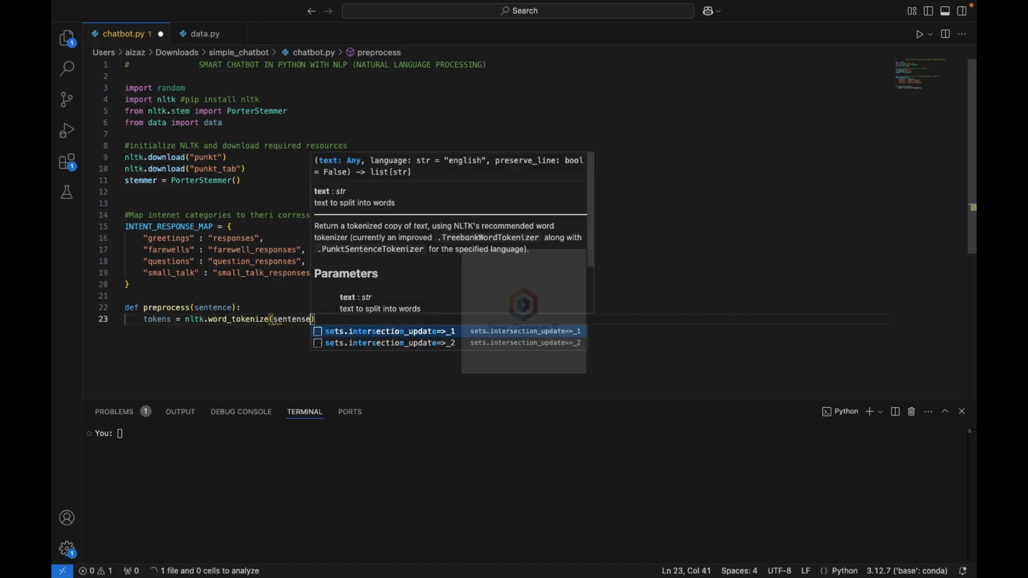
{"action": "type", "text": ".lower()"}
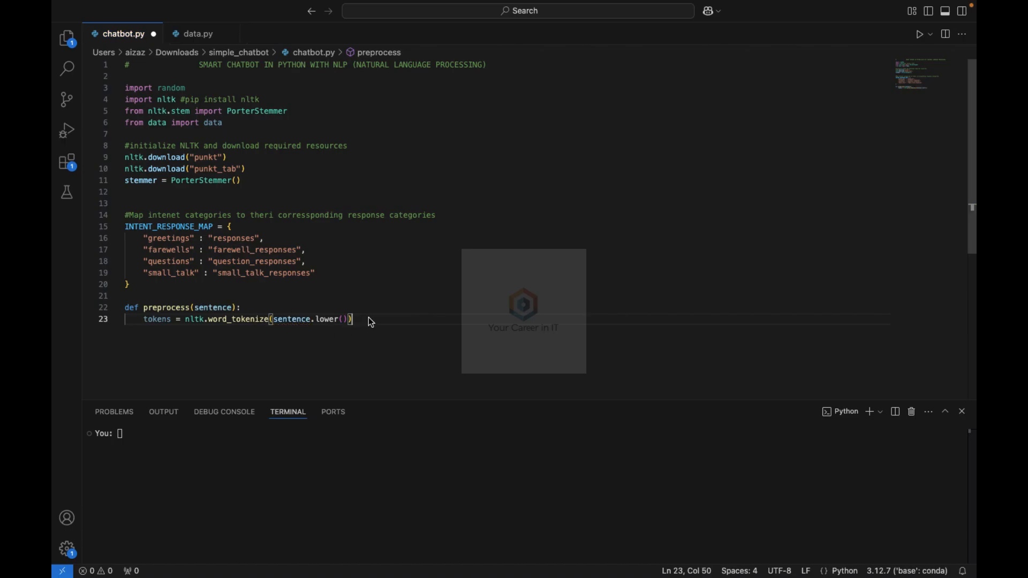
Step: Return [stemmer.stem(token) for token in tokens], typed with retunr/toekn typos
{"action": "type", "text": "retu"}
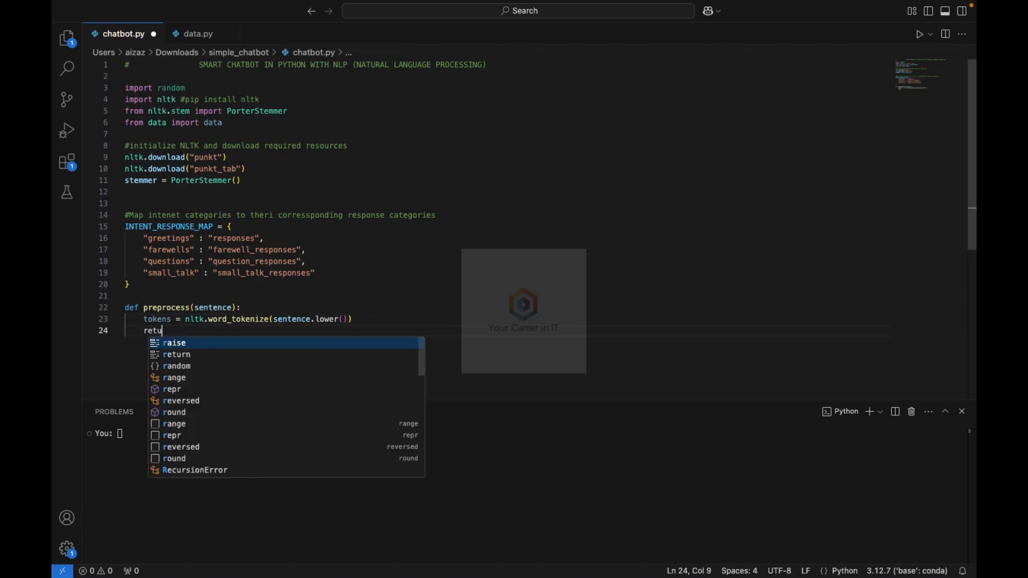
{"action": "type", "text": "nr [stemmer"}
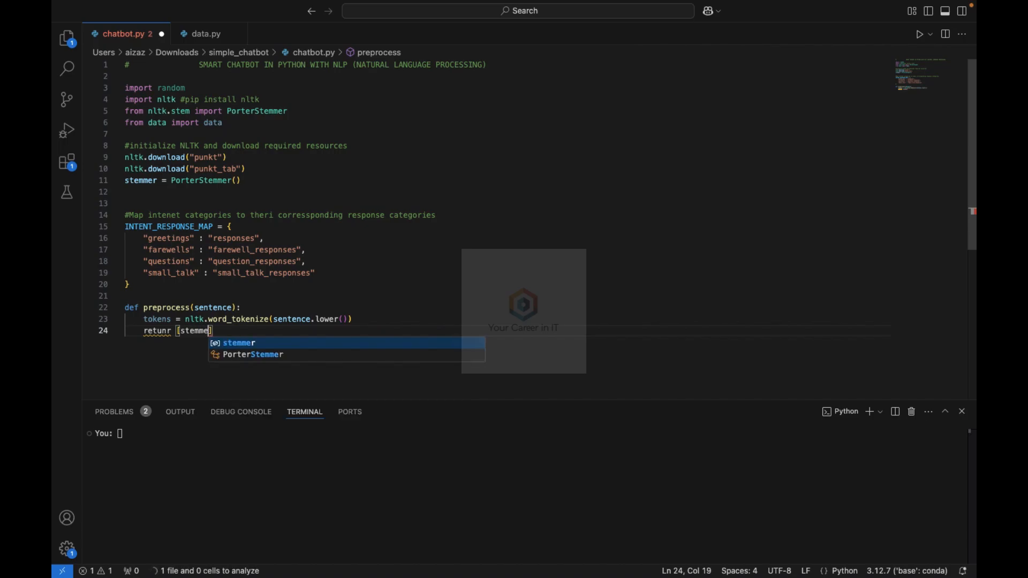
{"action": "type", "text": "r"}
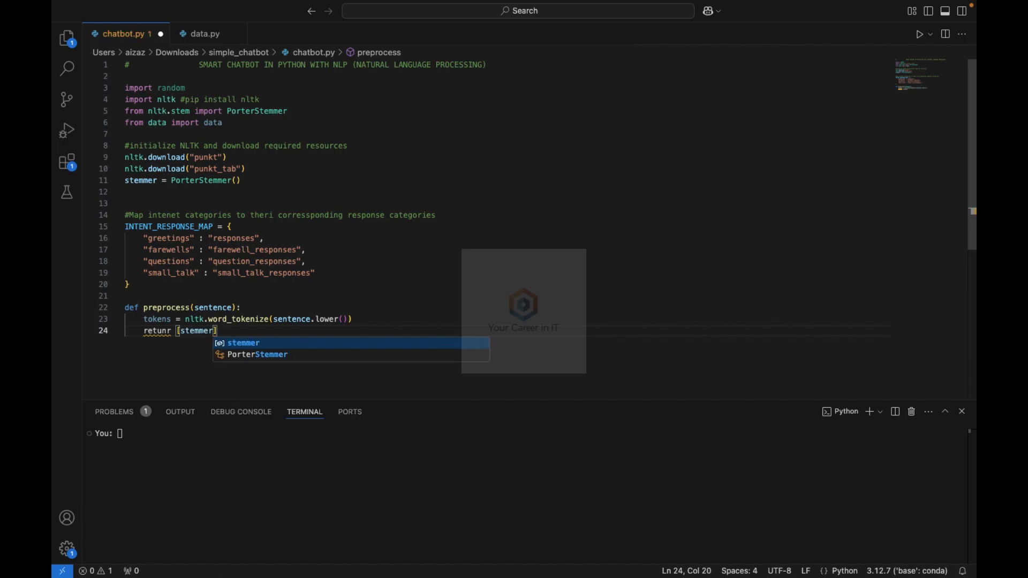
{"action": "type", "text": ".stem"}
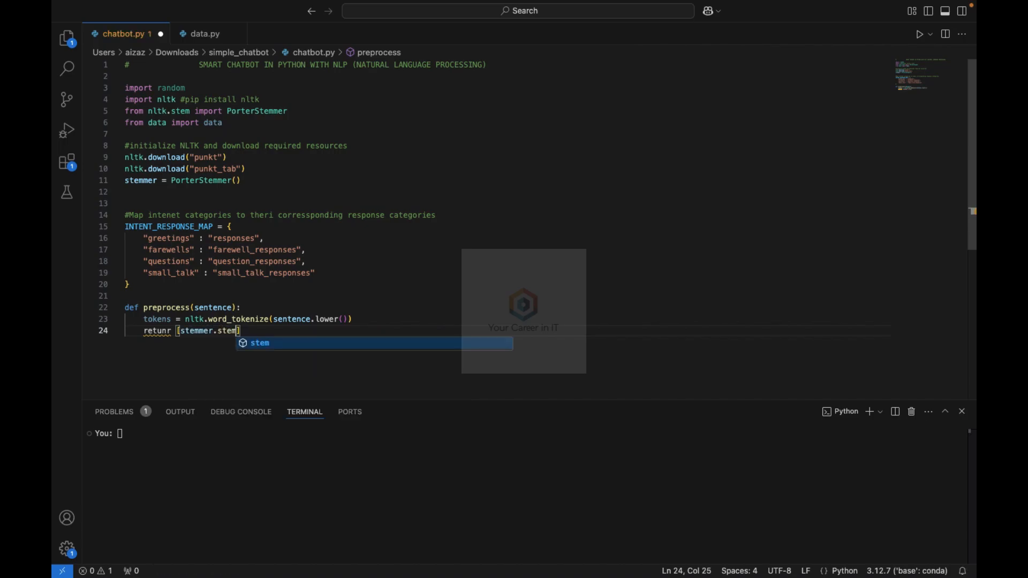
{"action": "type", "text": "(toekn"}
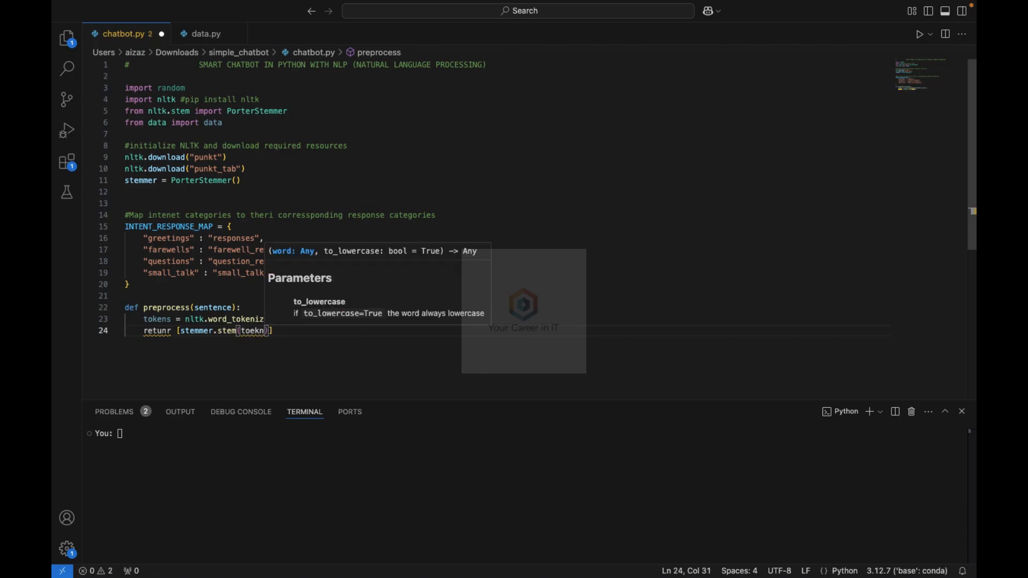
{"action": "type", "text": "for token in"}
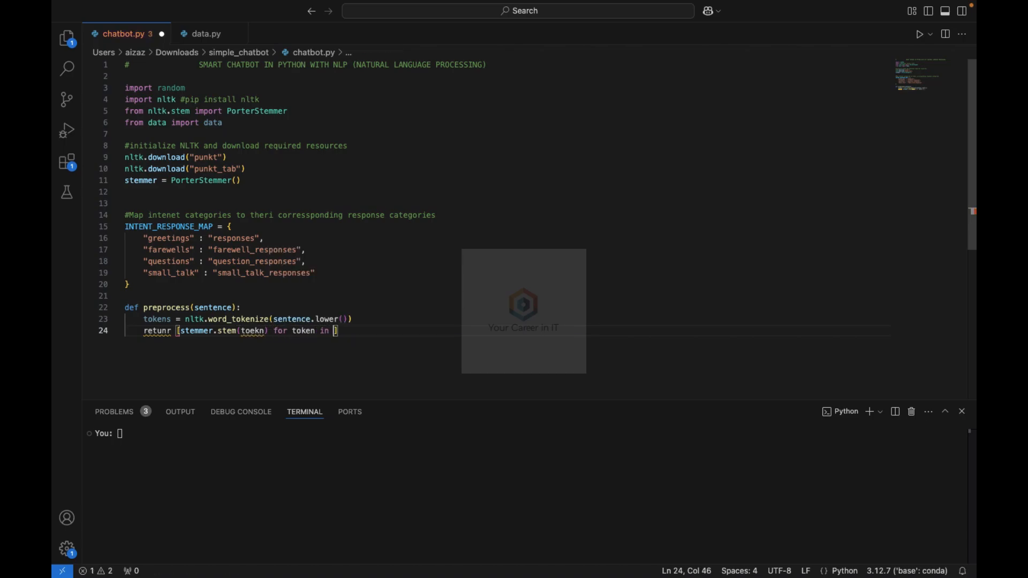
{"action": "type", "text": "tokens"}
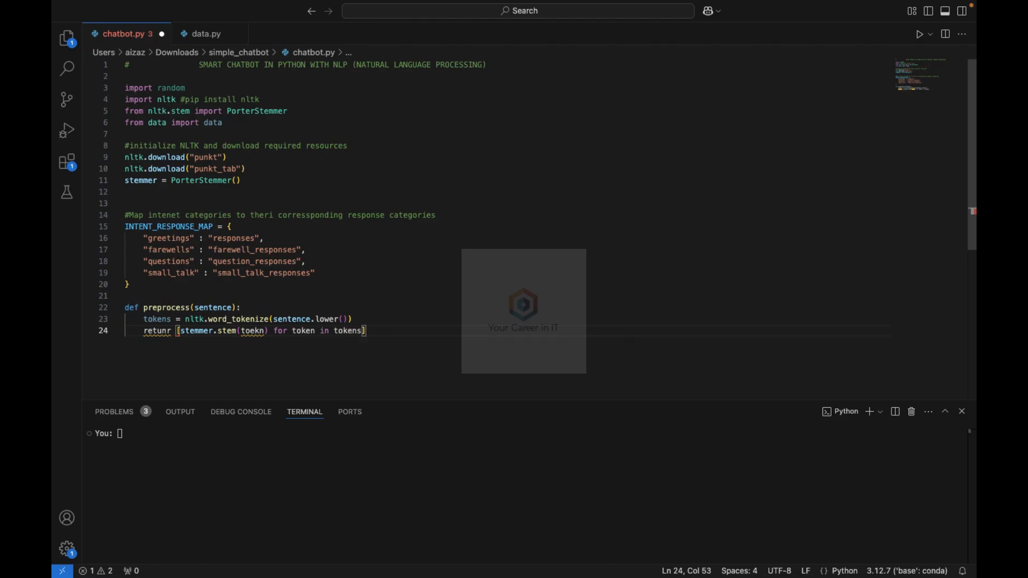
Step: Select and correct the misspelled toekn and retunr to token and return
{"action": "double_click", "coordinate": [238, 319]}
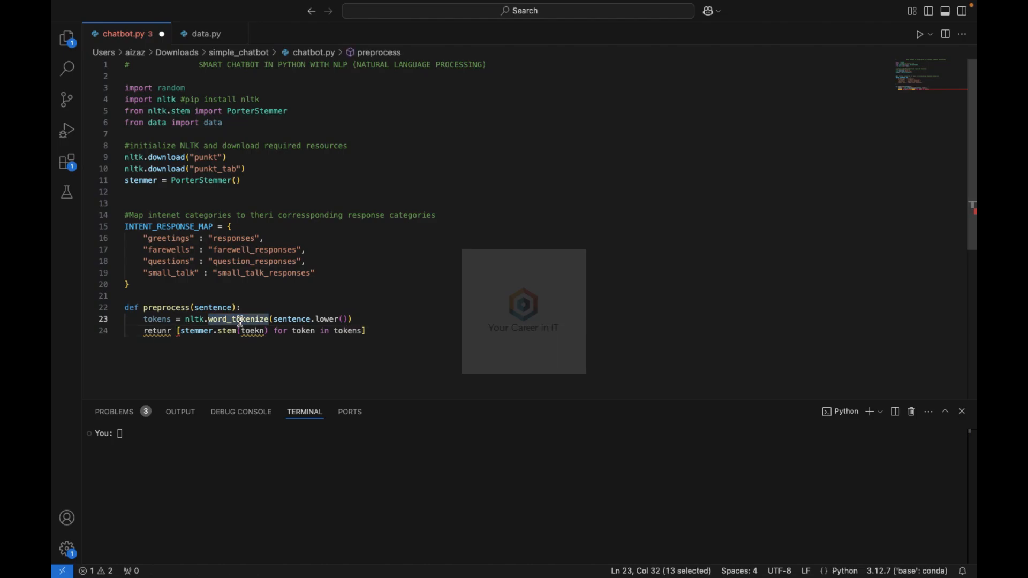
{"action": "double_click", "coordinate": [327, 319]}
{"action": "type", "text": "k"}
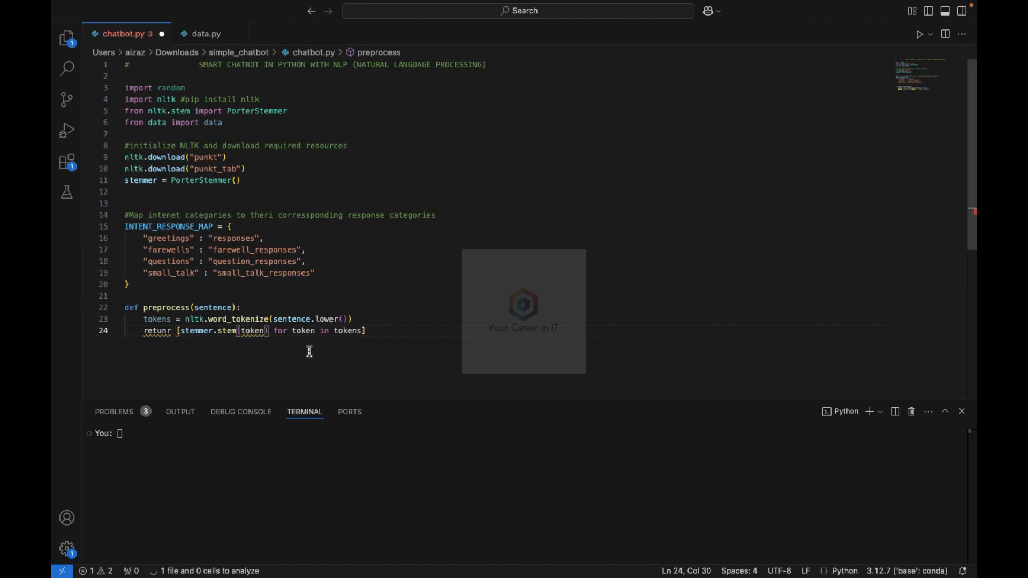
{"action": "double_click", "coordinate": [195, 331]}
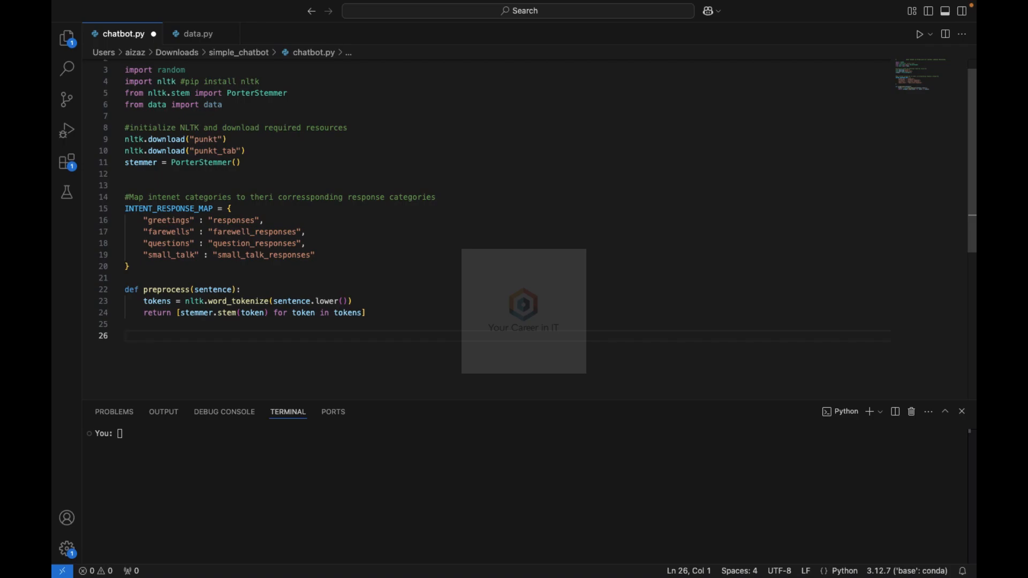
Step: Define def get_response(user_input):
{"action": "type", "text": "def"}
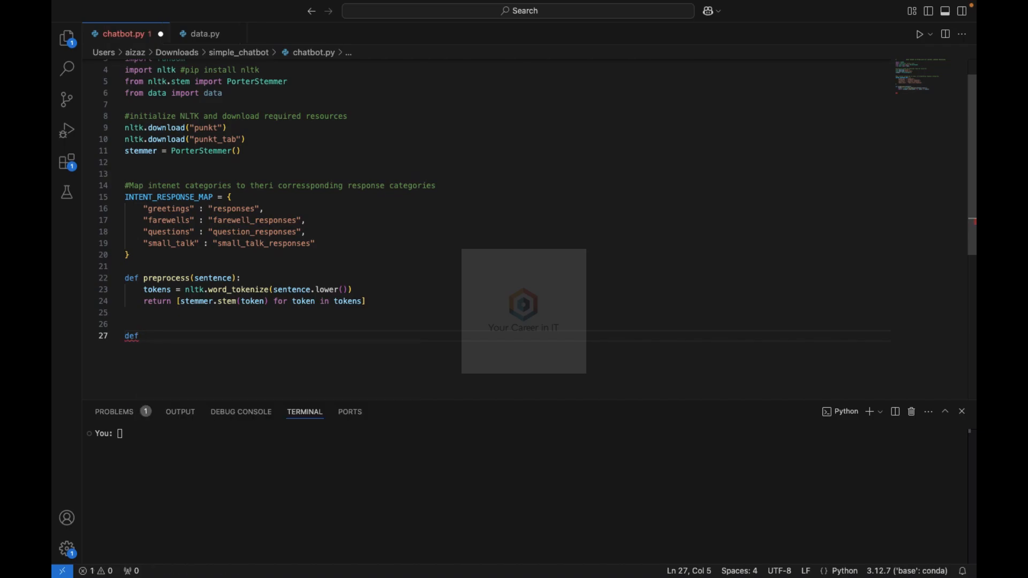
{"action": "type", "text": "get_respo"}
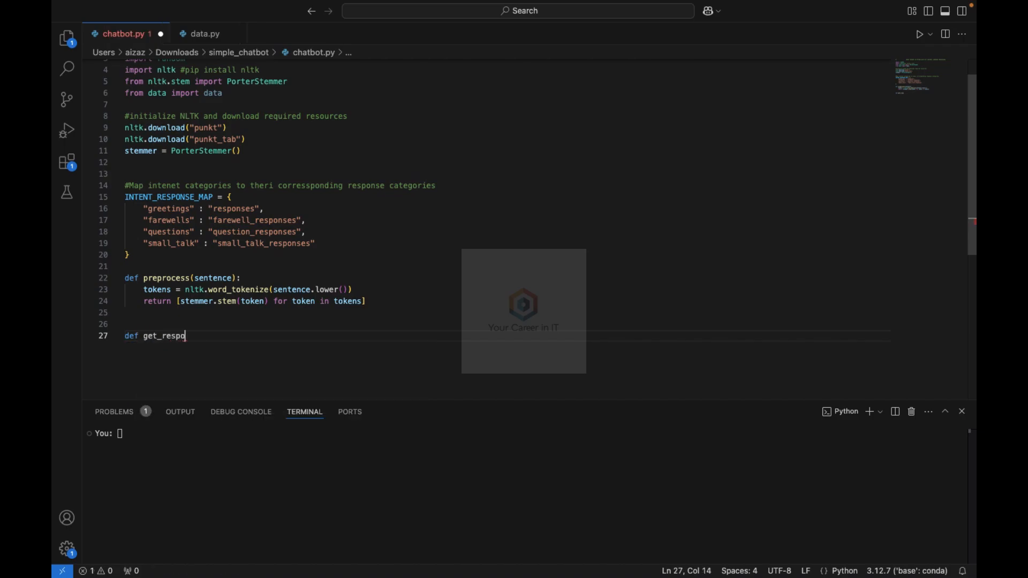
{"action": "type", "text": "nse()"}
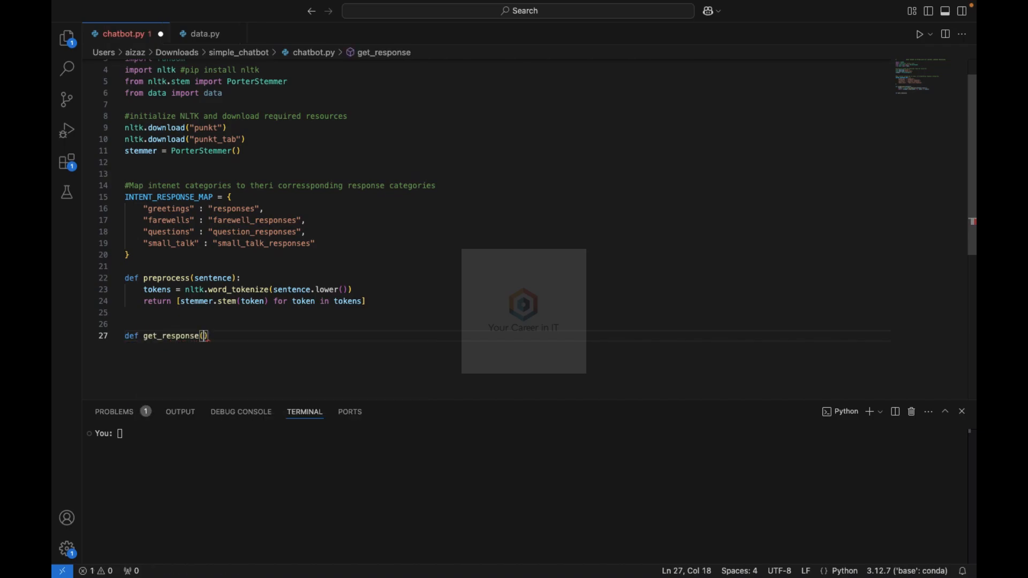
{"action": "type", "text": "user_input"}
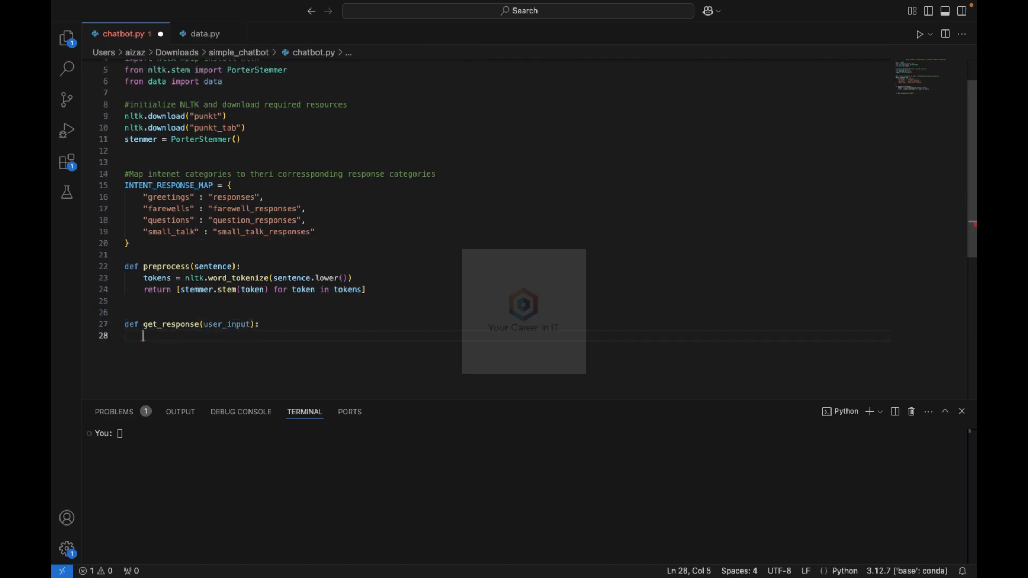
Step: Assign processed_input = preprocess(user_input), fixing the variable name typo
{"action": "type", "text": "processed"}
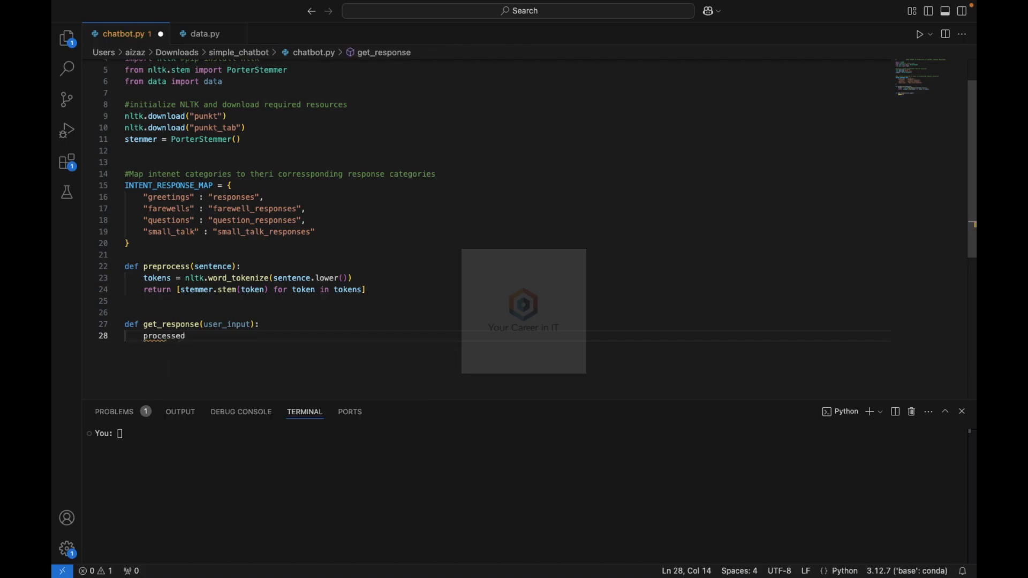
{"action": "type", "text": "_inpiut"}
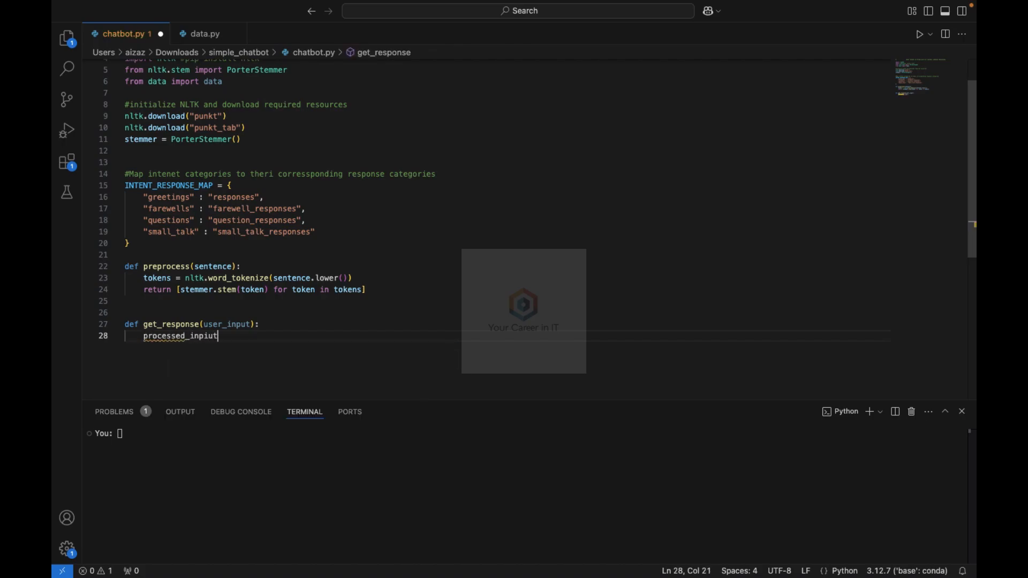
{"action": "key", "text": "BackSpace"}
{"action": "type", "text": " = preproc"}
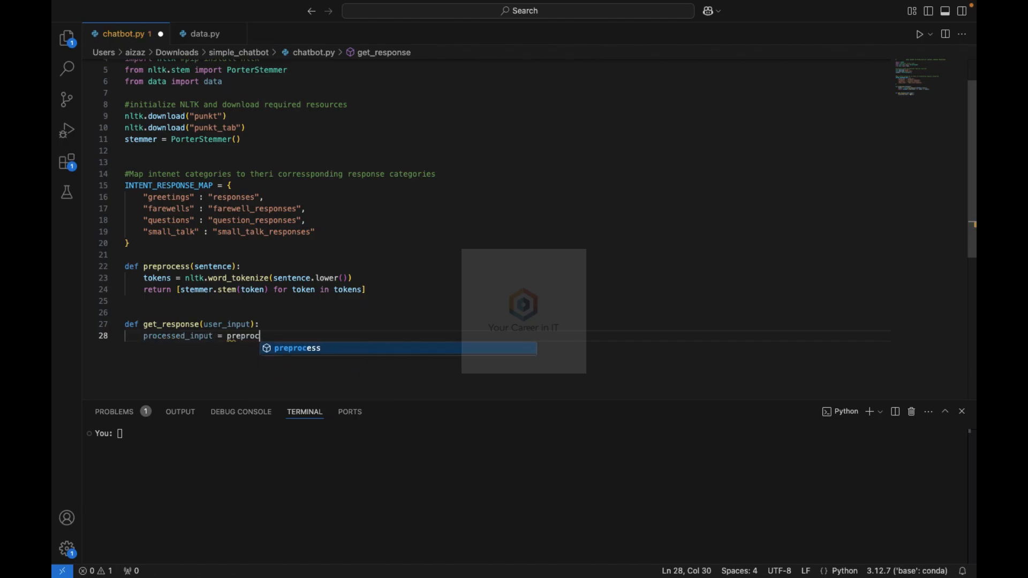
{"action": "key", "text": "tab"}
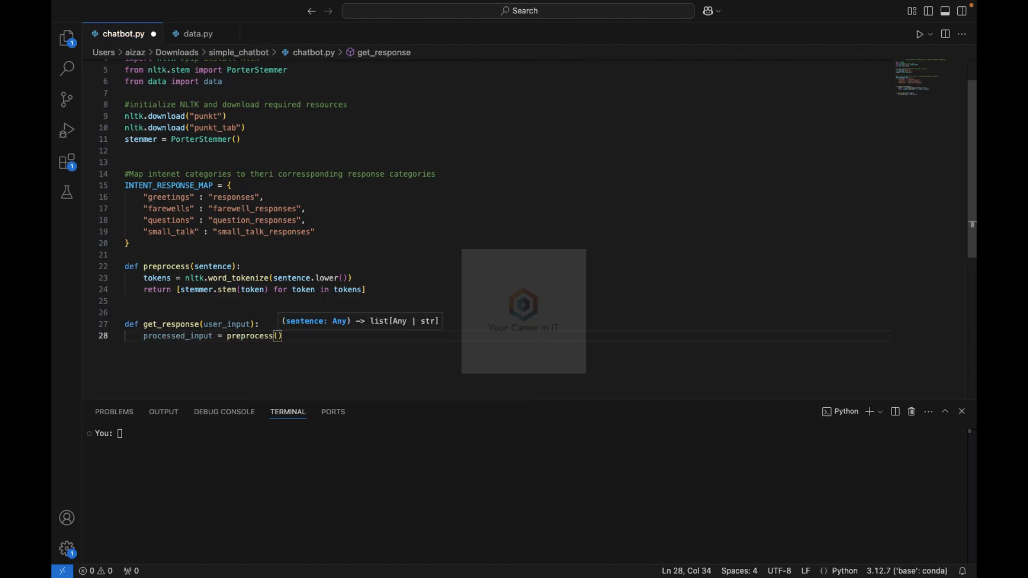
{"action": "type", "text": "user_input"}
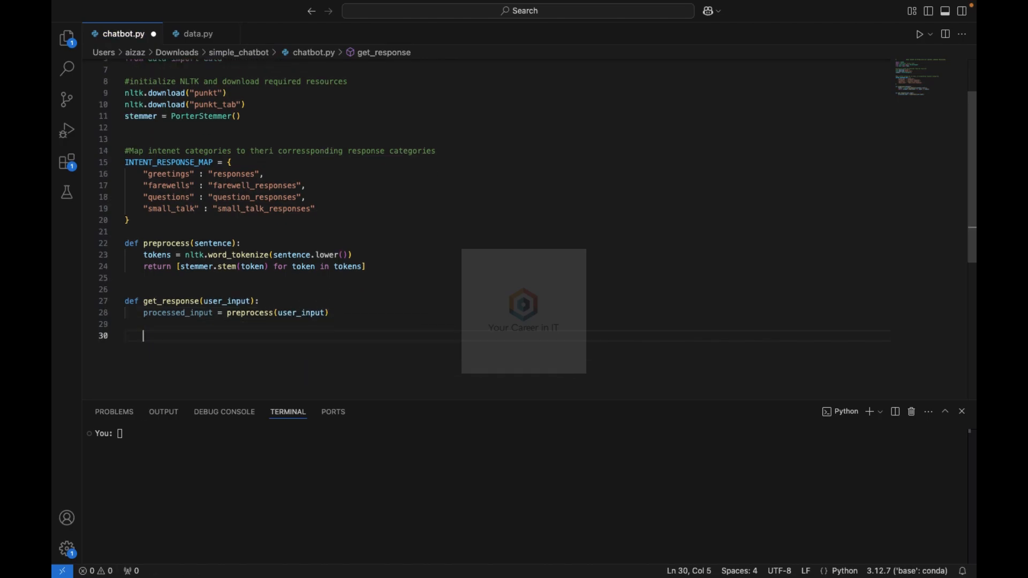
Step: Add a pattern-check comment and loop for intent_category, response_category in INTENT_RESPONSE_MAP.items()
{"action": "type", "text": "#check for all the"}
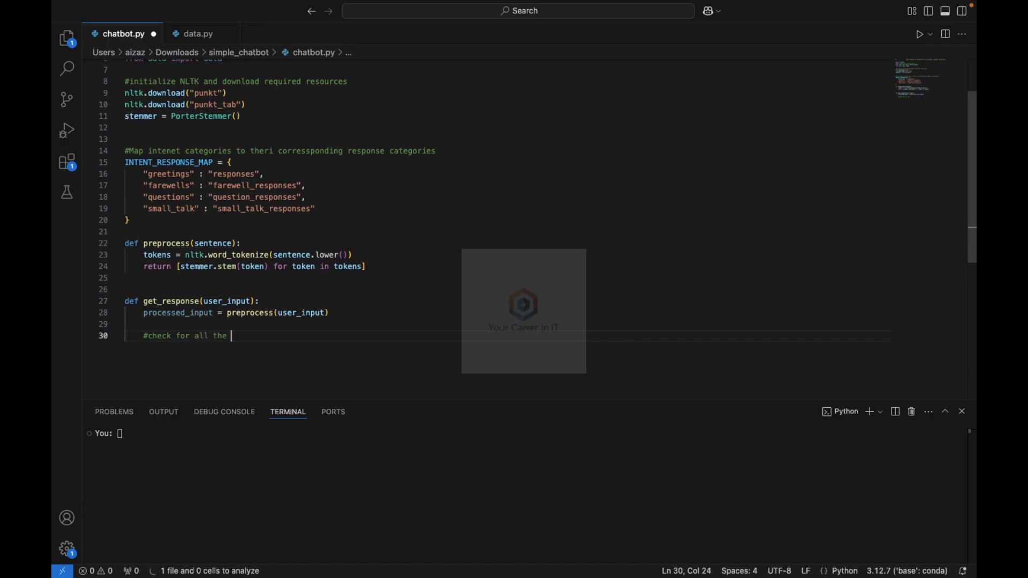
{"action": "type", "text": "patt"}
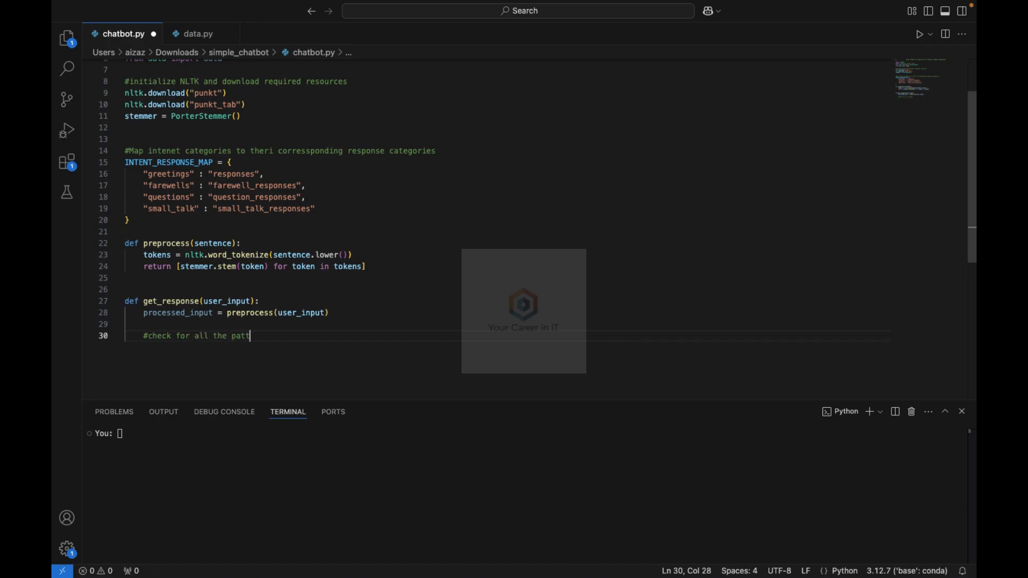
{"action": "type", "text": "ern categories"}
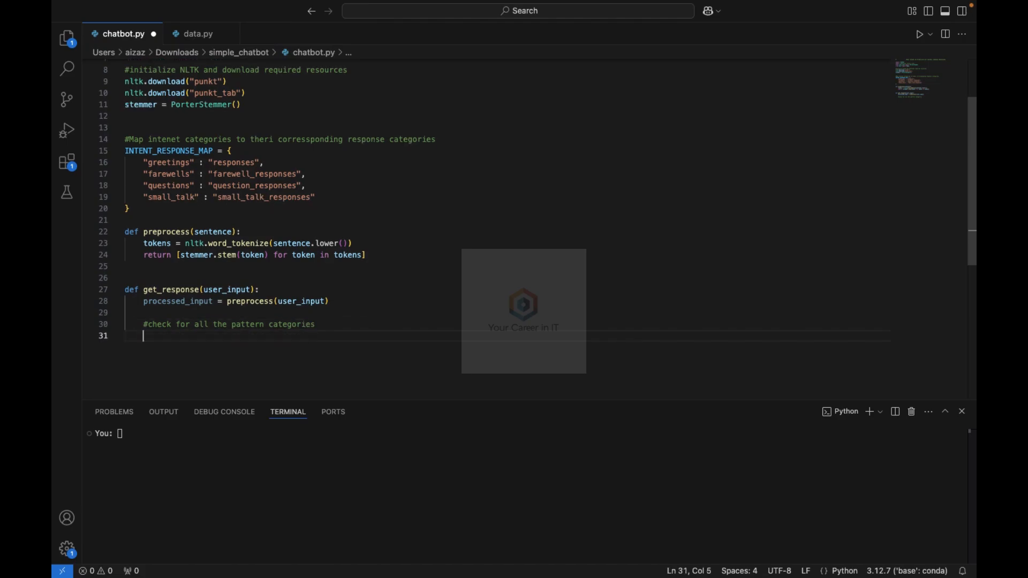
{"action": "type", "text": "for int"}
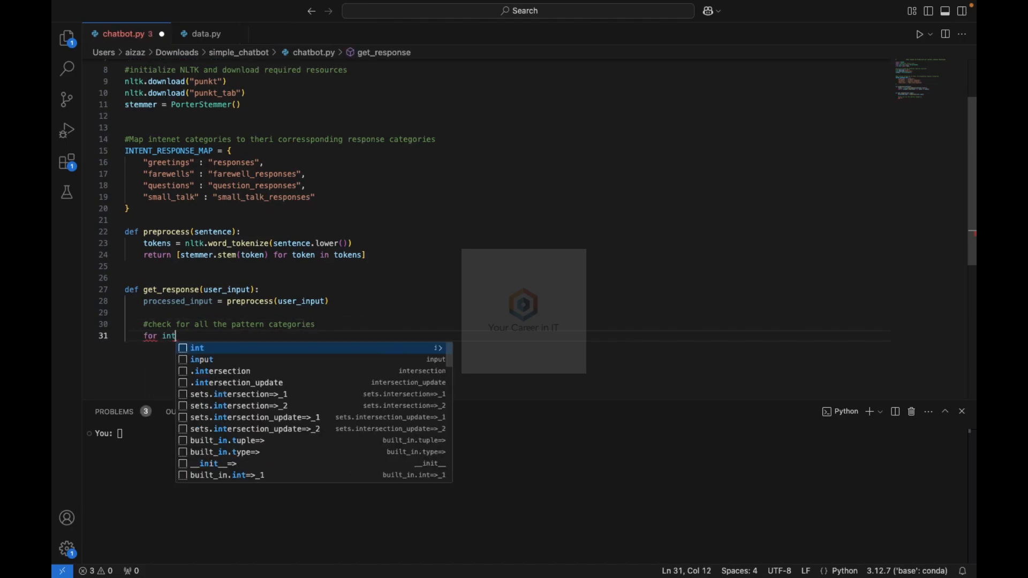
{"action": "type", "text": "ent_category,"}
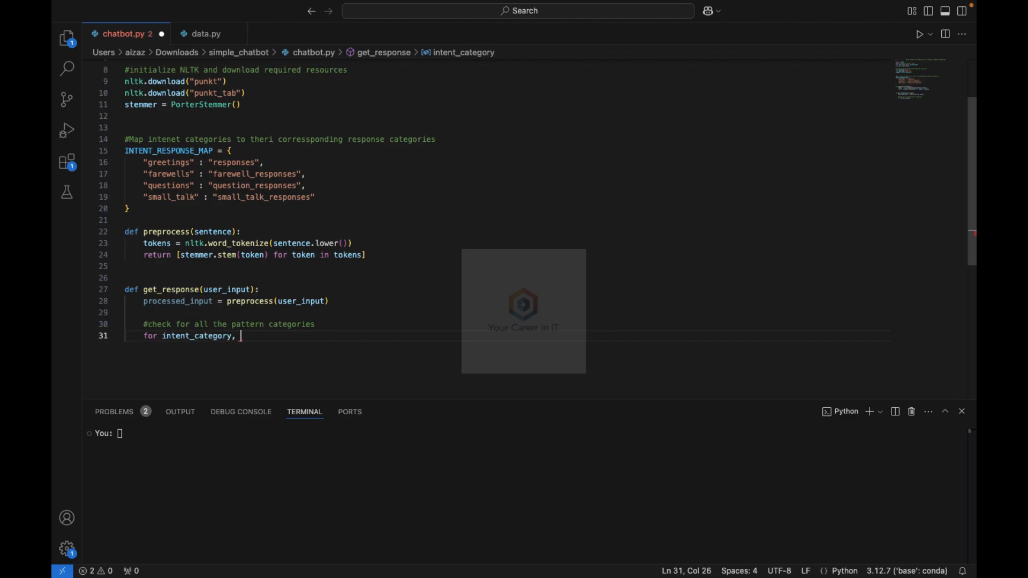
{"action": "type", "text": "response_cat"}
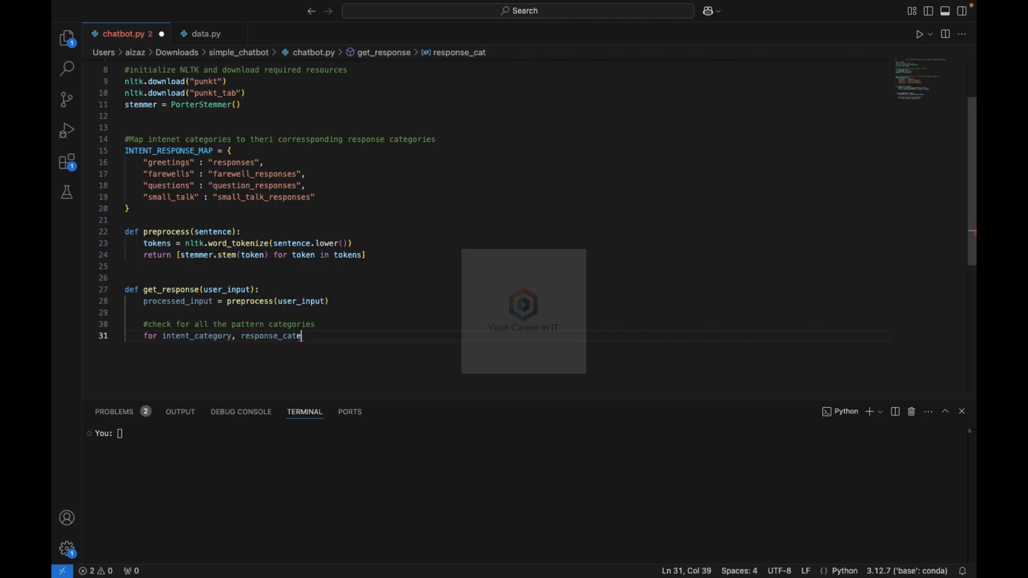
{"action": "type", "text": "egory in"}
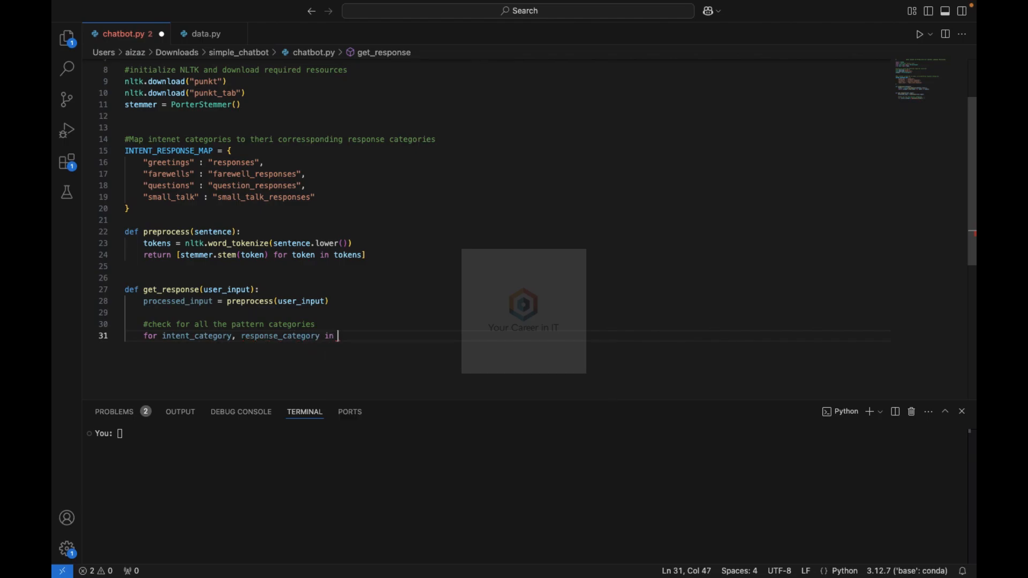
{"action": "type", "text": "INTENT"}
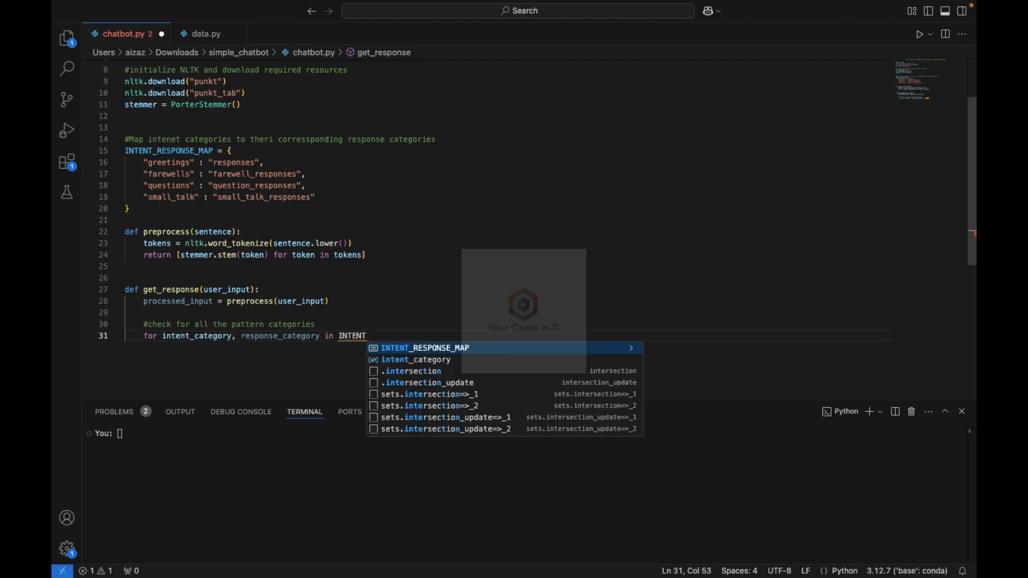
{"action": "type", "text": "_RESPONSE"}
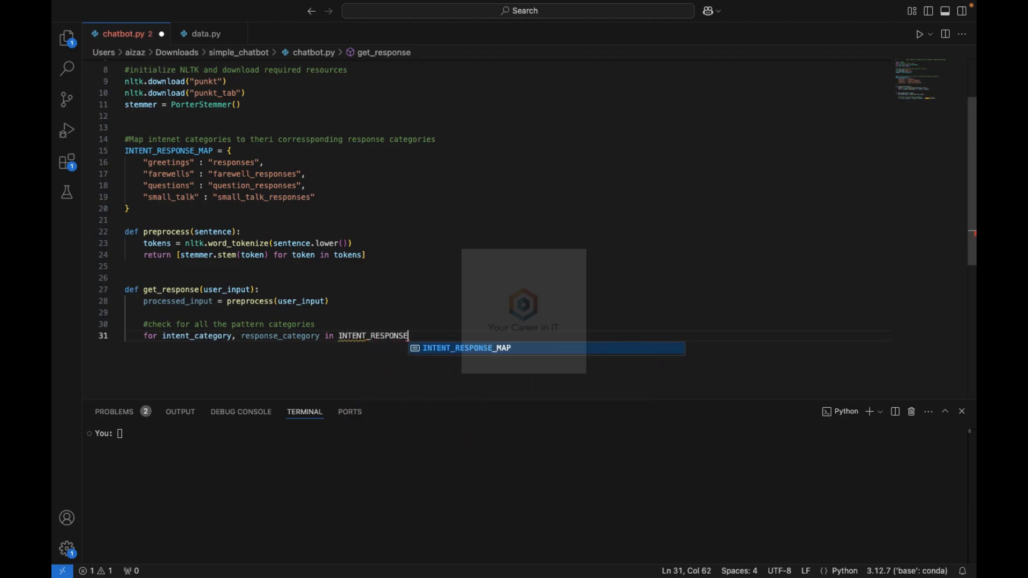
{"action": "key", "text": "Tab"}
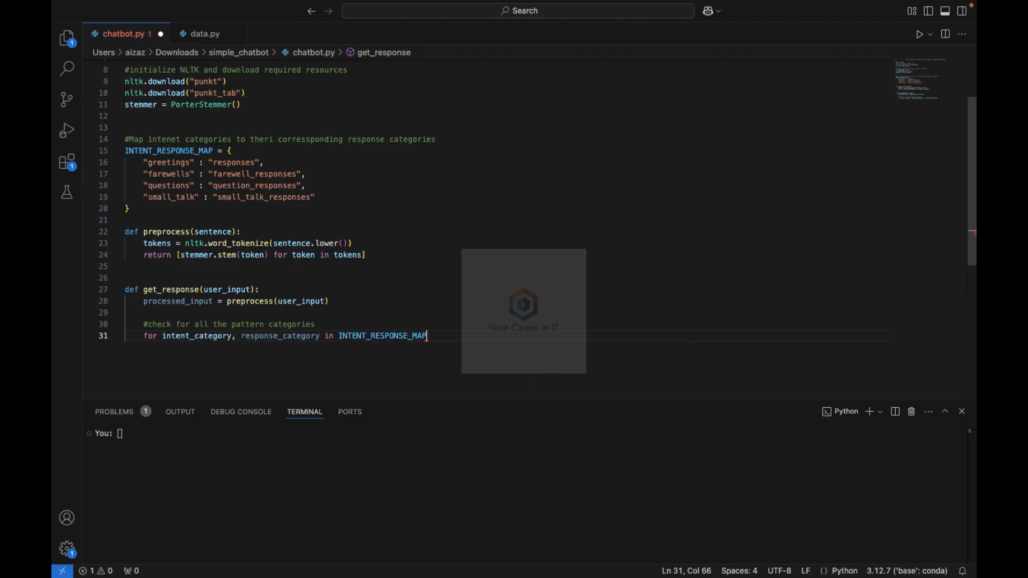
{"action": "type", "text": ".i"}
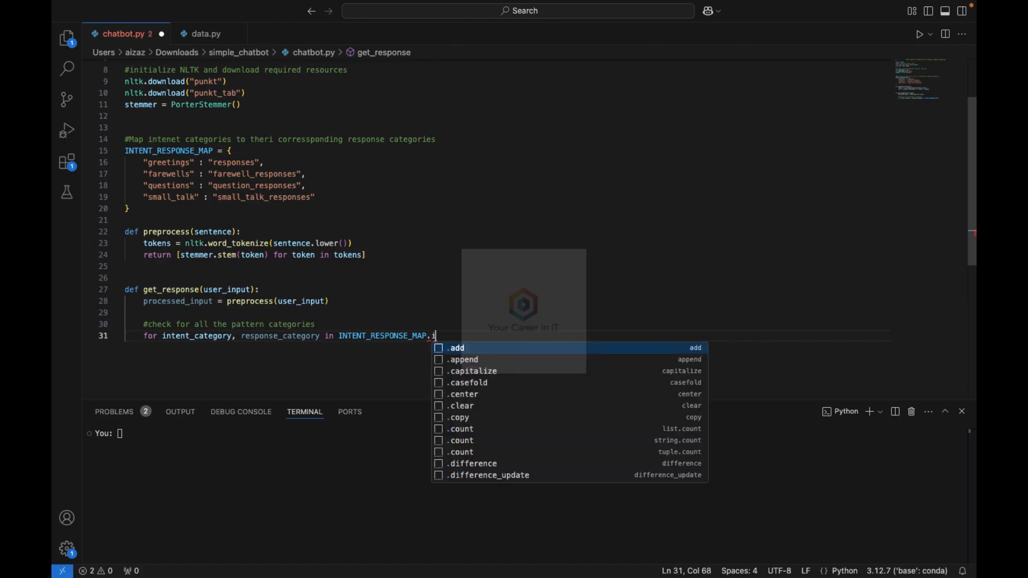
{"action": "type", "text": "items()"}
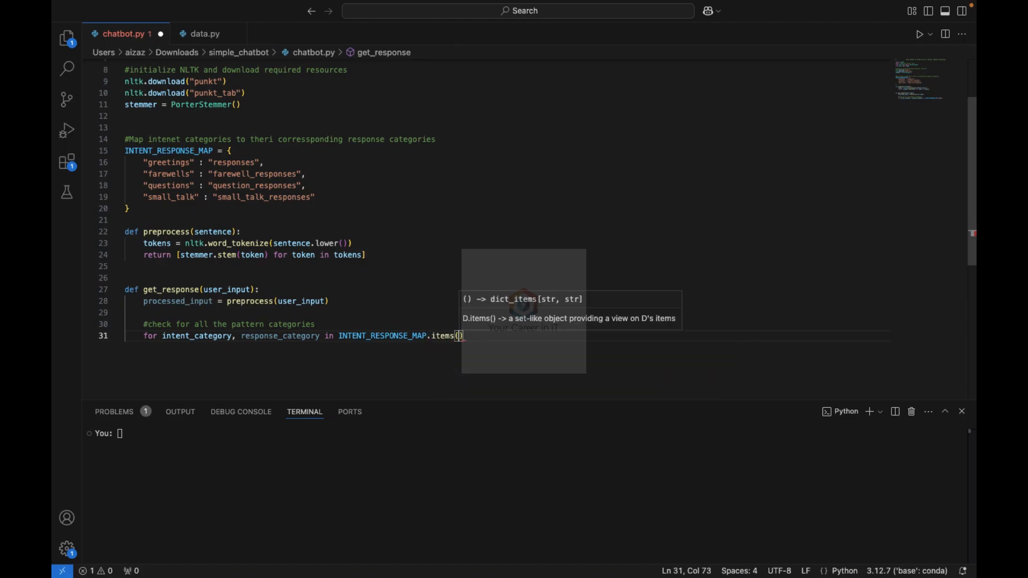
{"action": "type", "text": ":"}
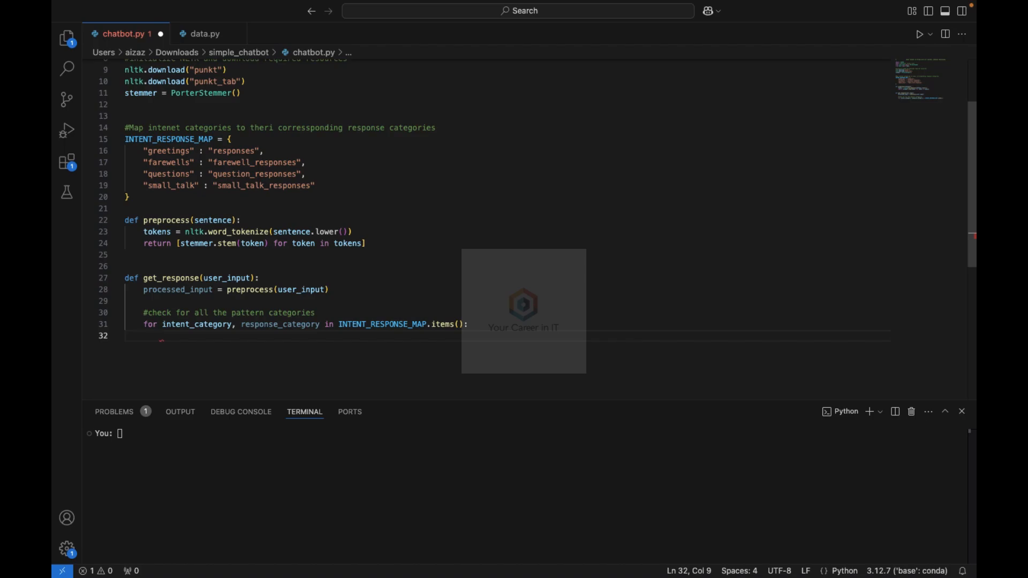
Step: Loop over data[intent_category] patterns and store processed_pattern = preprocess(pattern)
{"action": "type", "text": "for pa"}
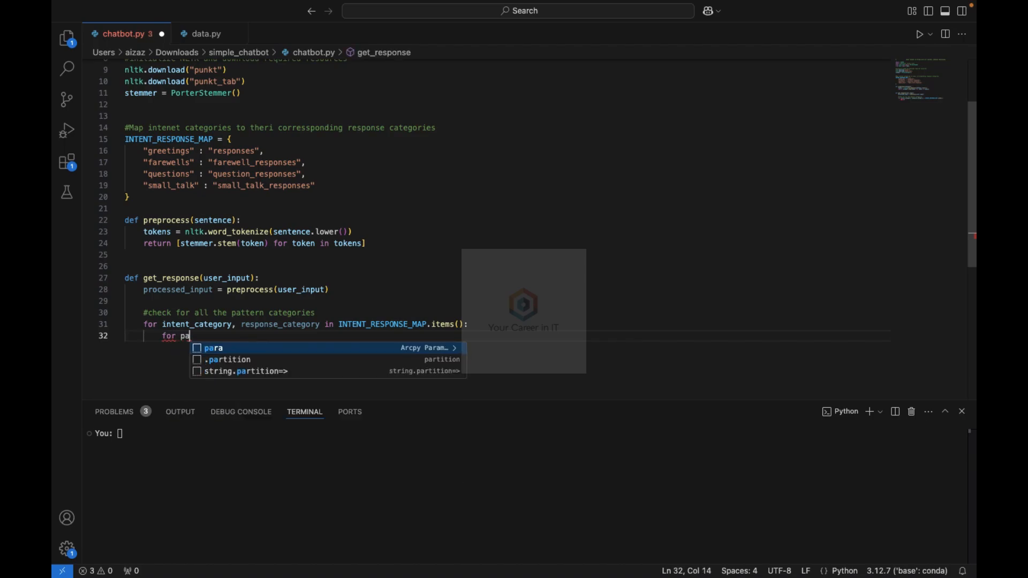
{"action": "type", "text": "ttern in data"}
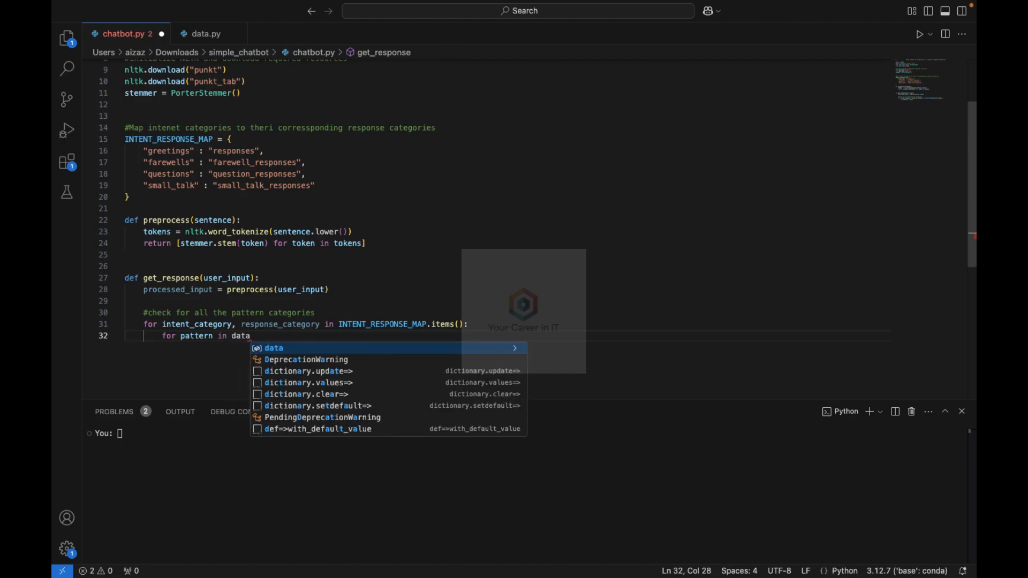
{"action": "type", "text": "[intent_category]:"}
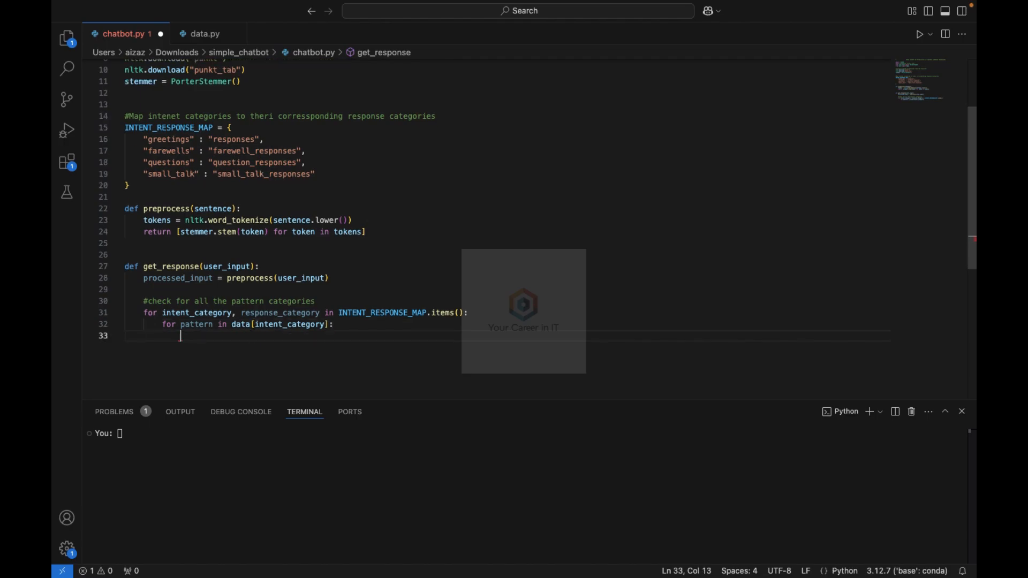
{"action": "type", "text": "processe"}
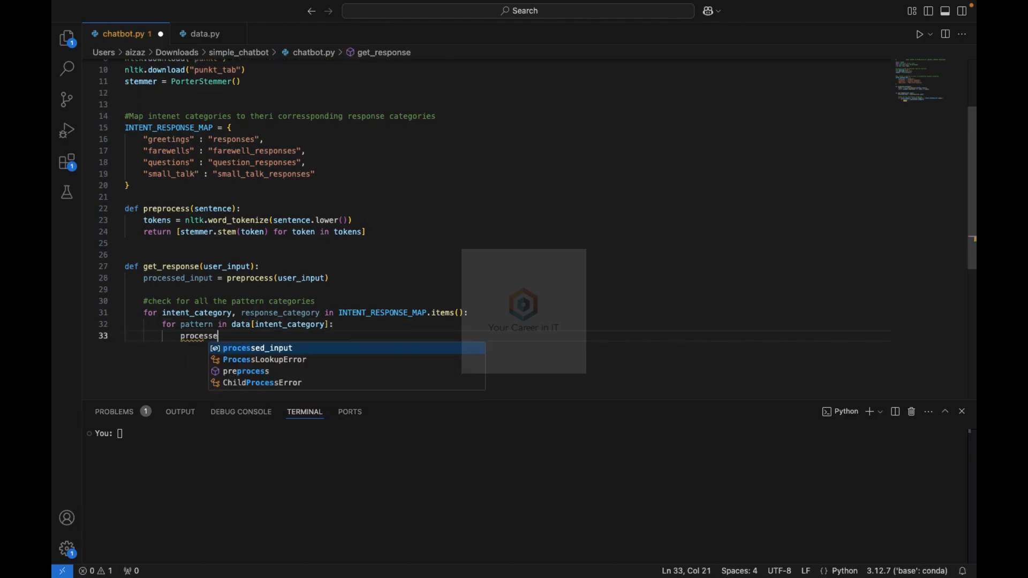
{"action": "type", "text": "d"}
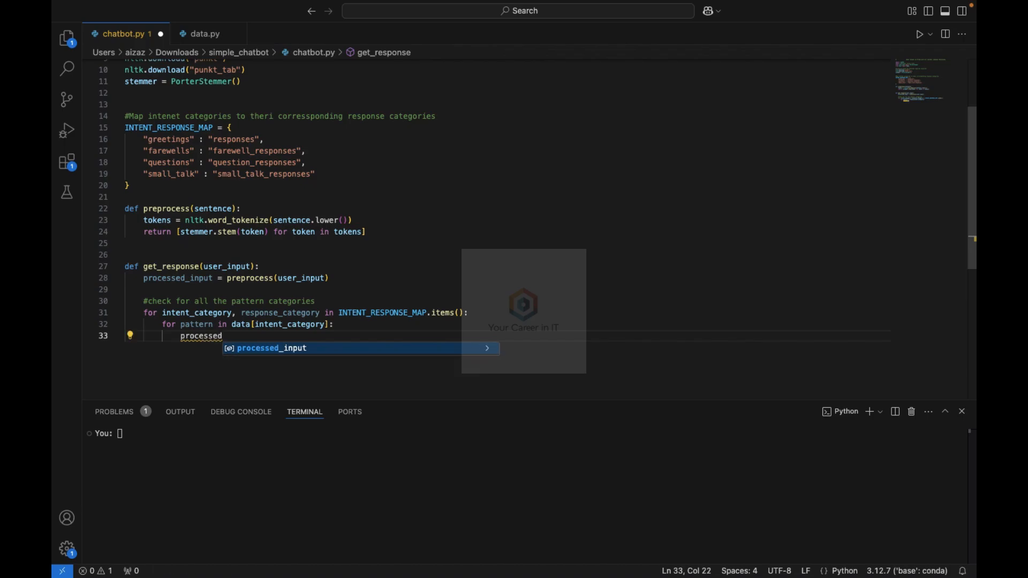
{"action": "type", "text": "_pattern = preprocess("}
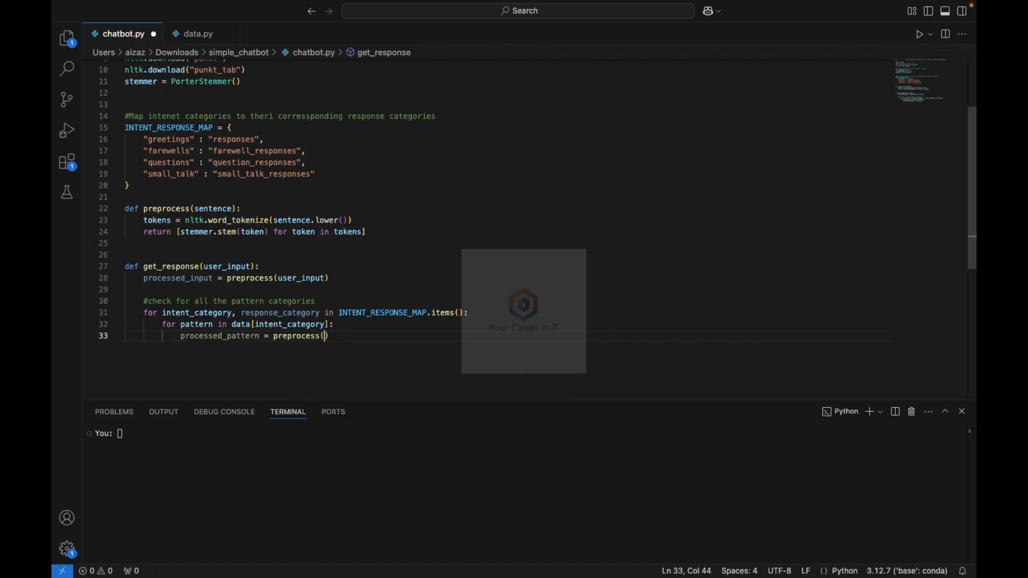
{"action": "type", "text": "patterb"}
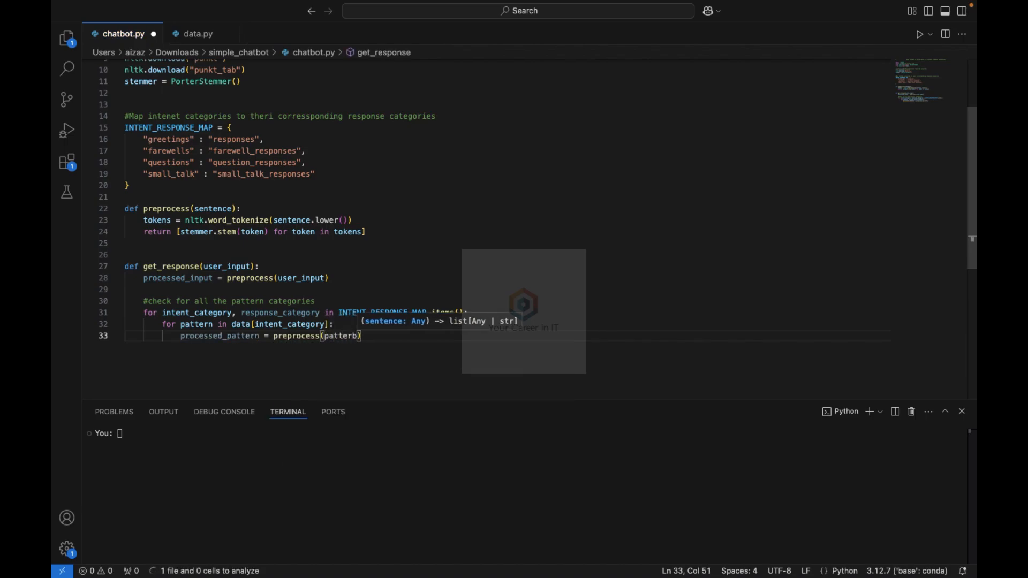
Step: If all pattern words are in processed_input, return random.choice(data[response_category])
{"action": "type", "text": "if"}
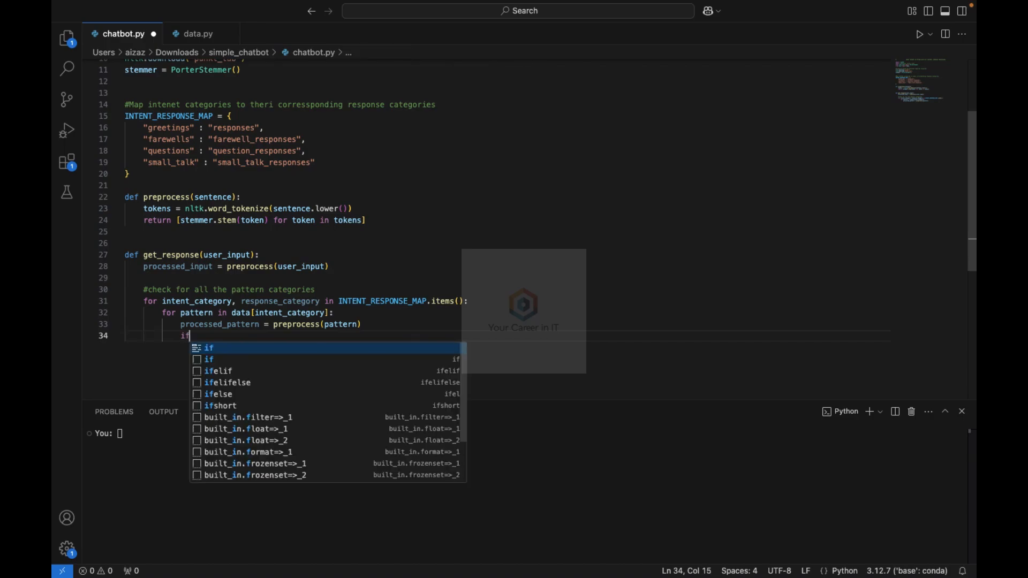
{"action": "type", "text": "all"}
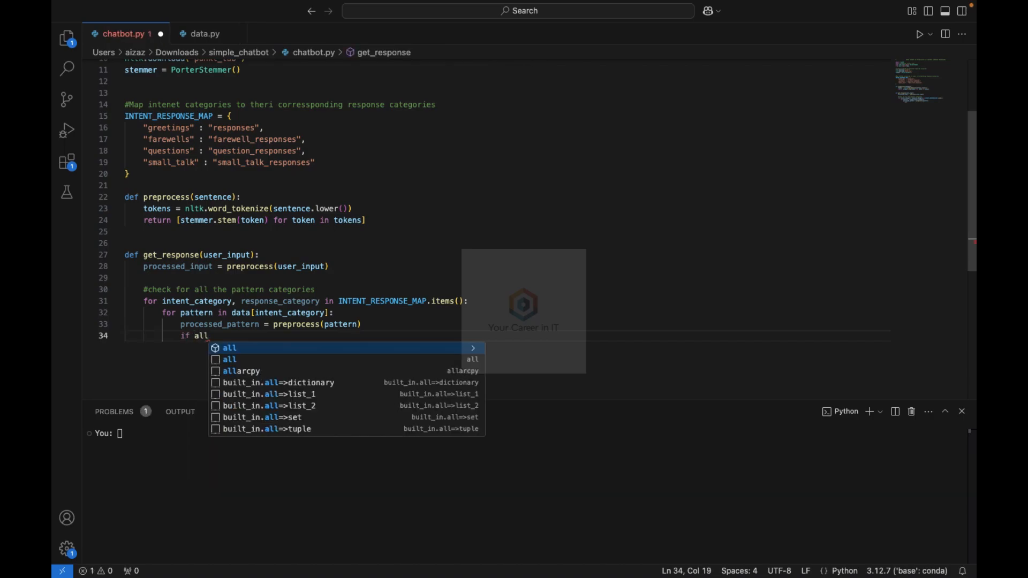
{"action": "type", "text": "(word in"}
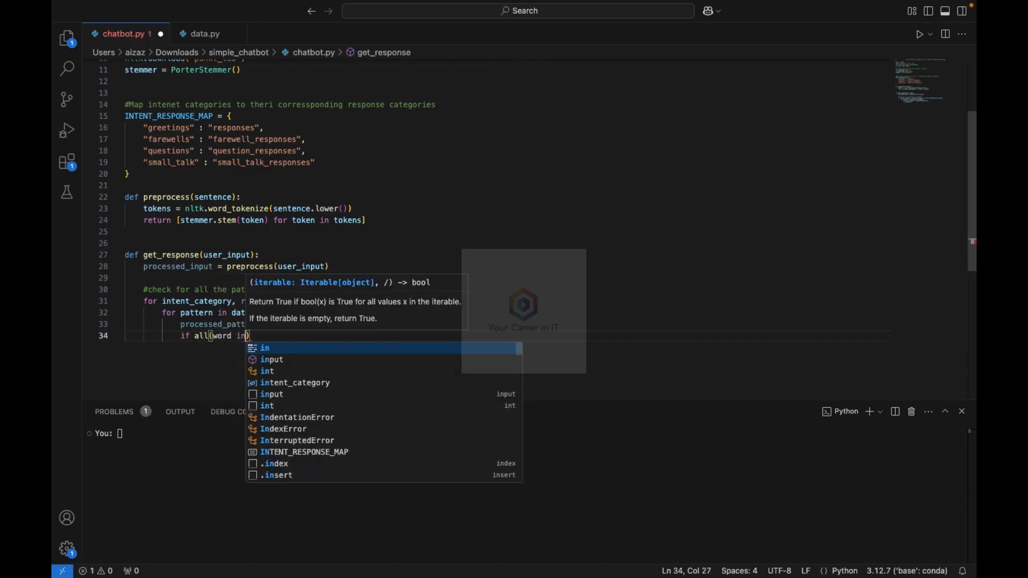
{"action": "type", "text": "processed_input"}
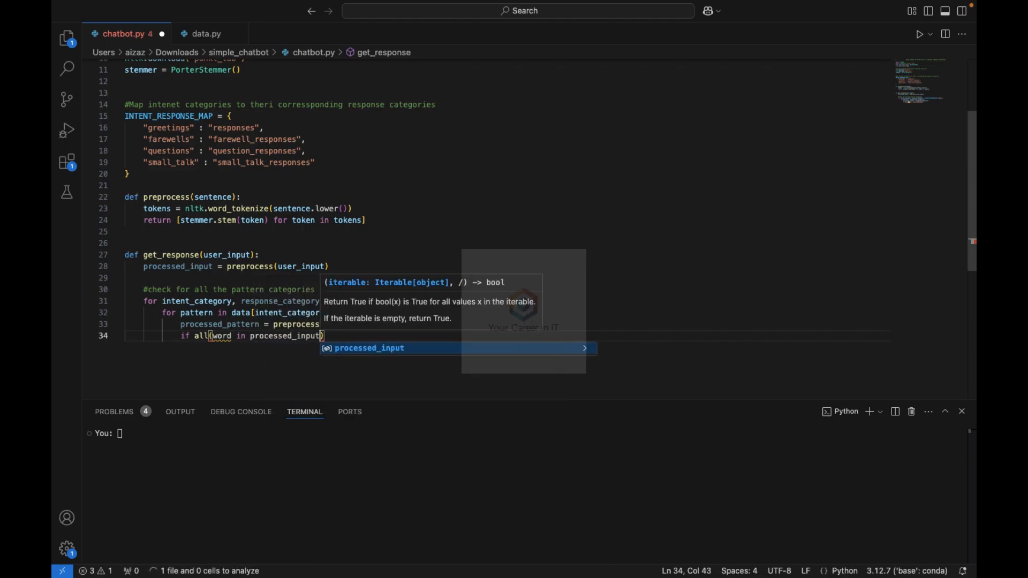
{"action": "type", "text": "for word i"}
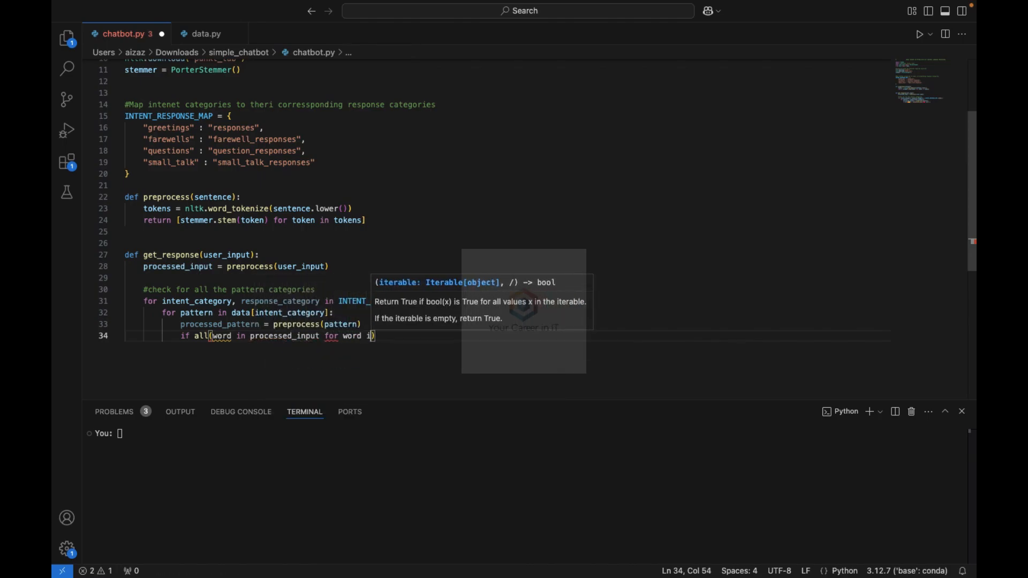
{"action": "type", "text": "proced"}
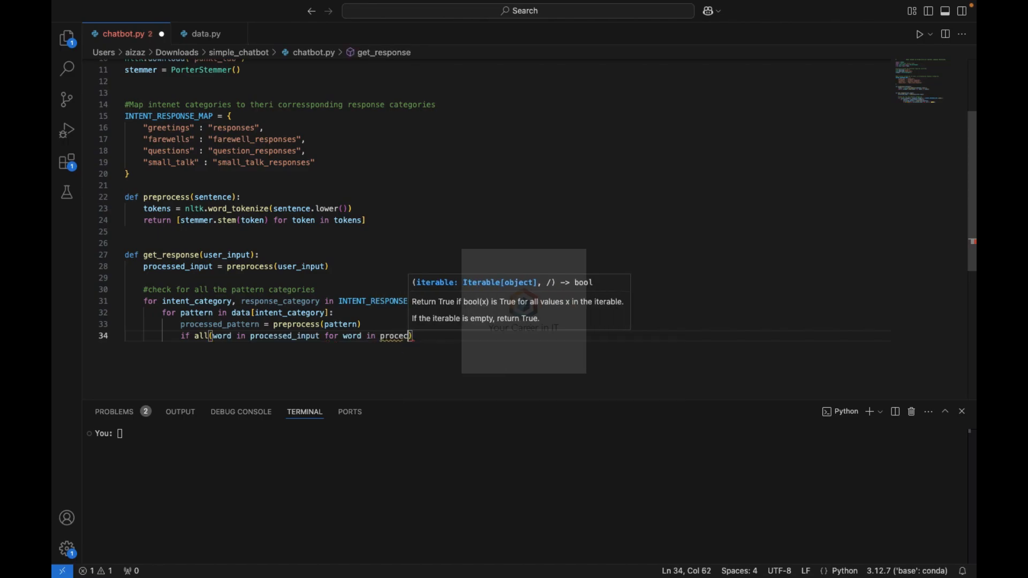
{"action": "type", "text": "sed"}
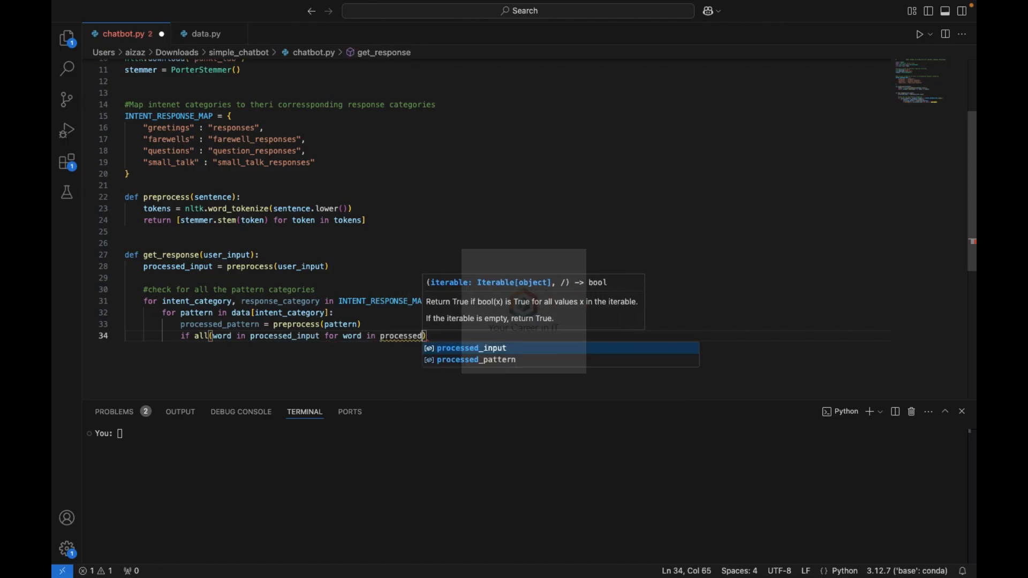
{"action": "type", "text": "-"}
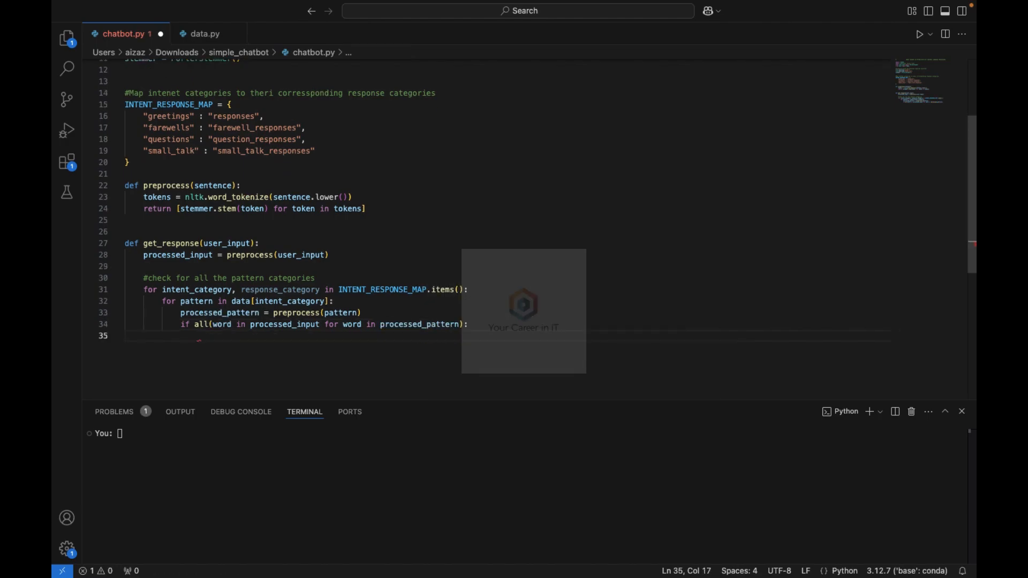
{"action": "type", "text": "return"}
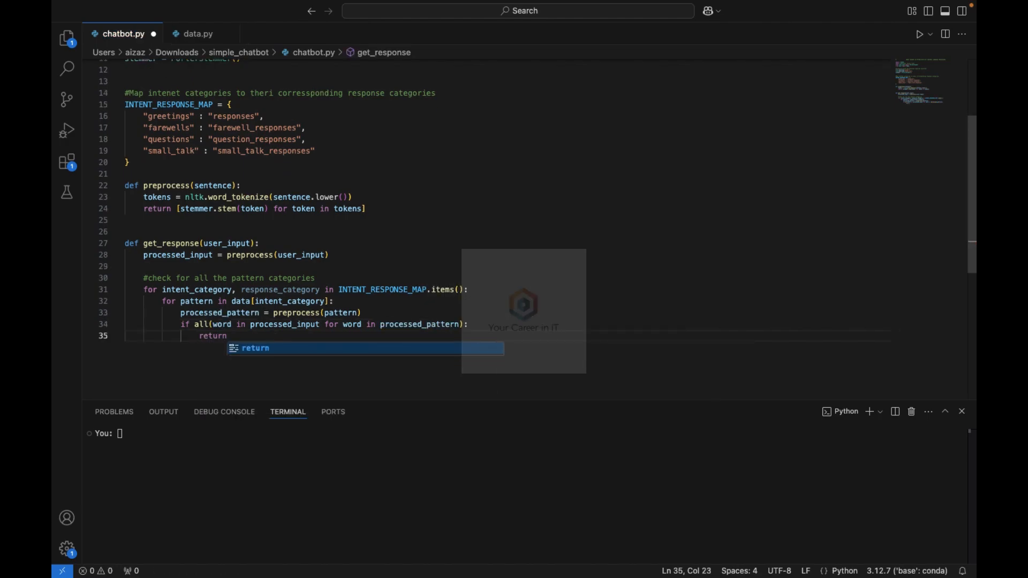
{"action": "type", "text": "random.cho"}
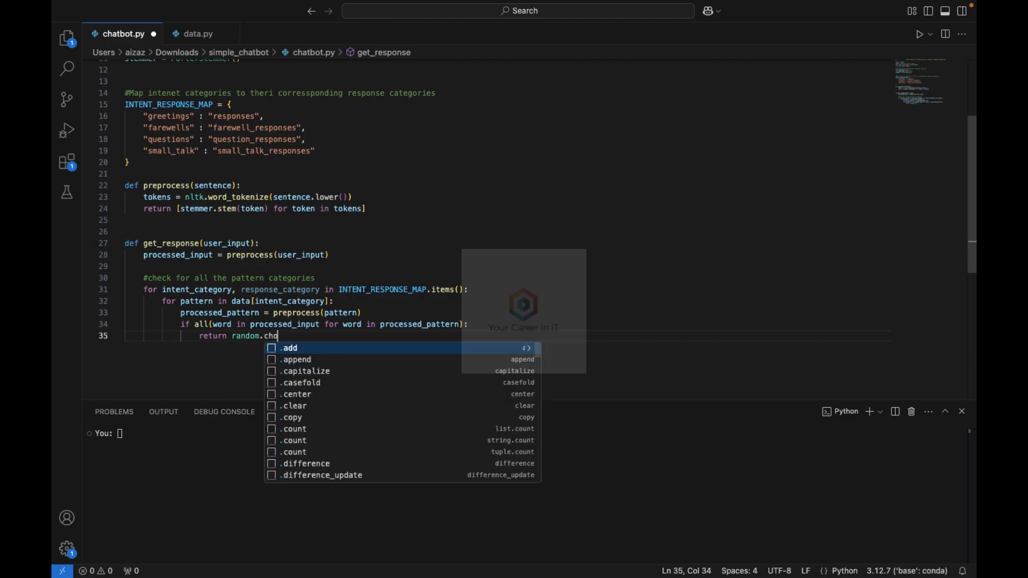
{"action": "type", "text": "ice"}
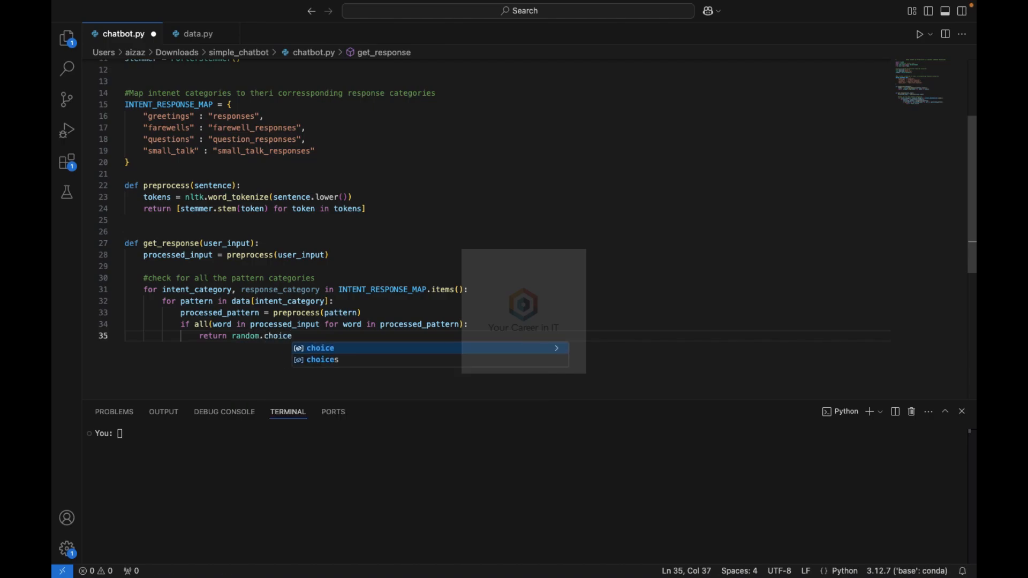
{"action": "type", "text": "(data["}
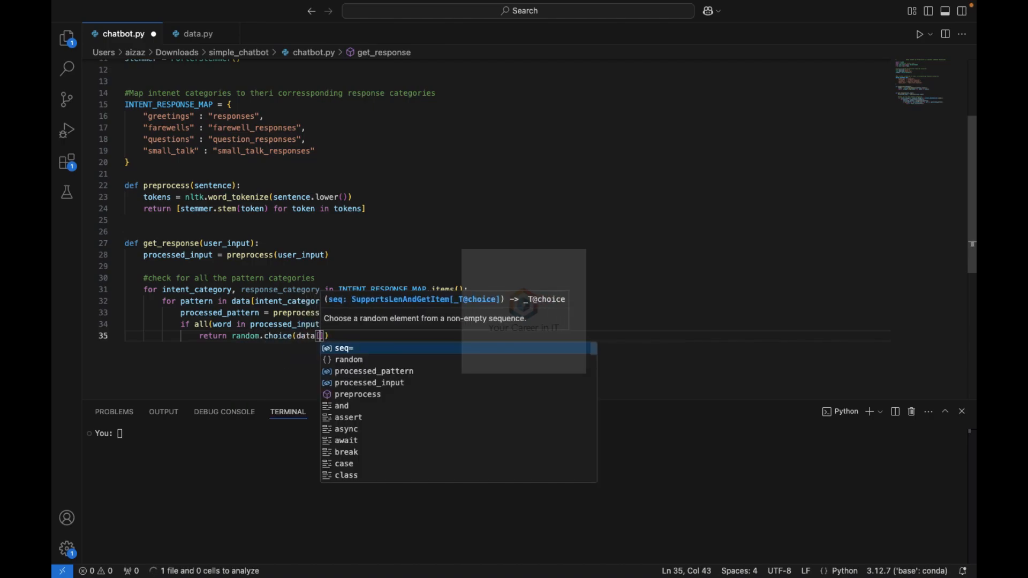
{"action": "type", "text": "response_category"}
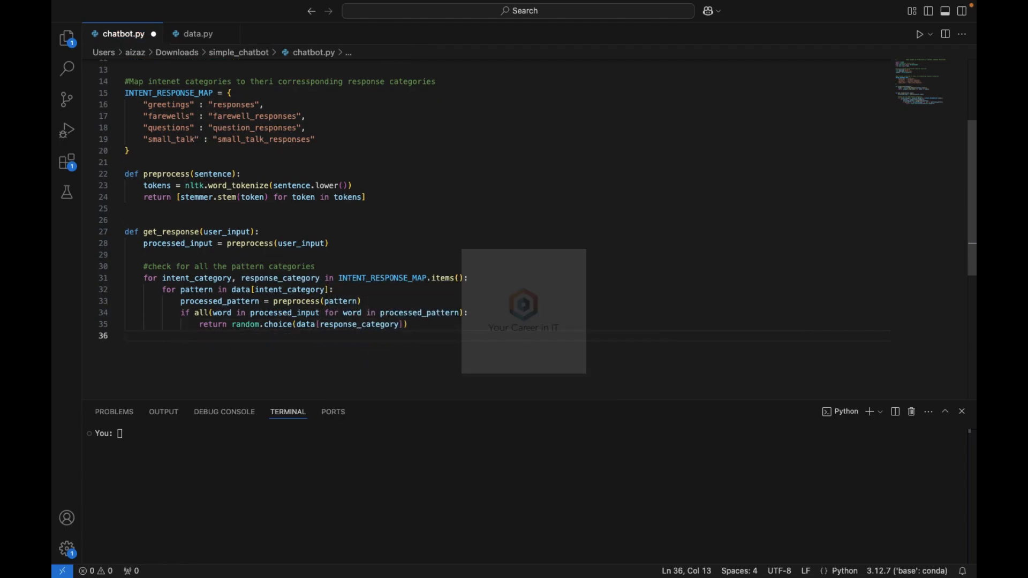
Step: Add a fallback comment and return "I am not sure how to respond to that. Could you rephrase that?"
{"action": "key", "text": "enter"}
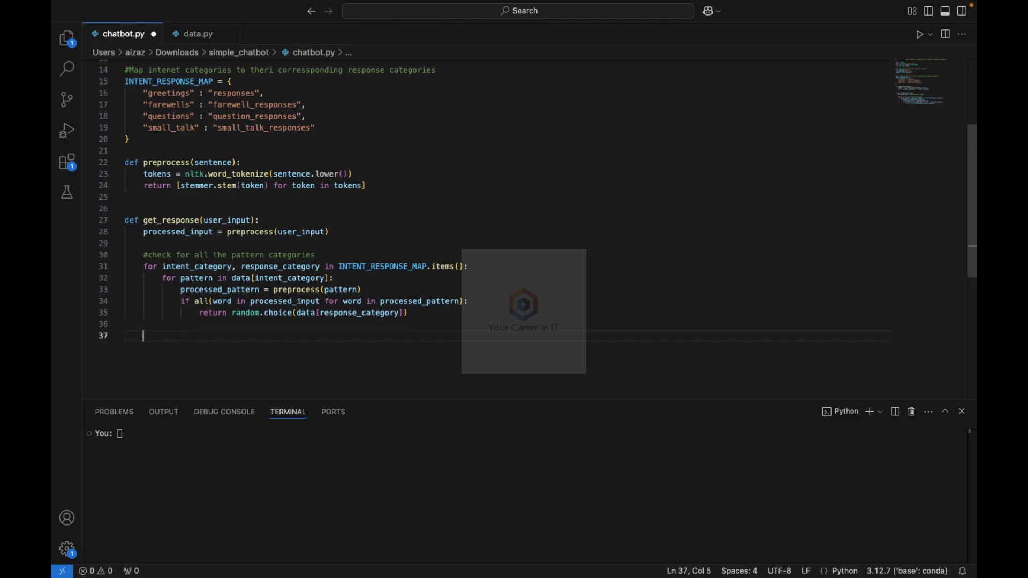
{"action": "type", "text": "#fall ba"}
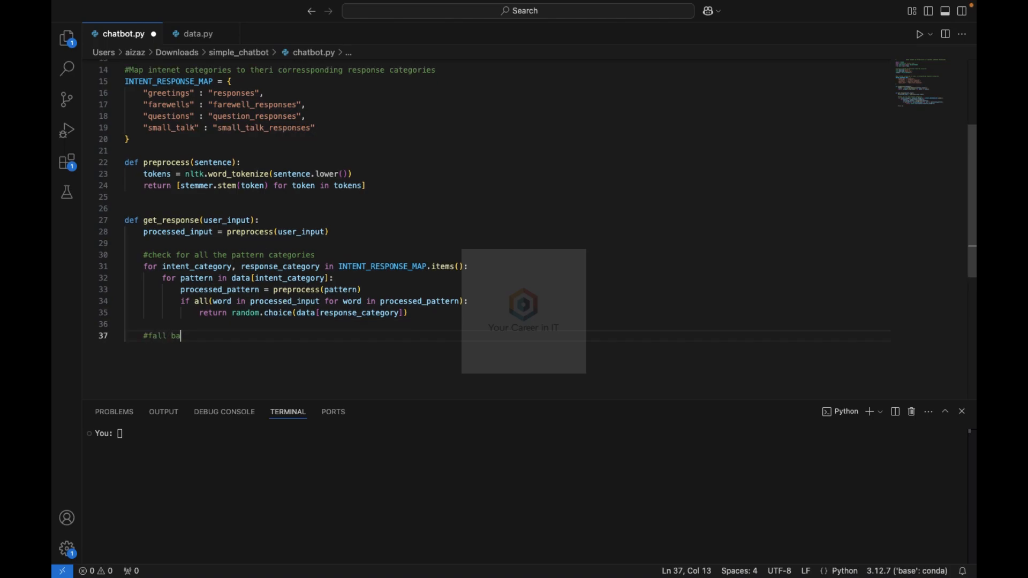
{"action": "type", "text": "ck for unknown inputs"}
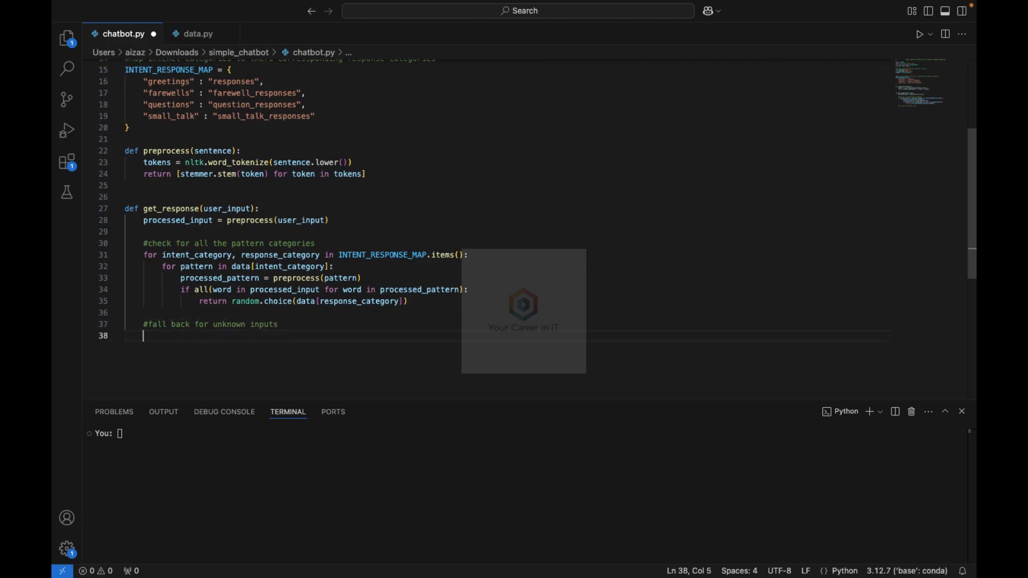
{"action": "type", "text": "return"}
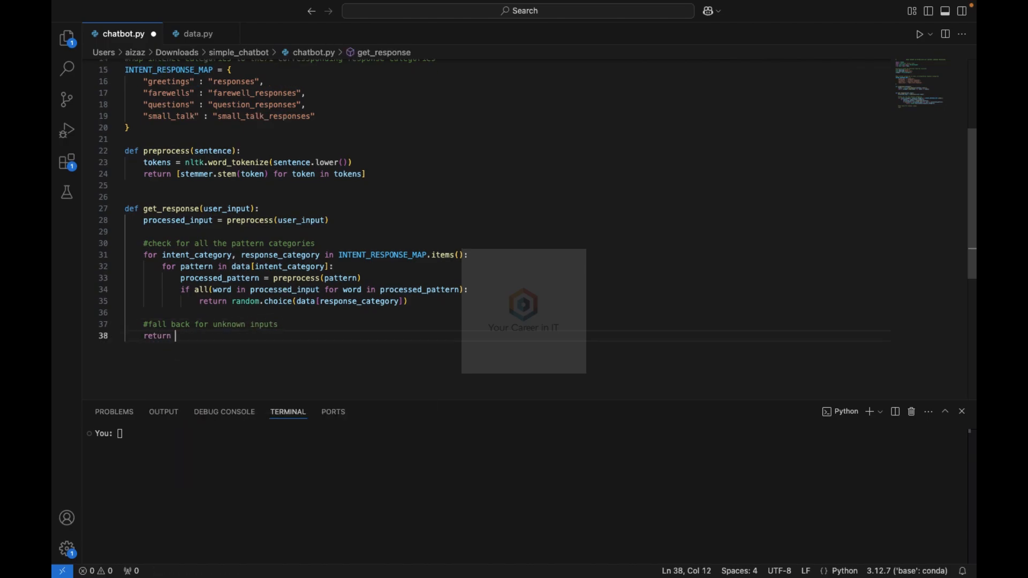
{"action": "type", "text": "\"I'"}
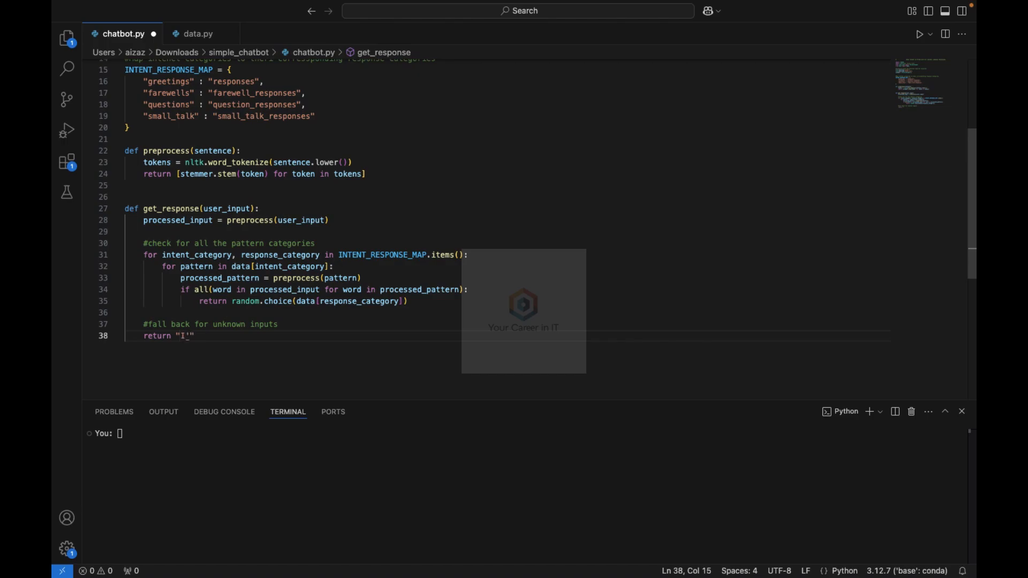
{"action": "type", "text": "am not sure h"}
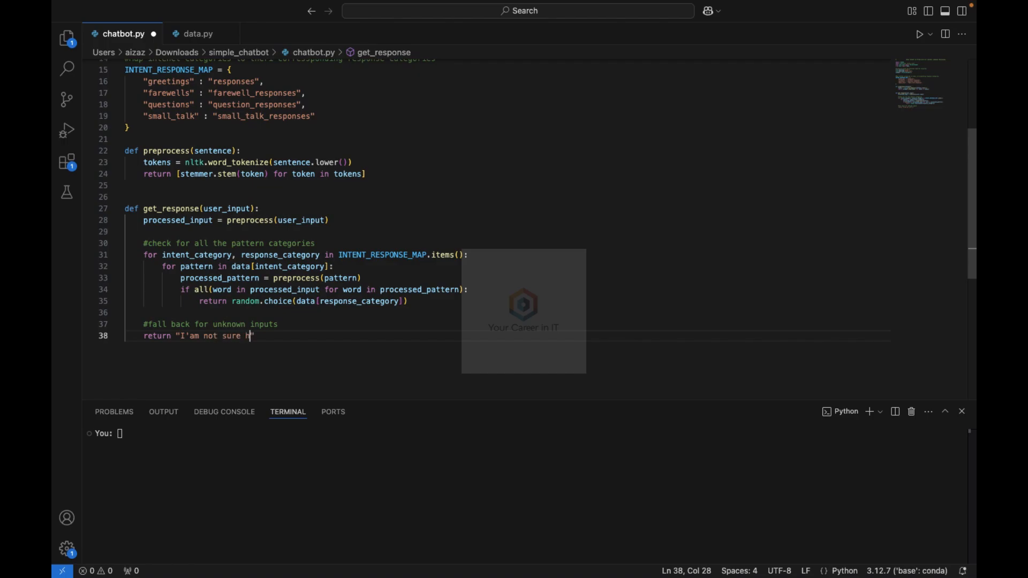
{"action": "type", "text": "ow to respond to that. Could you"}
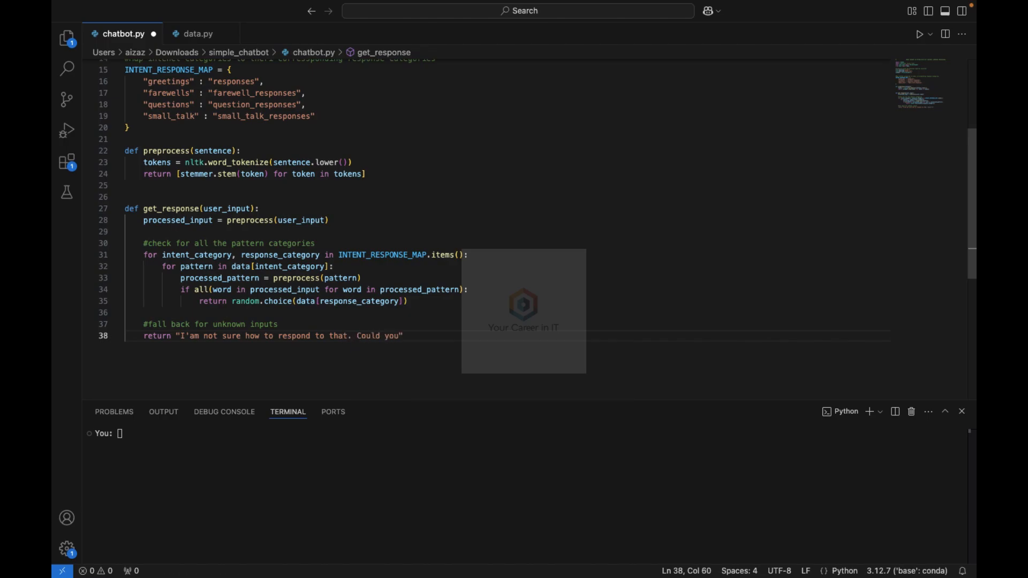
{"action": "type", "text": "rephrase"}
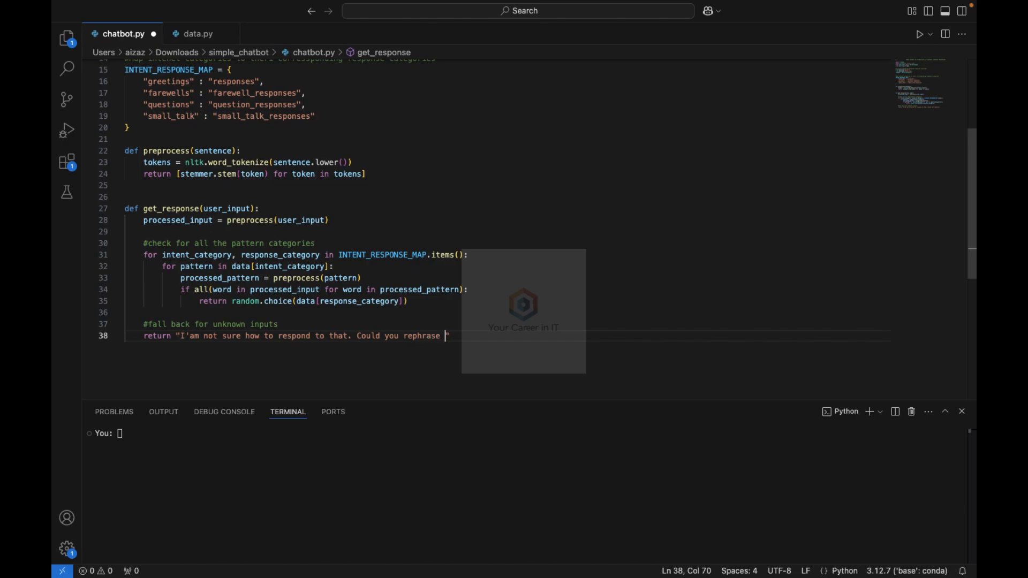
Step: Finish the fallback reply text and review get_response before starting a new function below it
{"action": "type", "text": "that?\""}
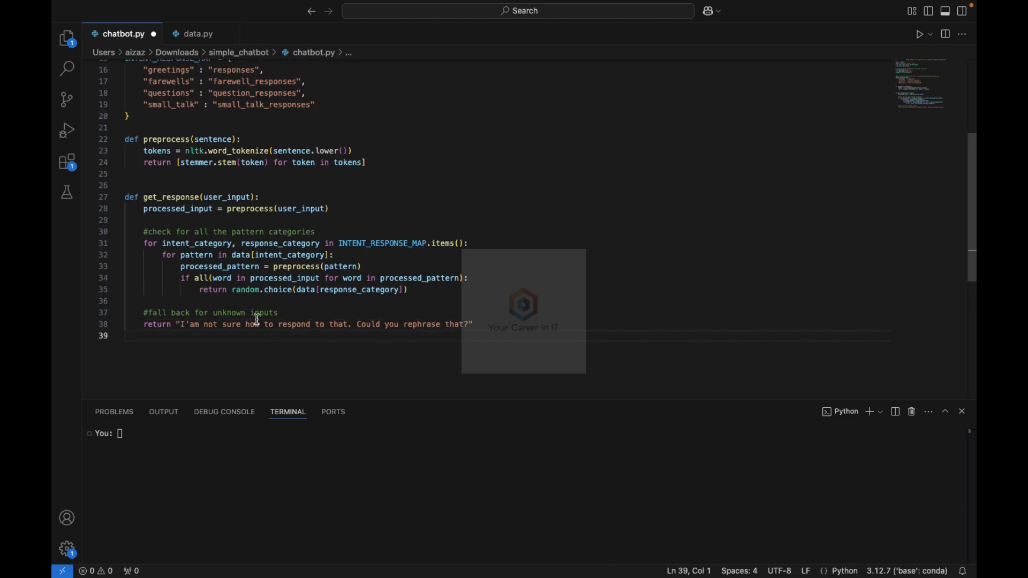
{"action": "double_click", "coordinate": [250, 208]}
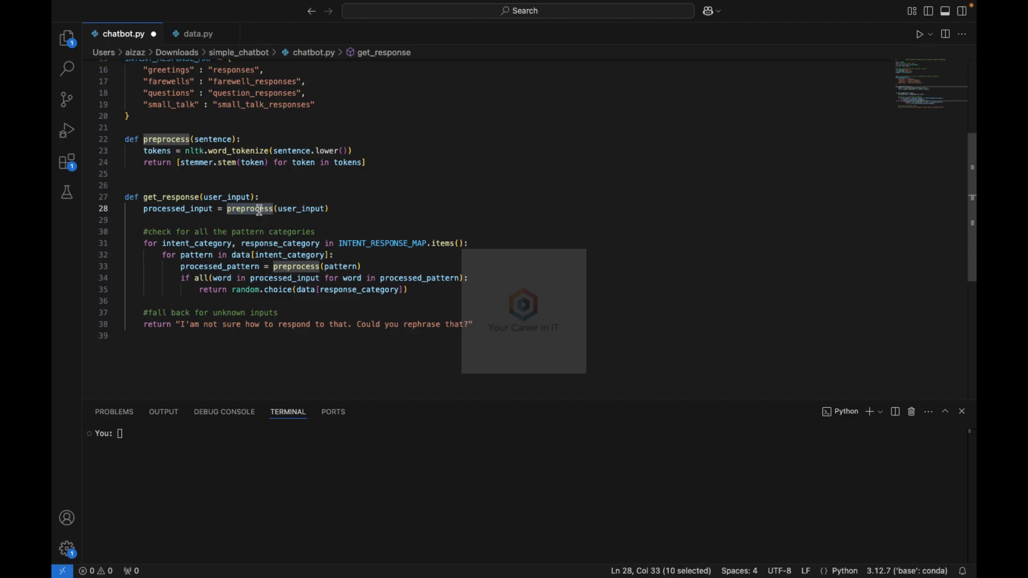
{"action": "mouse_move", "coordinate": [250, 310]}
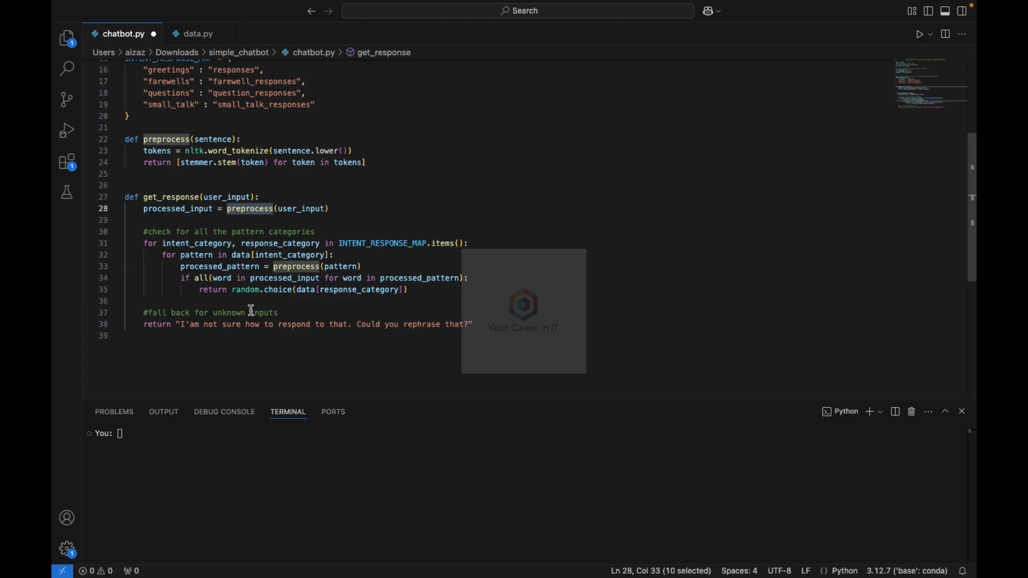
{"action": "mouse_move", "coordinate": [256, 309]}
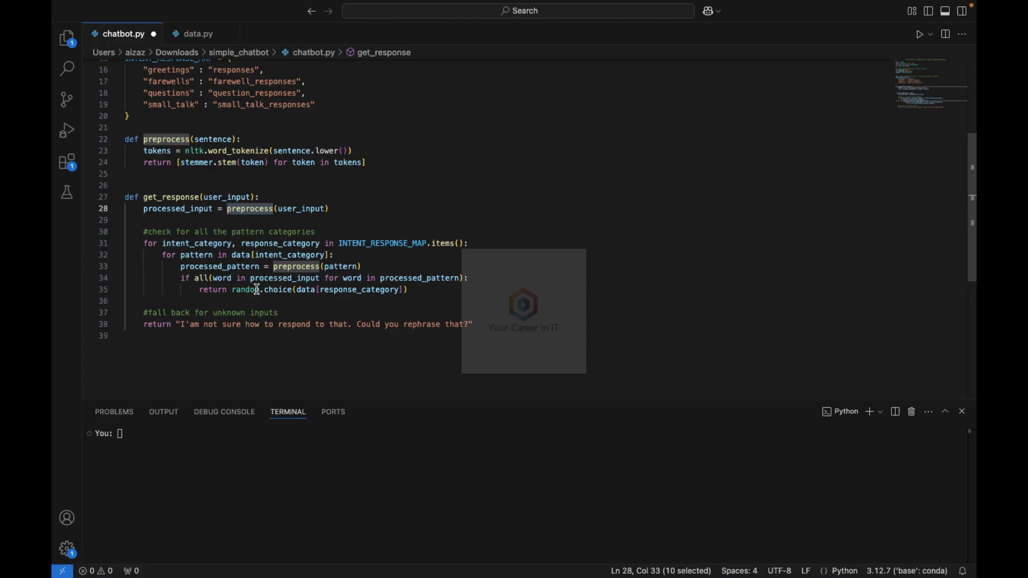
{"action": "double_click", "coordinate": [244, 289]}
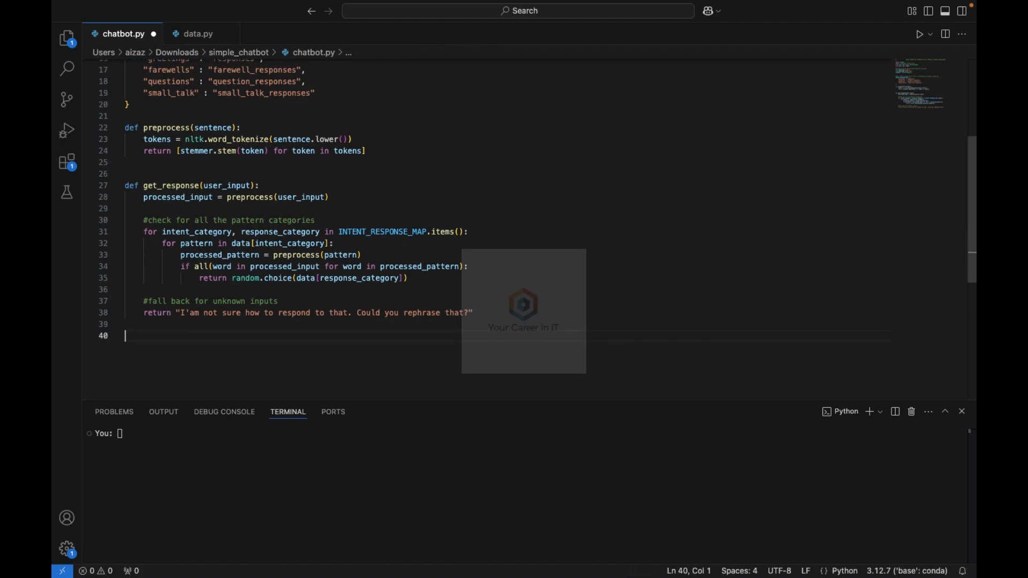
Step: Define chat() that prints a greeting introducing the friendly chatbot and the exit command
{"action": "type", "text": "def"}
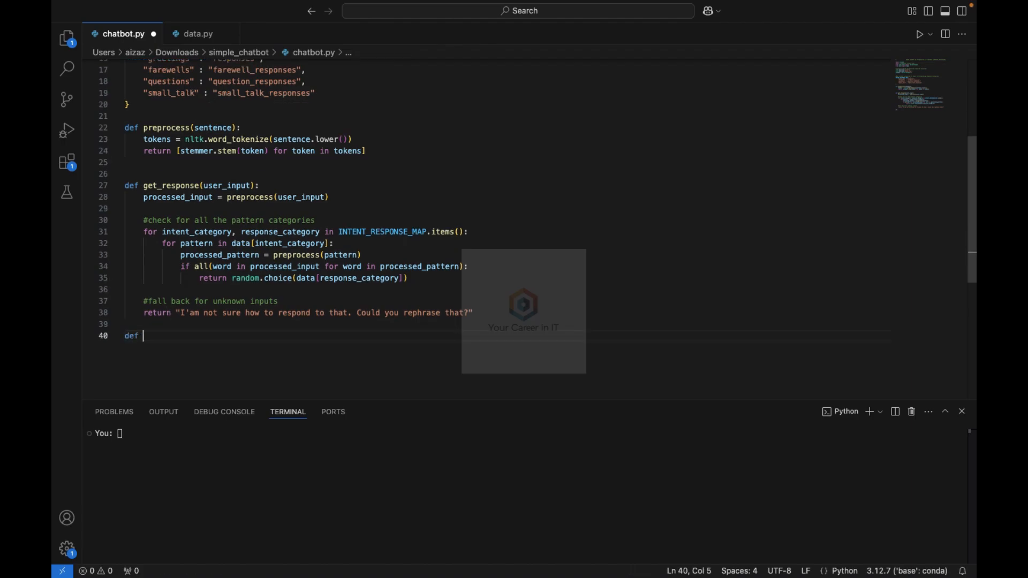
{"action": "type", "text": "chat"}
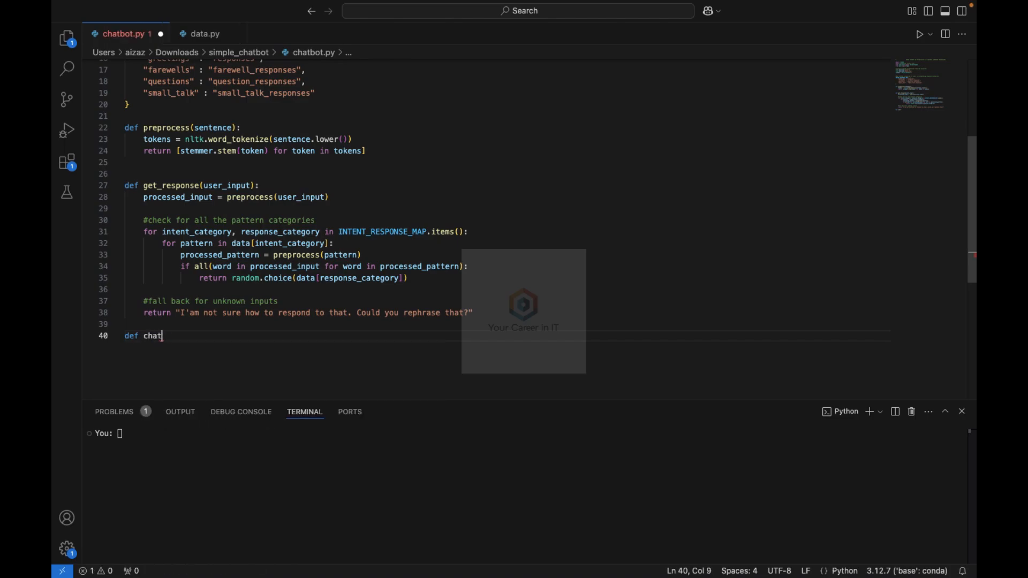
{"action": "type", "text": "():"}
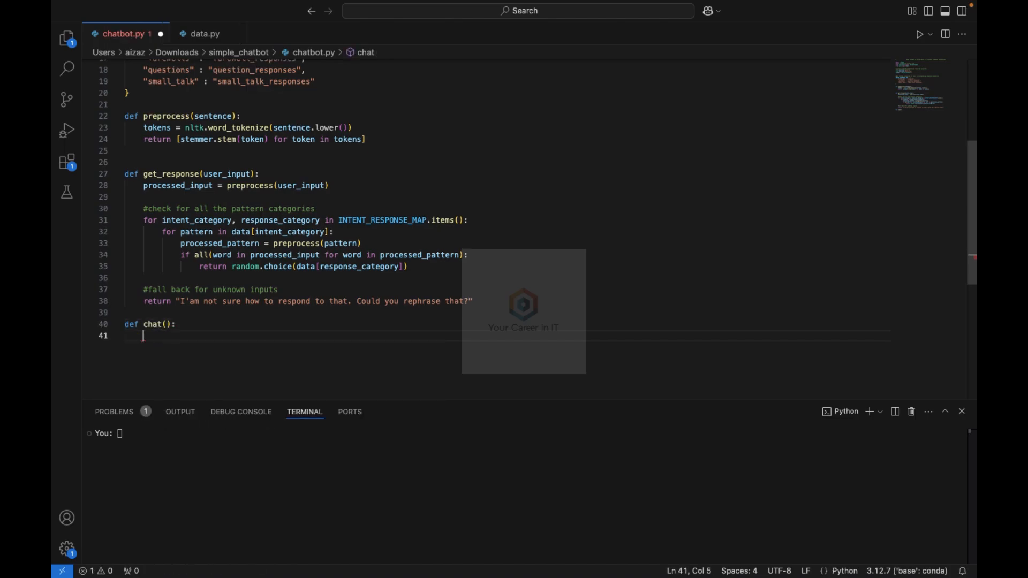
{"action": "type", "text": "print(\"Chatbot :"}
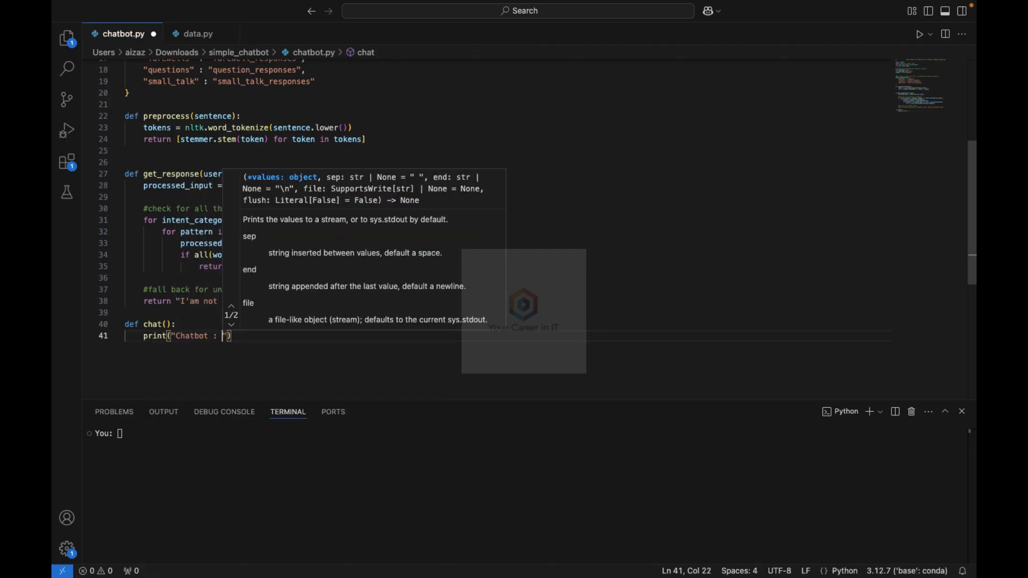
{"action": "type", "text": "Hello! I"}
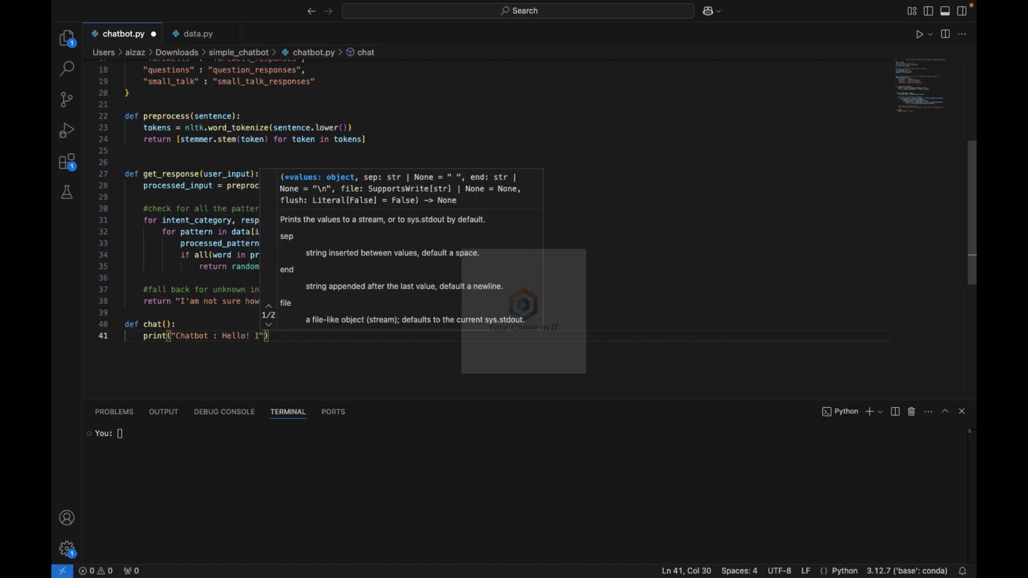
{"action": "type", "text": "'m your"}
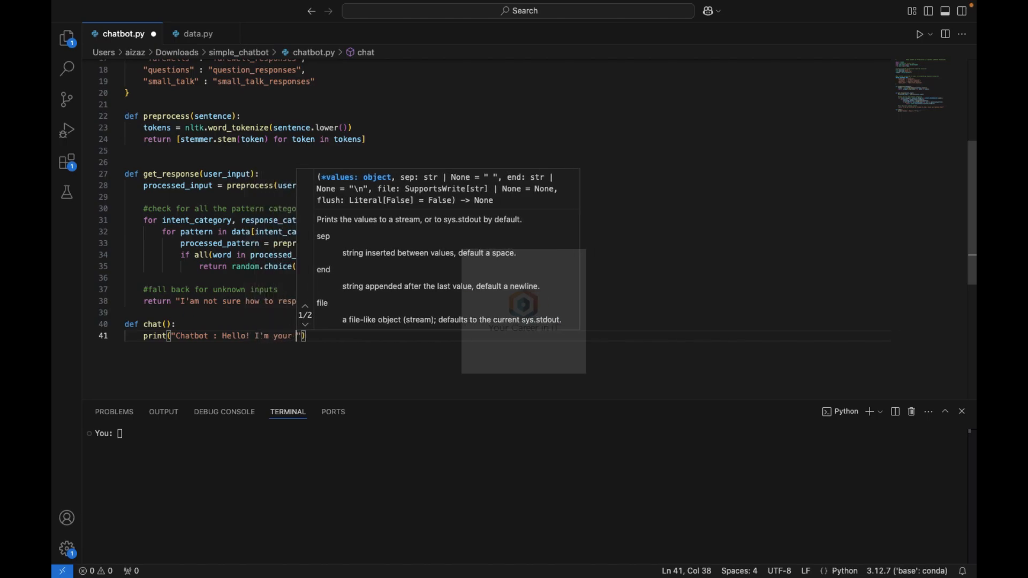
{"action": "type", "text": "friendly"}
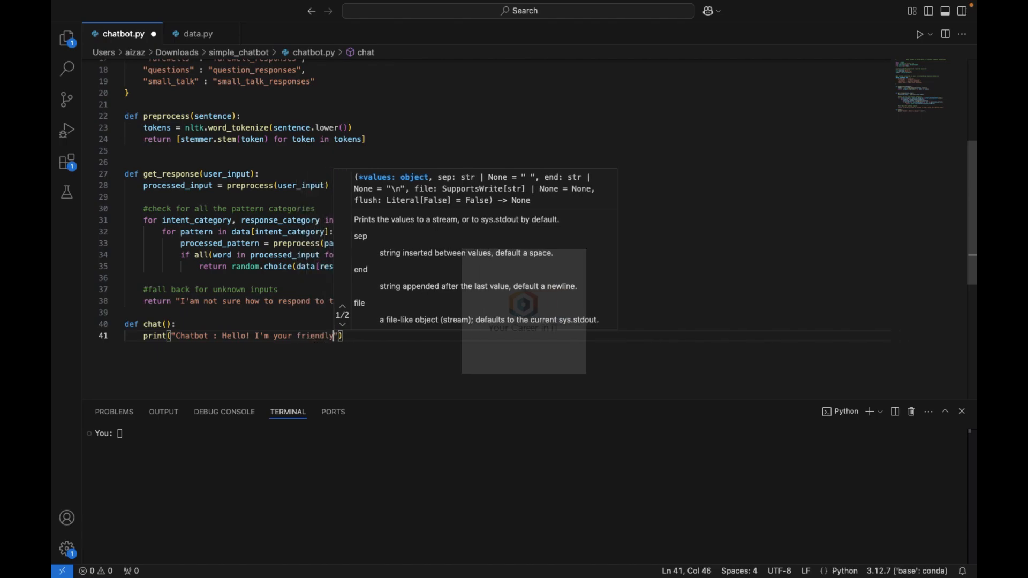
{"action": "type", "text": "chatbot. typ"}
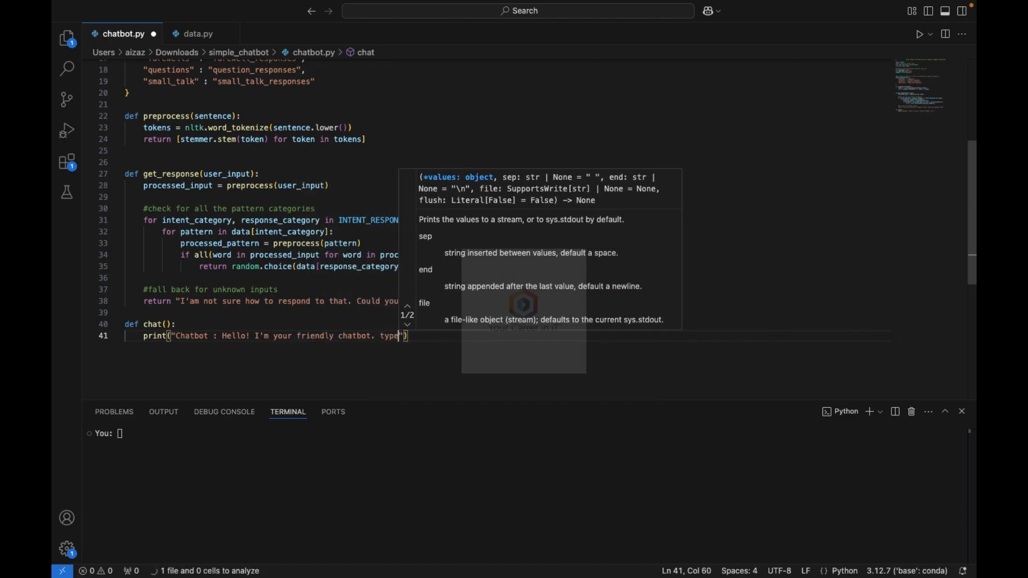
{"action": "type", "text": "exita"}
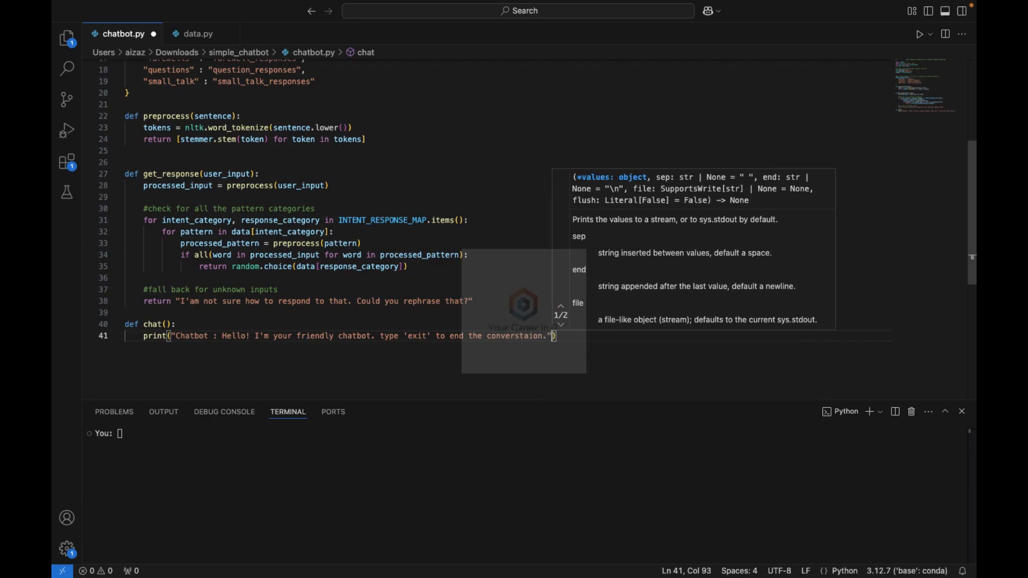
Step: Add a while True loop reading stripped user input with a 'You:' prompt
{"action": "type", "text": "while"}
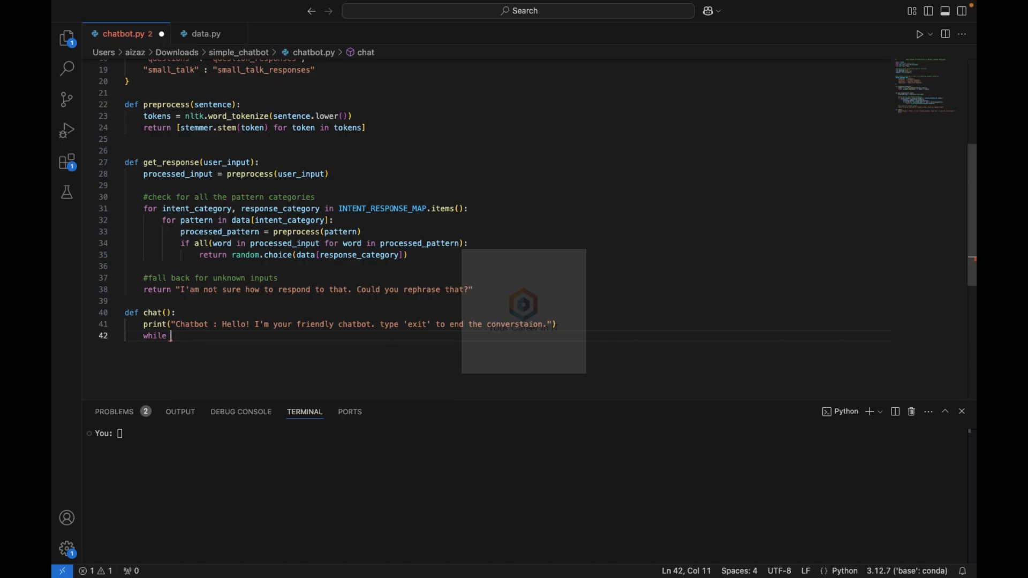
{"action": "type", "text": "True:"}
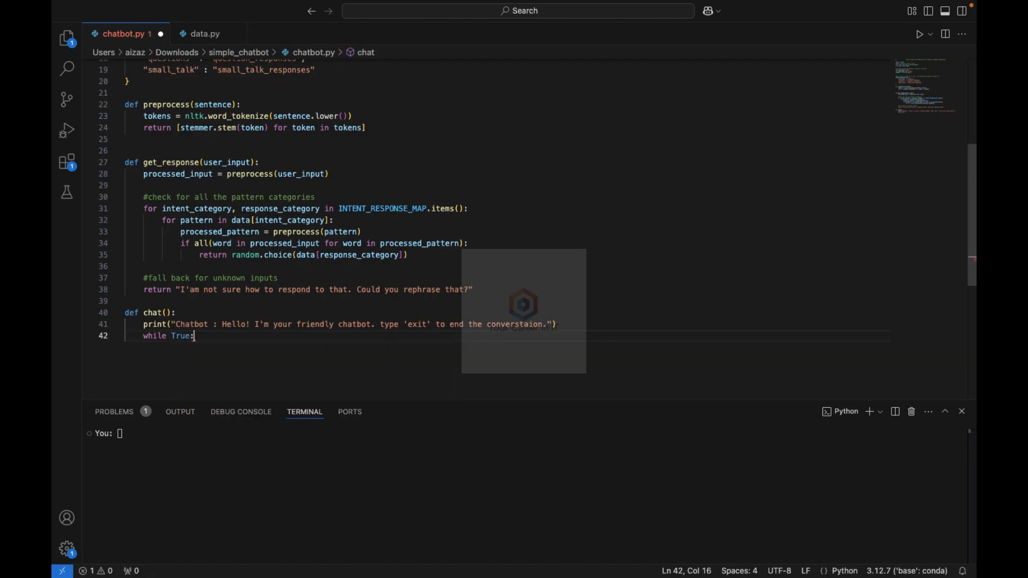
{"action": "type", "text": "user_"}
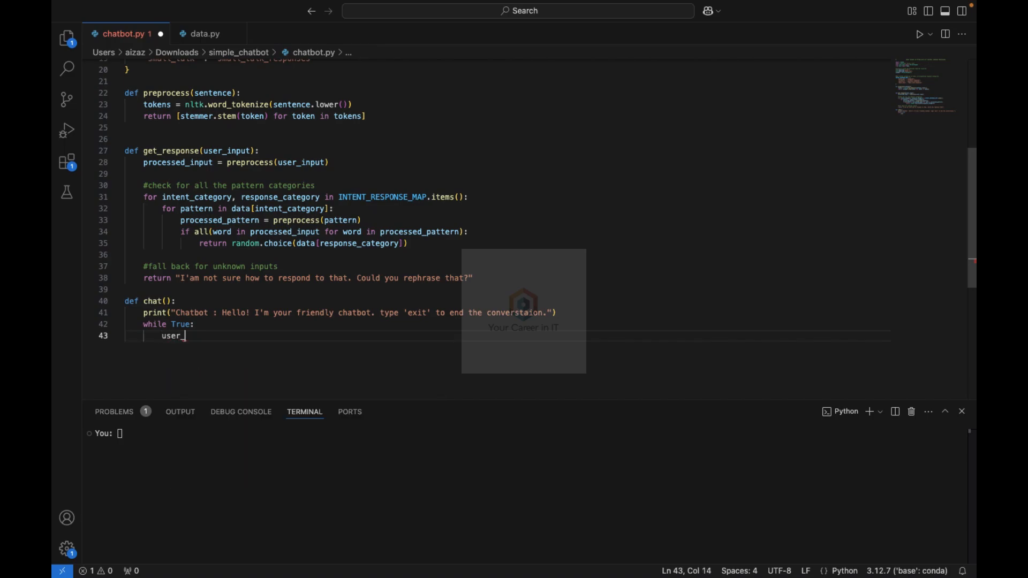
{"action": "type", "text": "input ="}
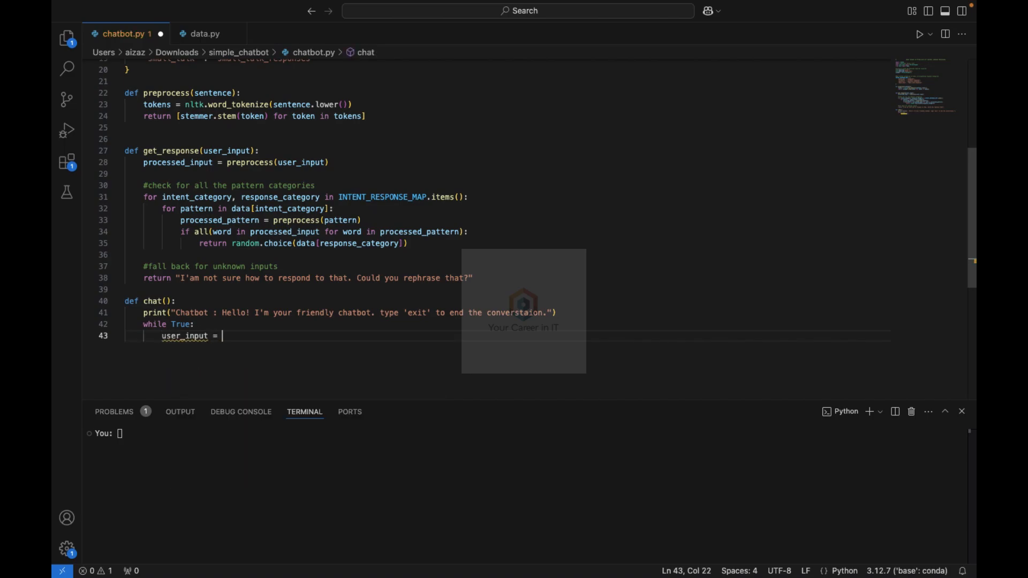
{"action": "type", "text": "input()"}
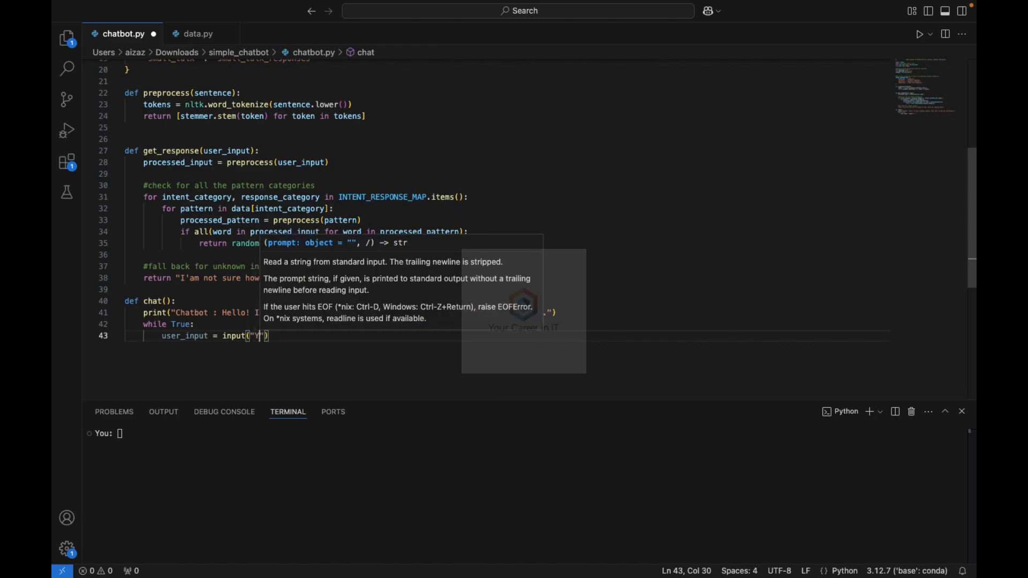
{"action": "type", "text": "ou:"}
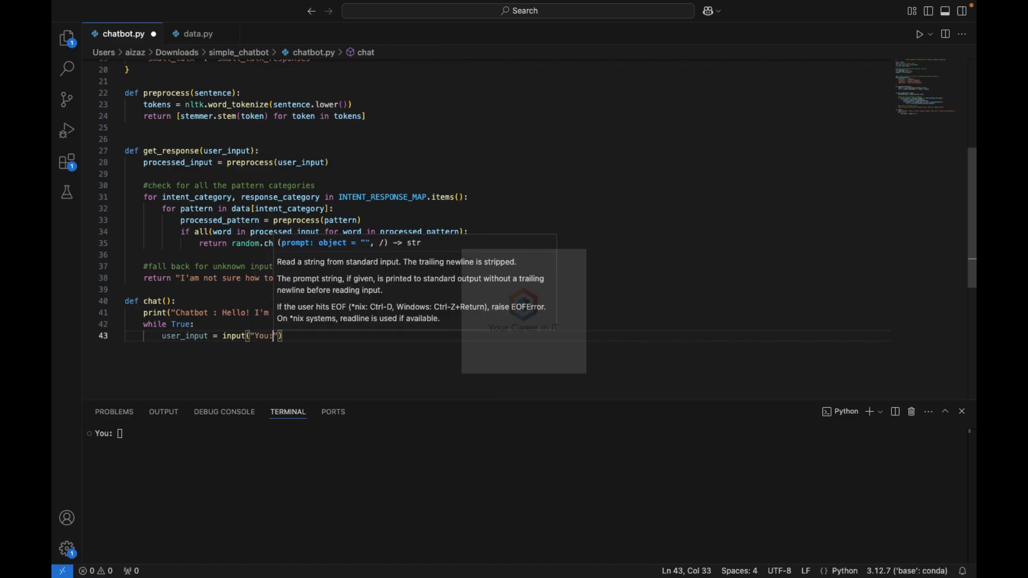
{"action": "type", "text": ".strip"}
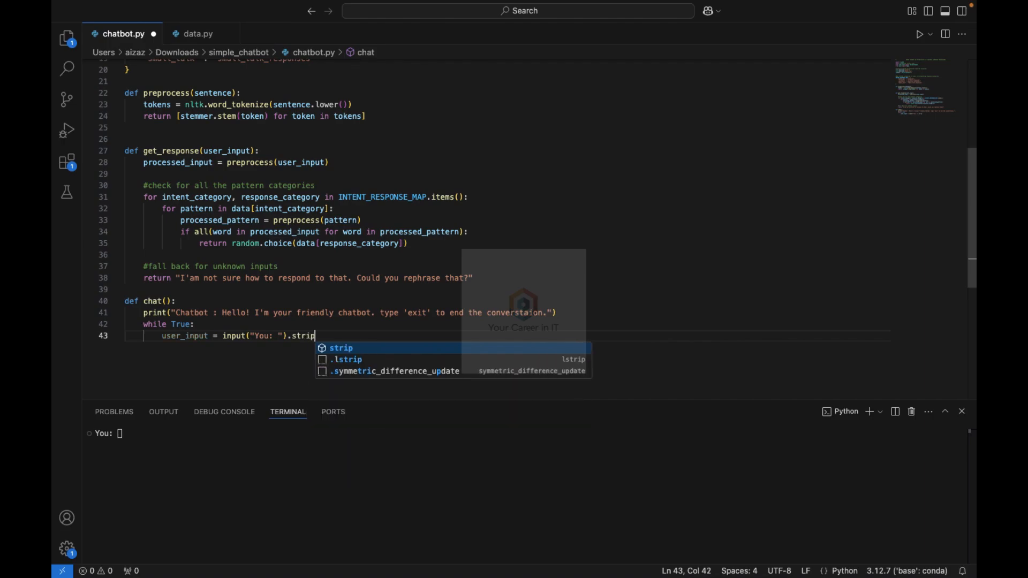
{"action": "type", "text": "()"}
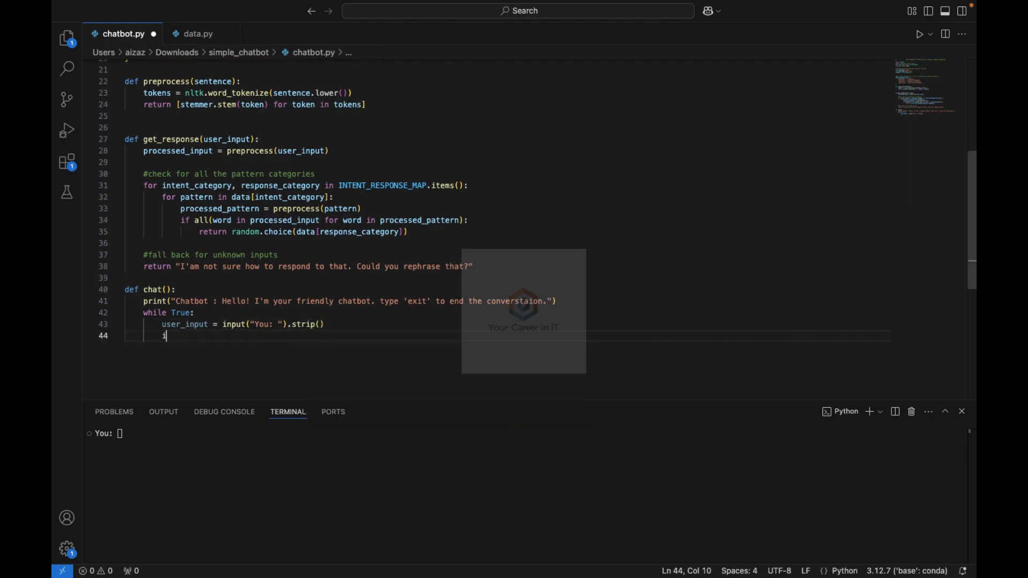
Step: Exit the loop with a 'great day' farewell when the lowered input equals "exit"
{"action": "type", "text": "if user"}
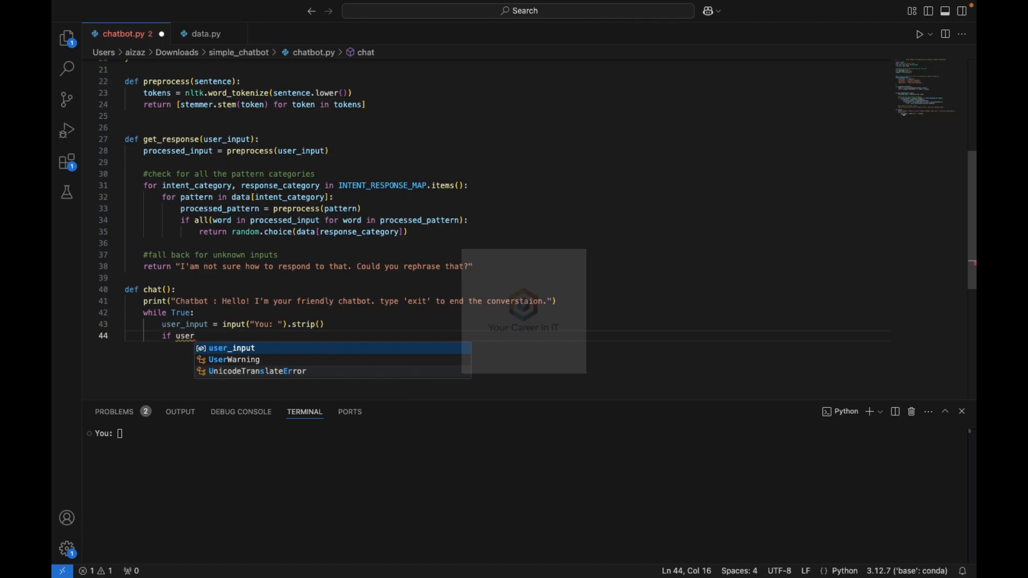
{"action": "type", "text": "_input"}
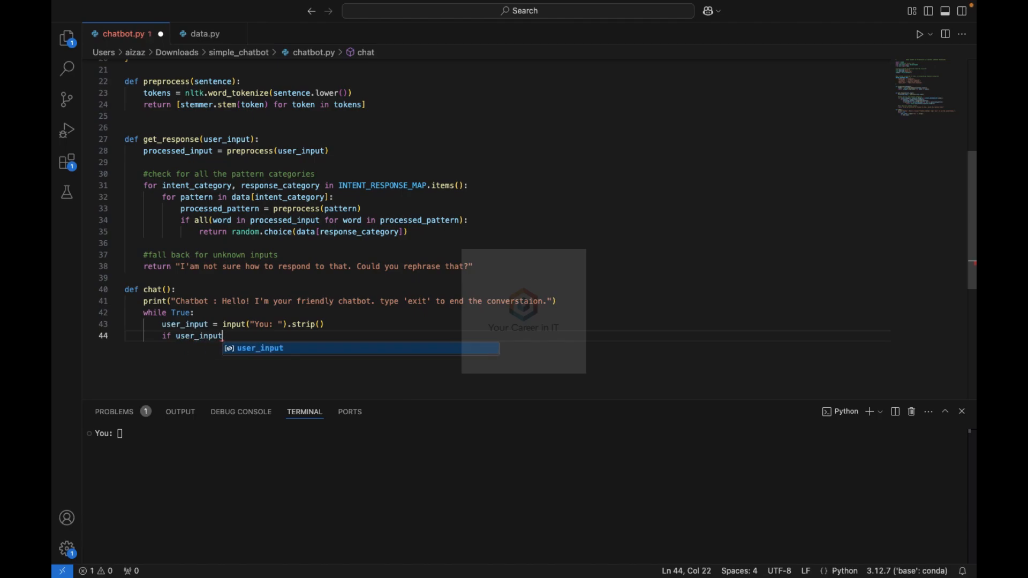
{"action": "type", "text": ".lower("}
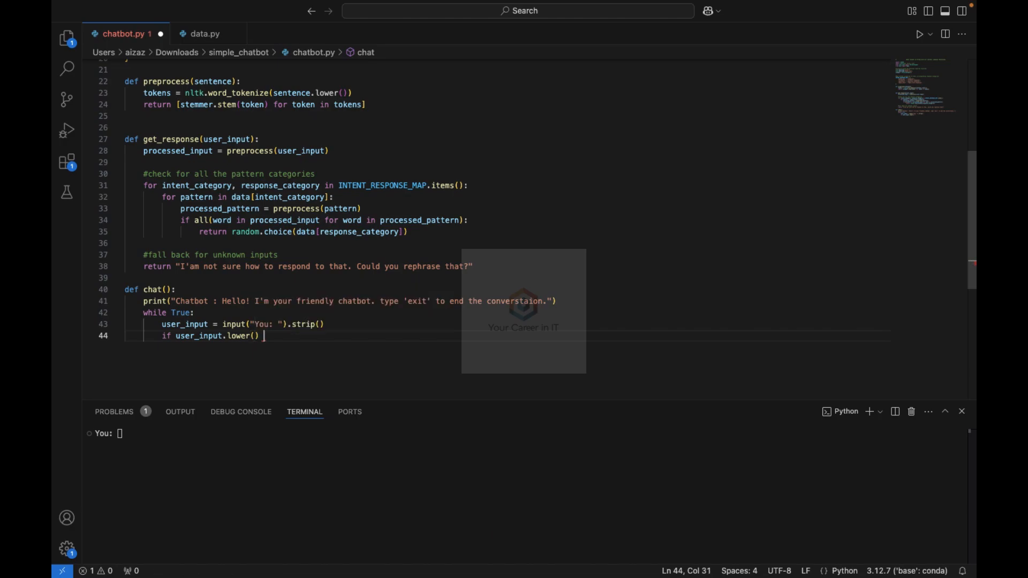
{"action": "type", "text": "== \""}
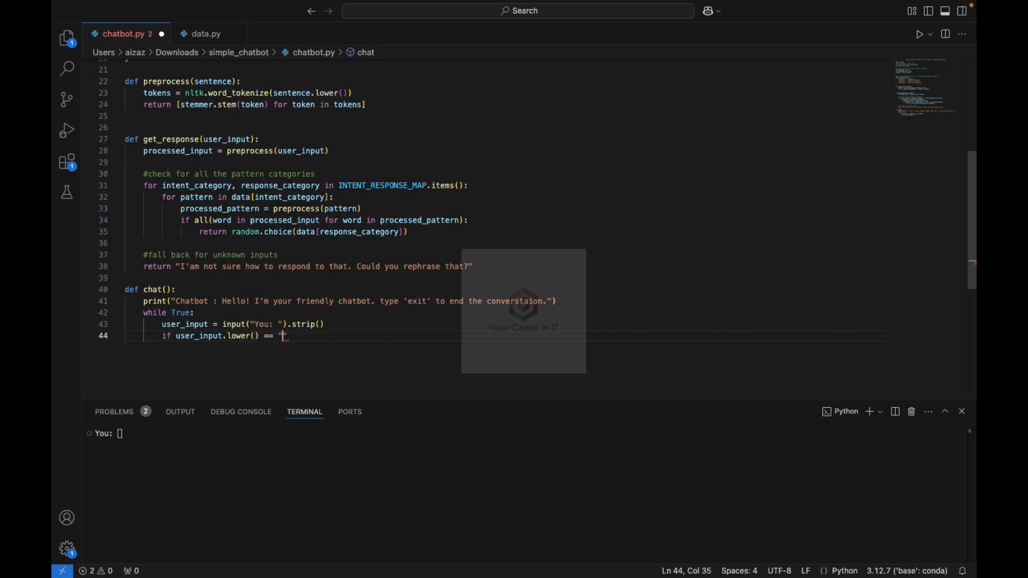
{"action": "type", "text": "exit\":"}
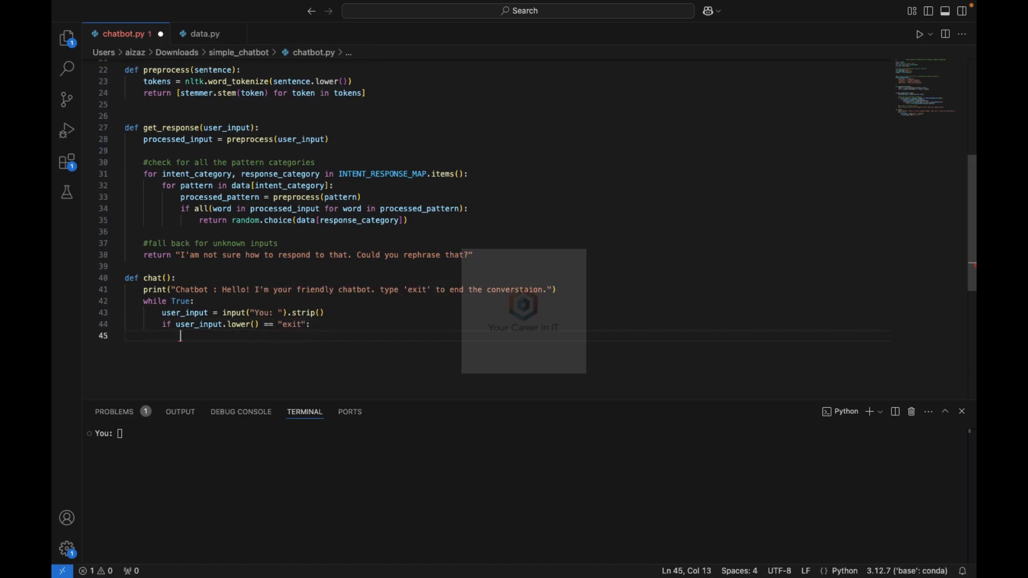
{"action": "type", "text": "print(\"Chatbot: Goodbye! Have a g"}
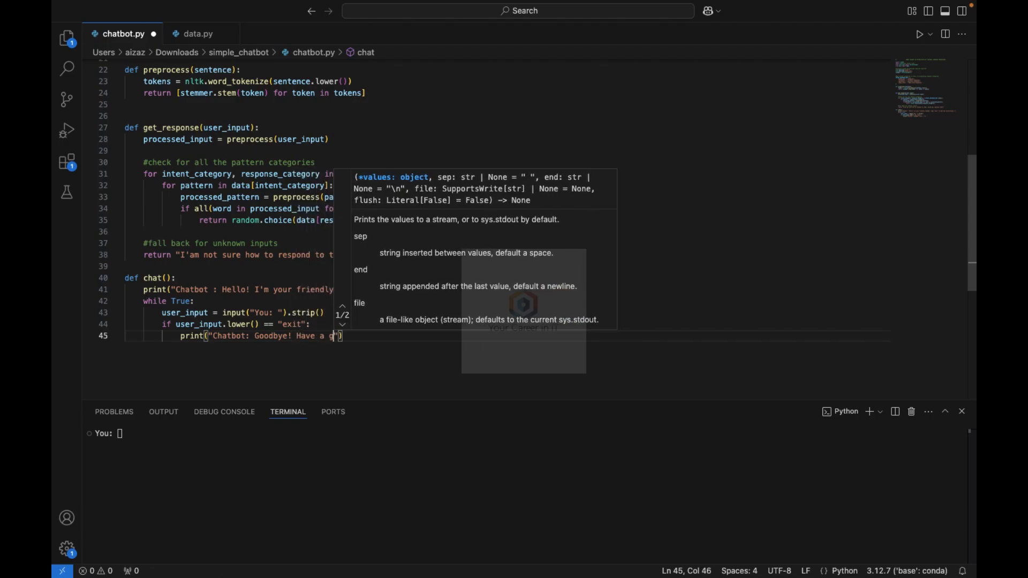
{"action": "type", "text": "reat day!"}
{"action": "type", "text": "brea"}
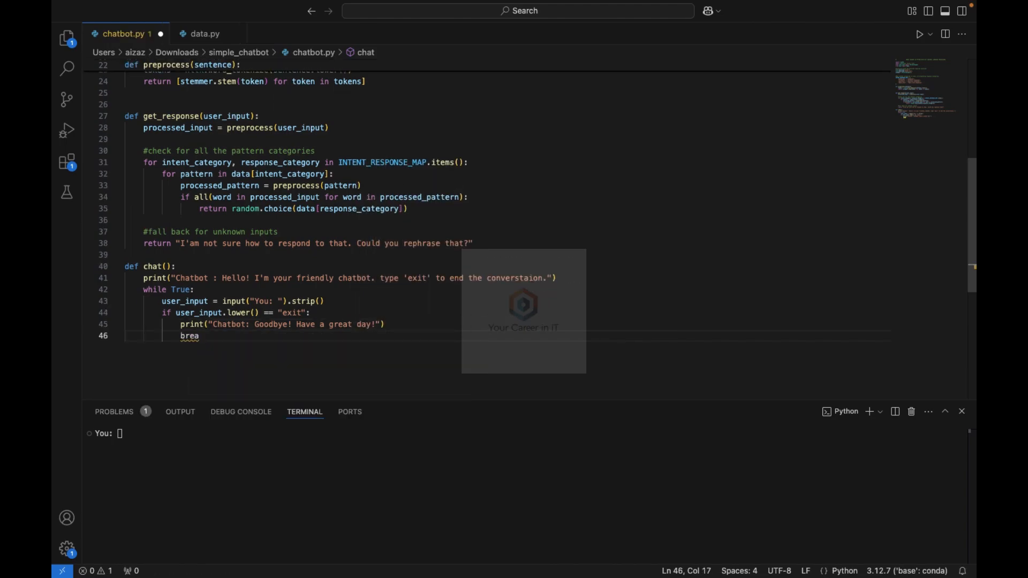
Step: Set response = get_response(user_input) and print it as f"Chatbot: {response}"
{"action": "type", "text": "res"}
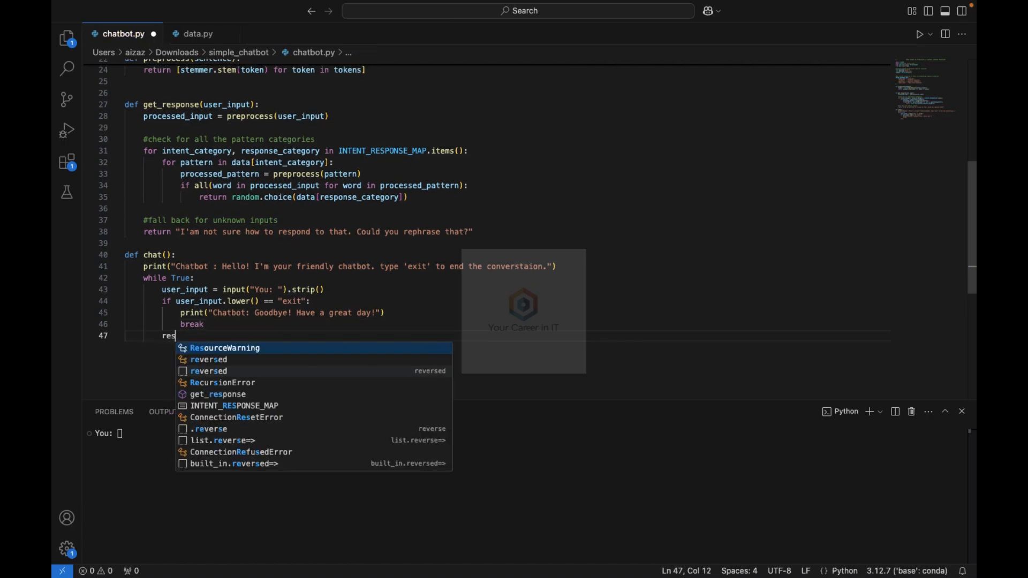
{"action": "type", "text": "ponse ="}
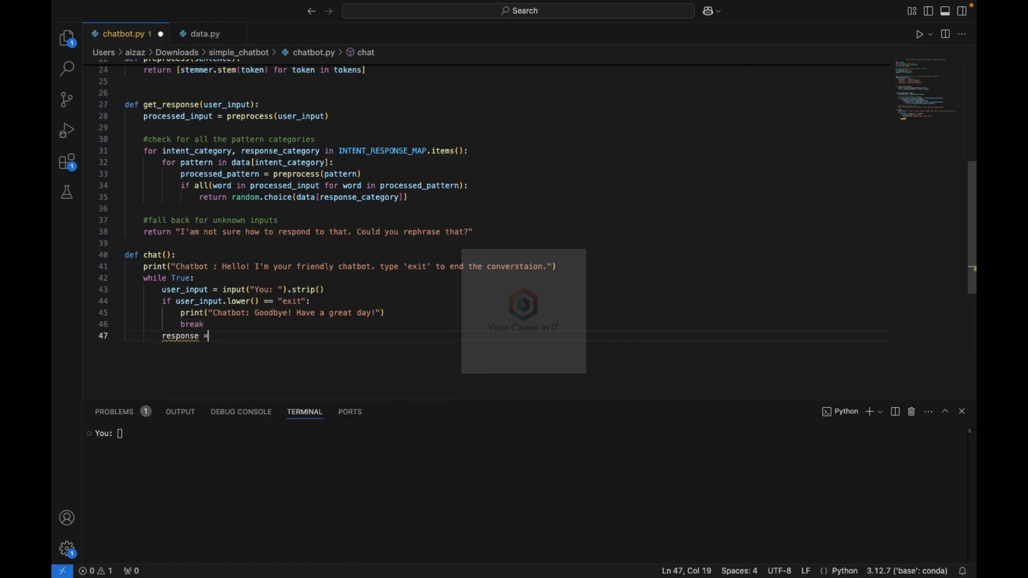
{"action": "type", "text": "get_response"}
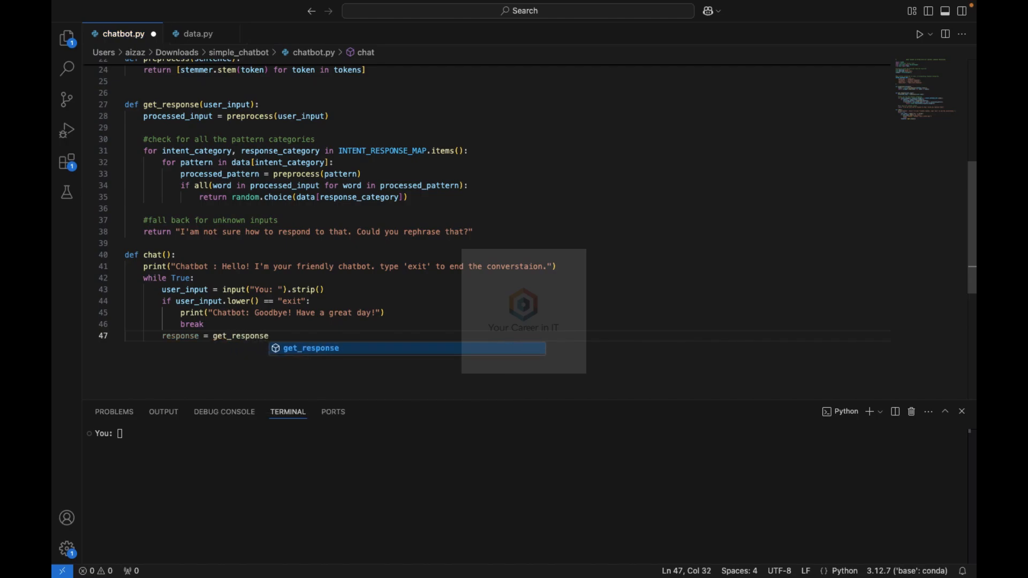
{"action": "type", "text": "(user_input"}
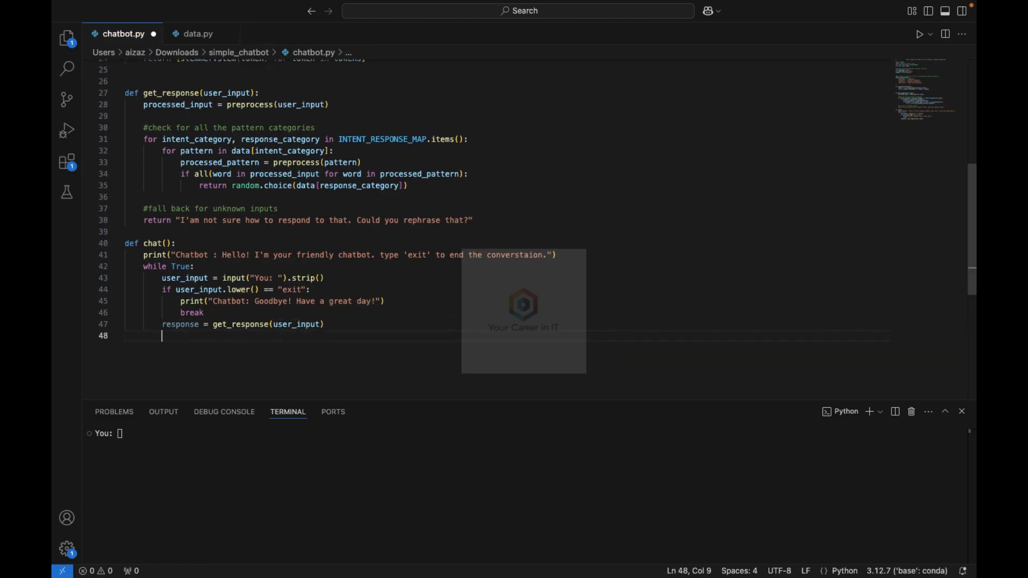
{"action": "type", "text": "print(f\"C"}
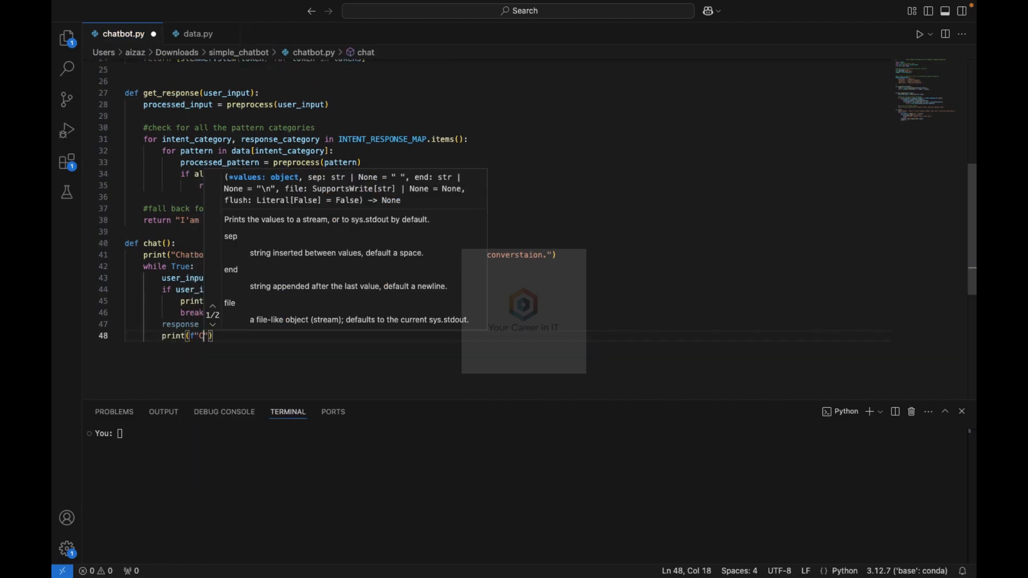
{"action": "type", "text": "Chatbot:"}
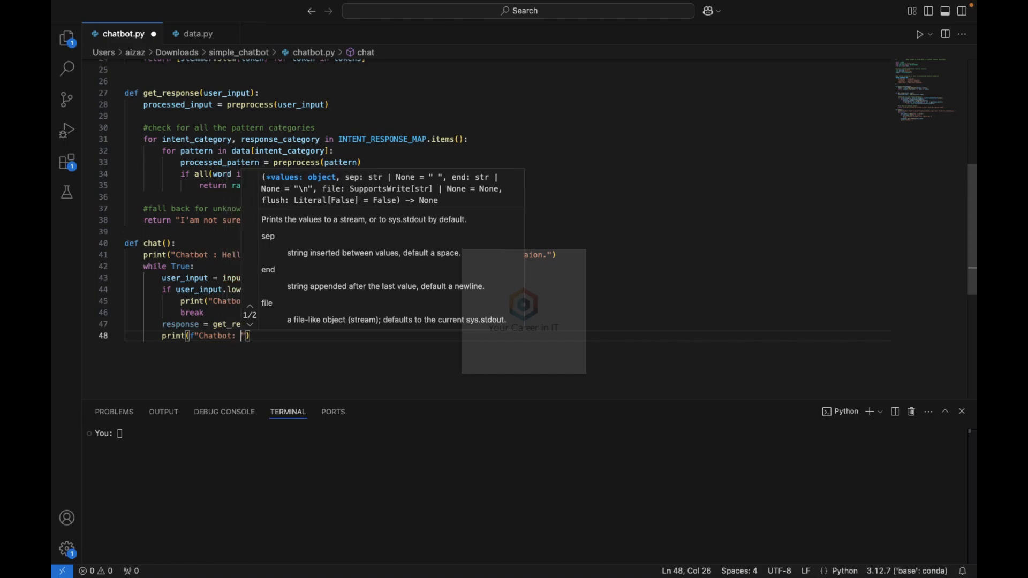
{"action": "type", "text": "response}"}
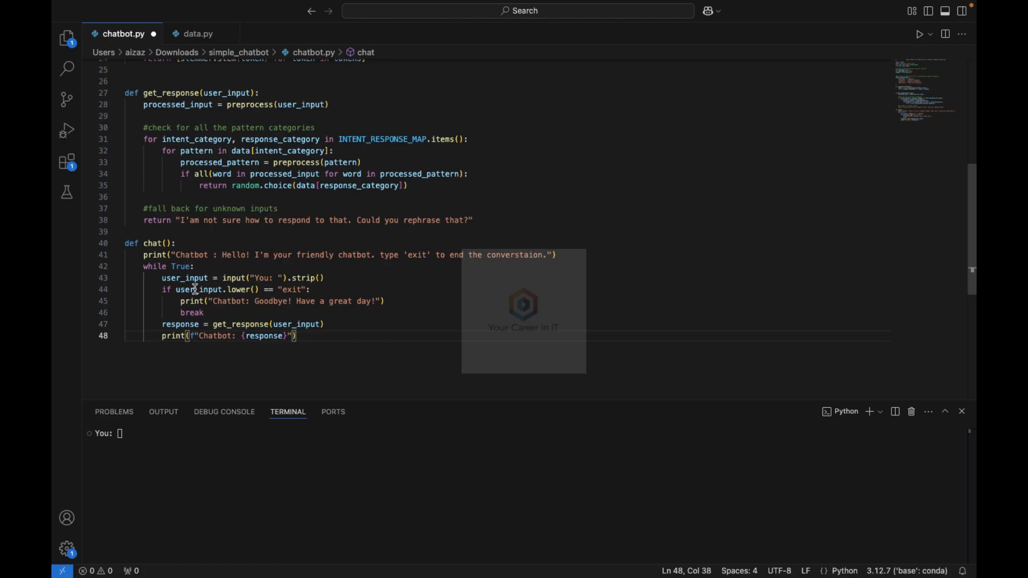
Step: Review the 'exit' quit check inside the chat() loop
{"action": "left_click", "coordinate": [287, 289]}
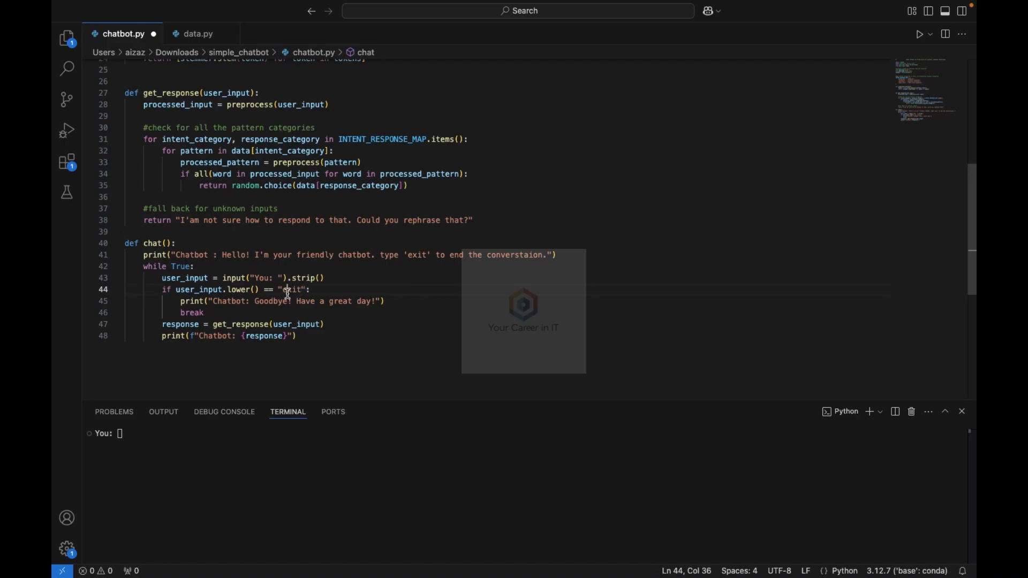
{"action": "double_click", "coordinate": [291, 290]}
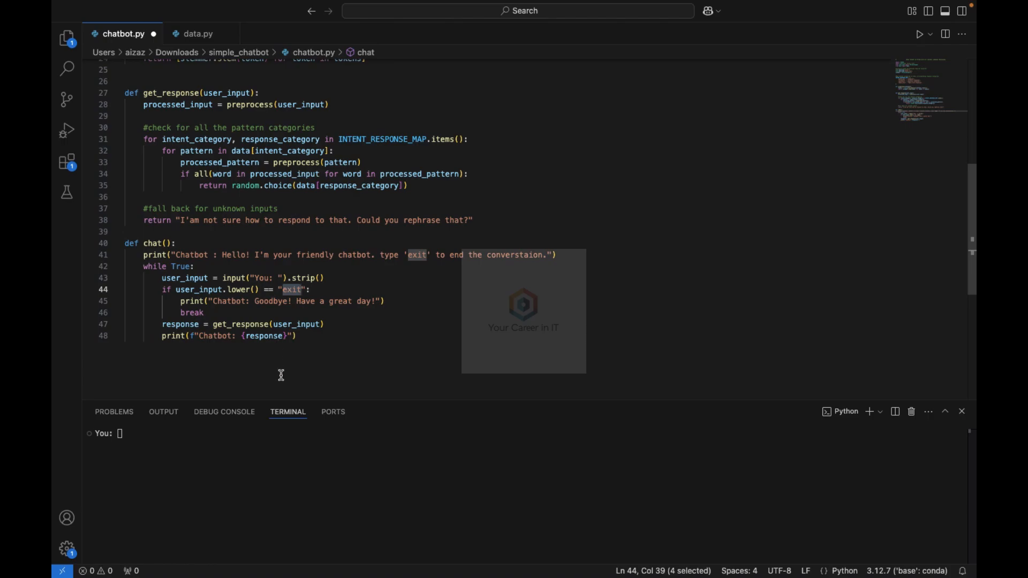
{"action": "mouse_move", "coordinate": [216, 352]}
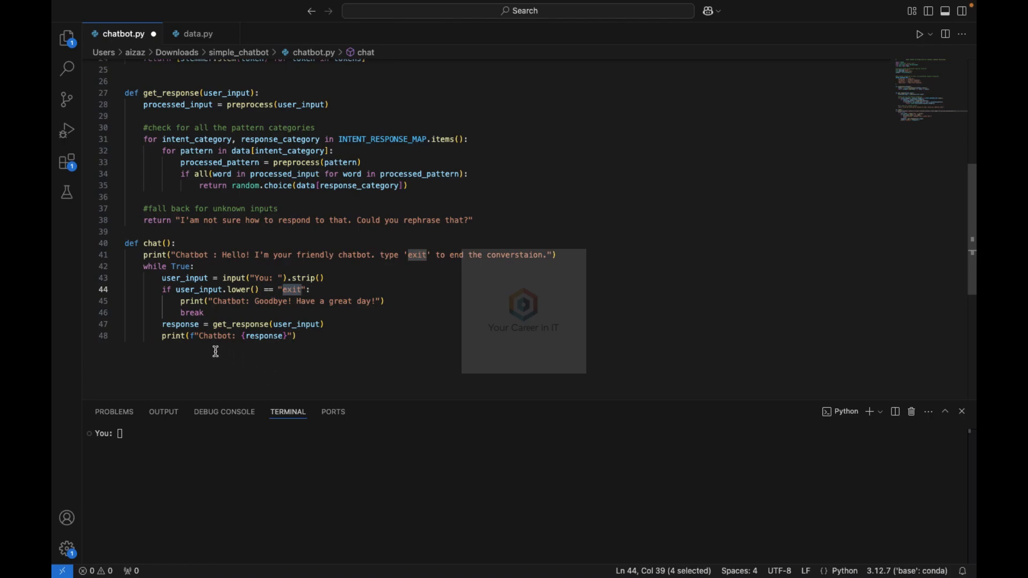
{"action": "mouse_move", "coordinate": [262, 343]}
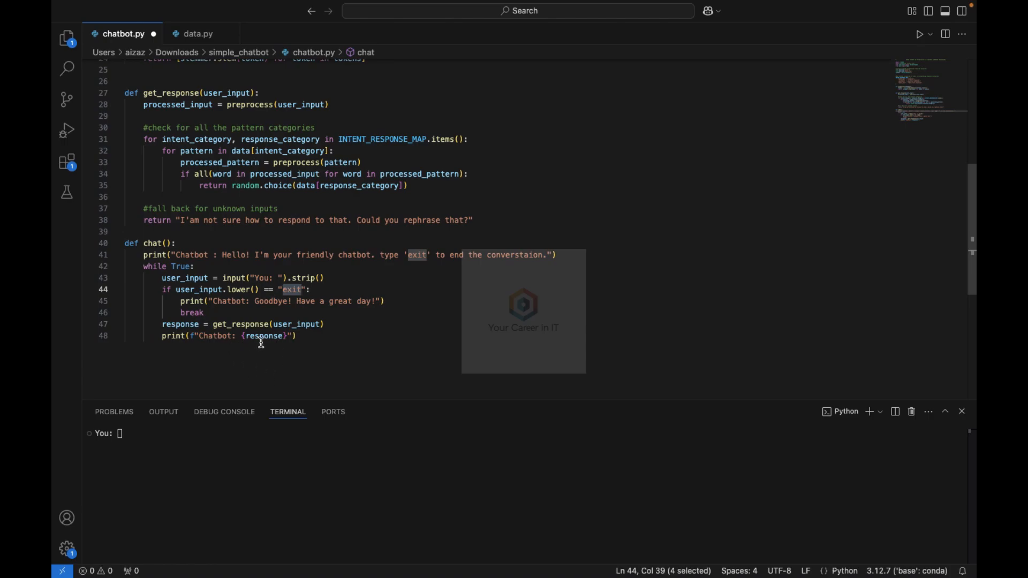
{"action": "mouse_move", "coordinate": [264, 335]}
{"action": "type", "text": "if"}
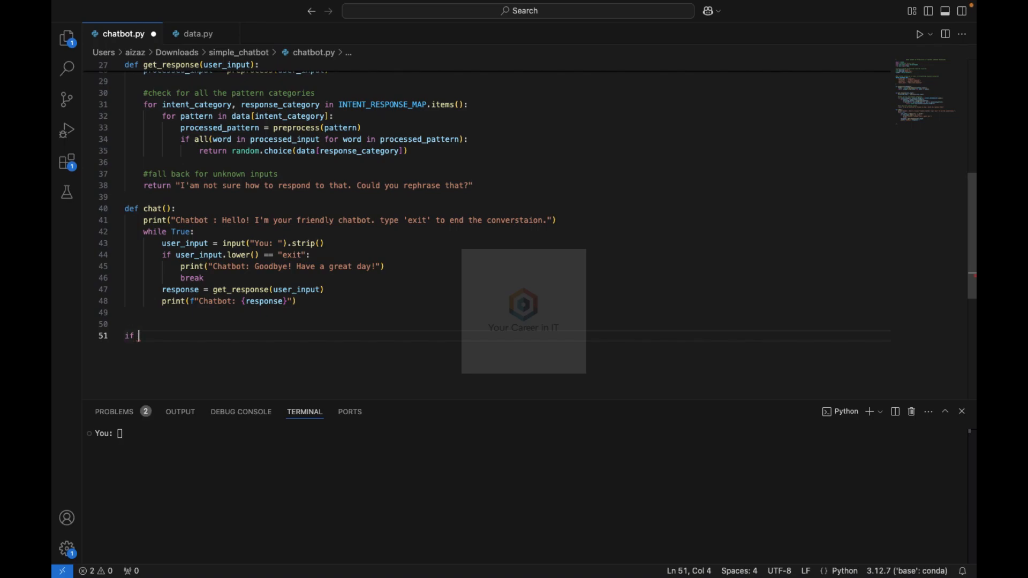
Step: Write if __name__ == "__main__": calling chat(), then run the file
{"action": "type", "text": "__name"}
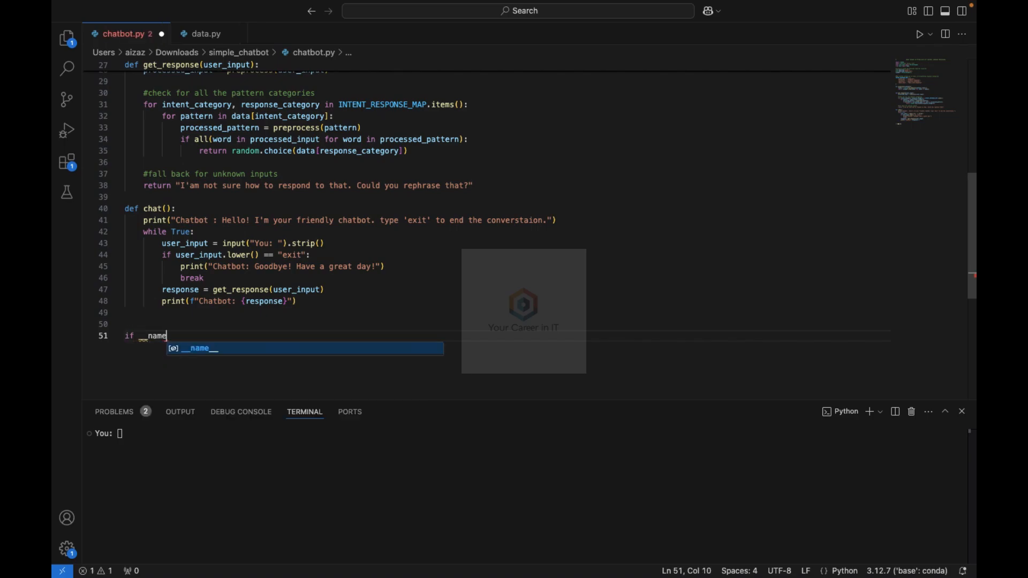
{"action": "type", "text": "__ = \"\""}
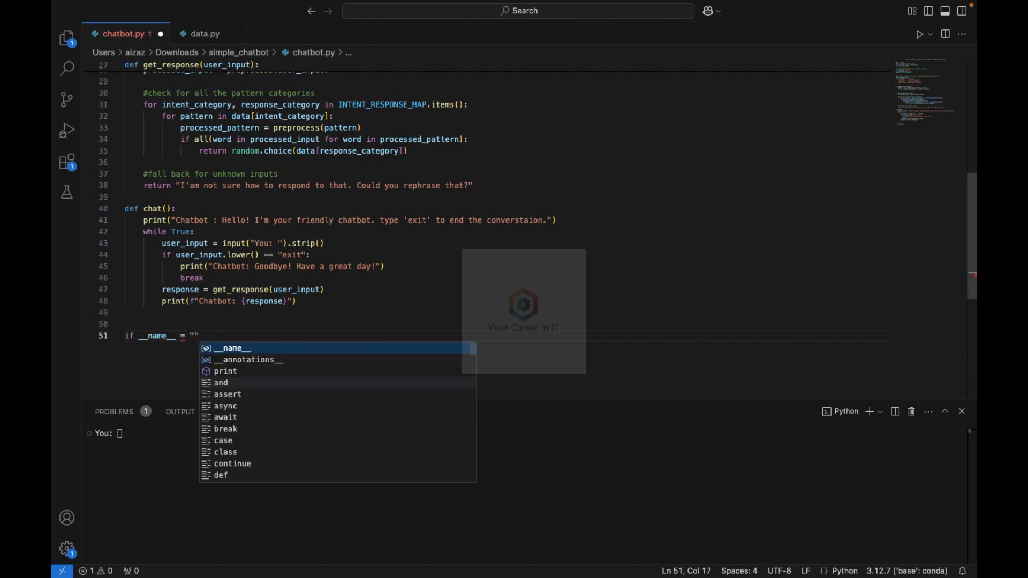
{"action": "type", "text": "__main_"}
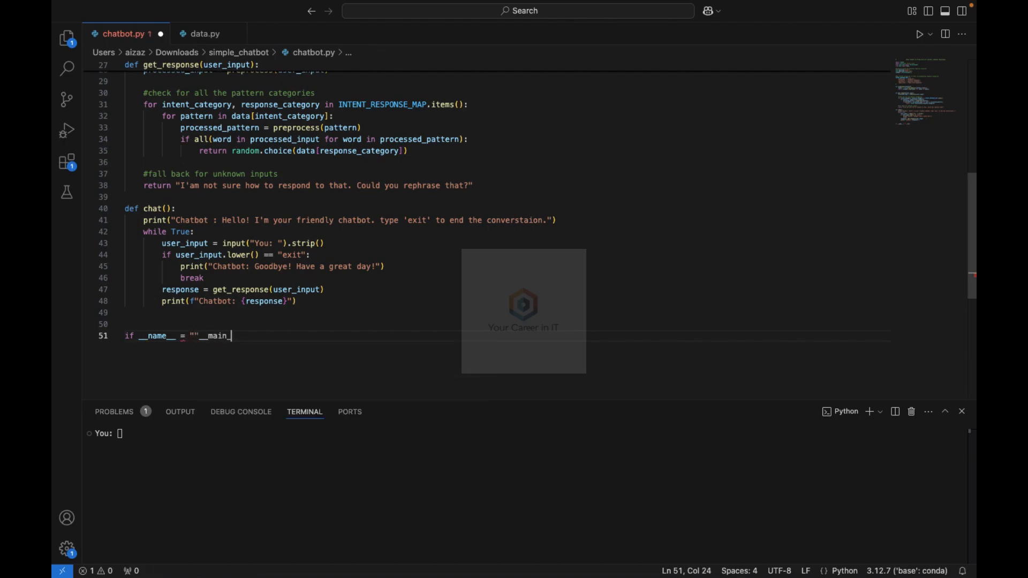
{"action": "double_click", "coordinate": [217, 335]}
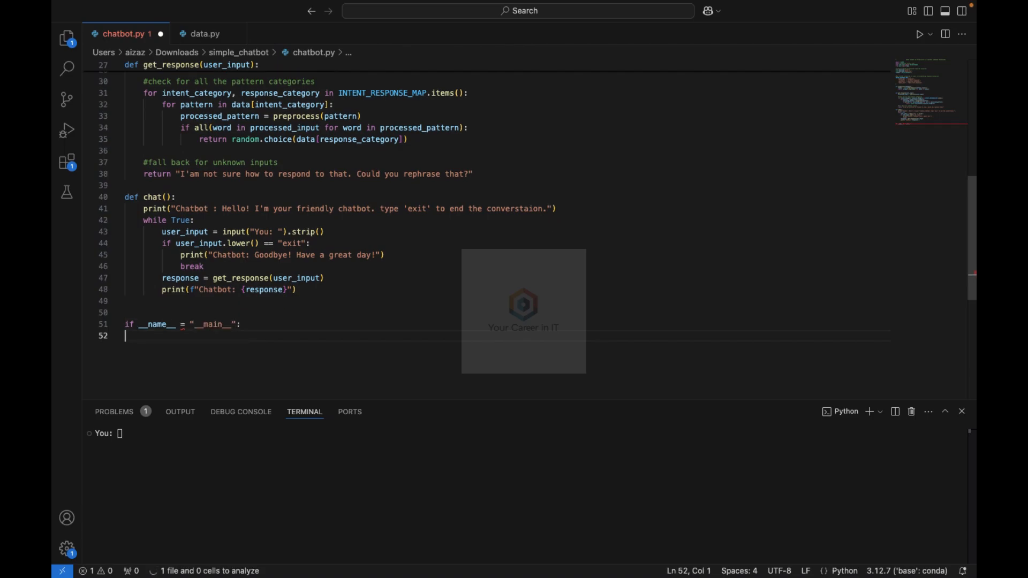
{"action": "type", "text": "c"}
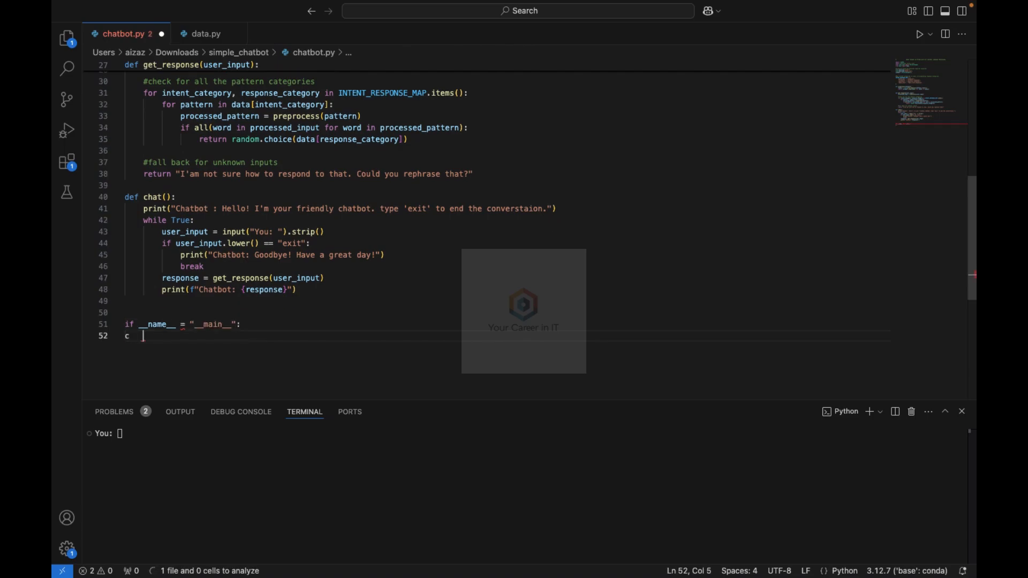
{"action": "type", "text": "ha"}
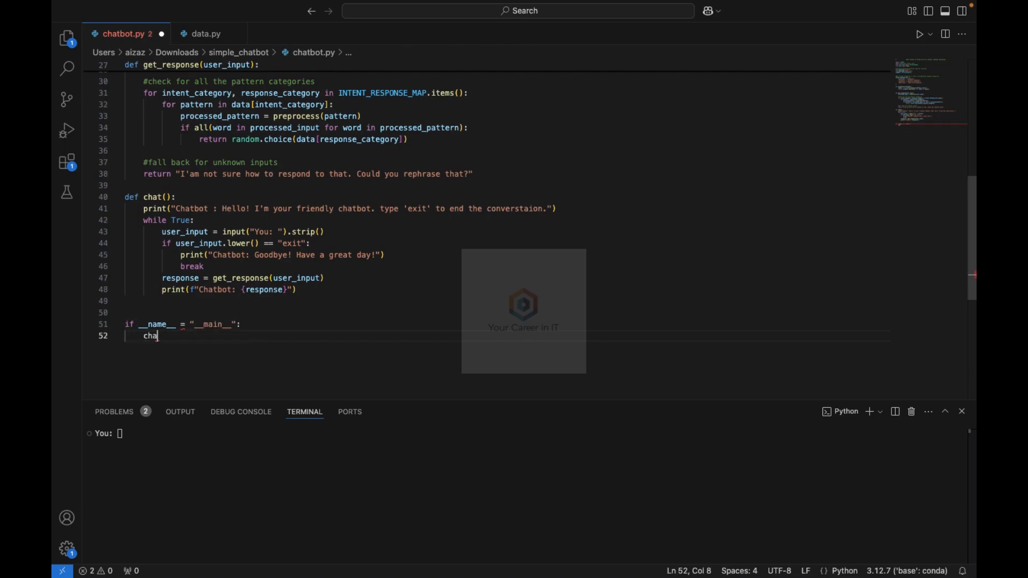
{"action": "type", "text": "t()"}
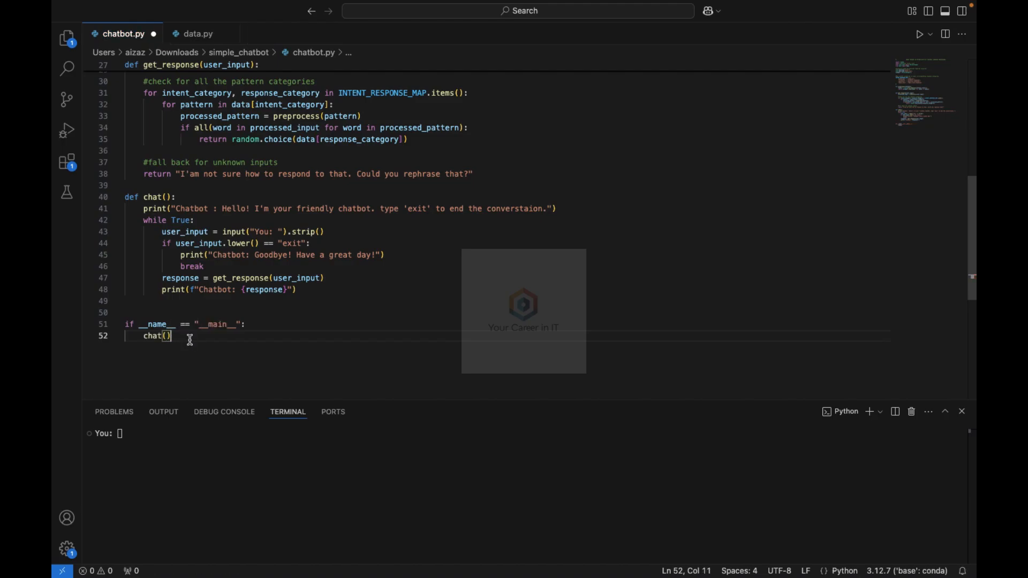
{"action": "left_click", "coordinate": [919, 33]}
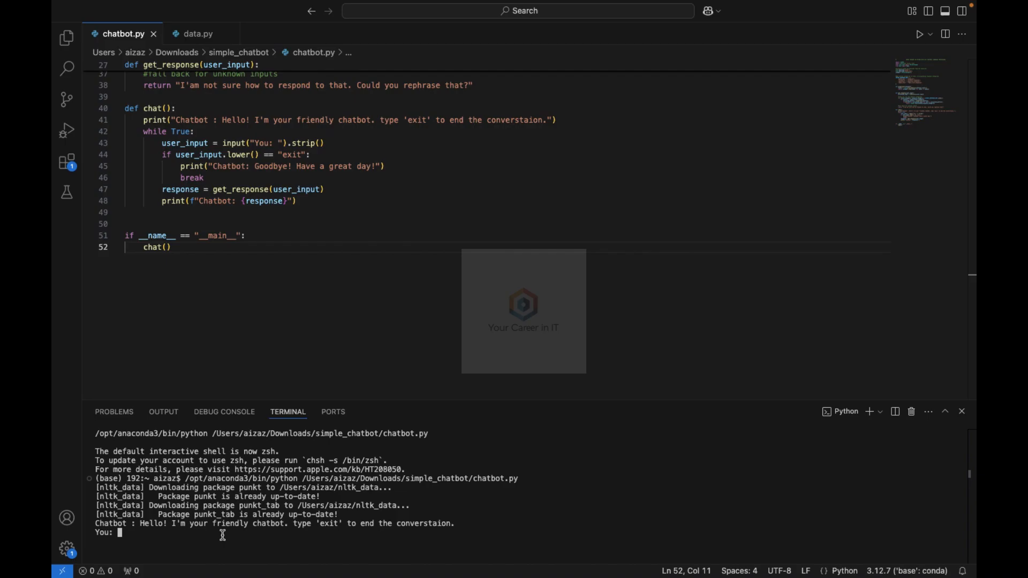
Step: Test the running chatbot with hello and 'how are you', checking data.py's response lists
{"action": "type", "text": "hello"}
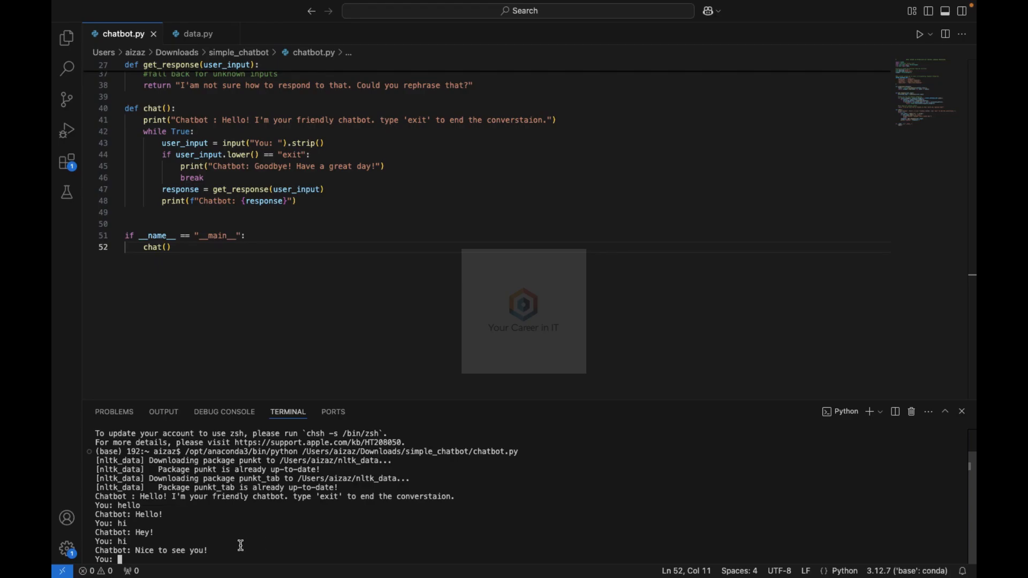
{"action": "mouse_move", "coordinate": [215, 537]}
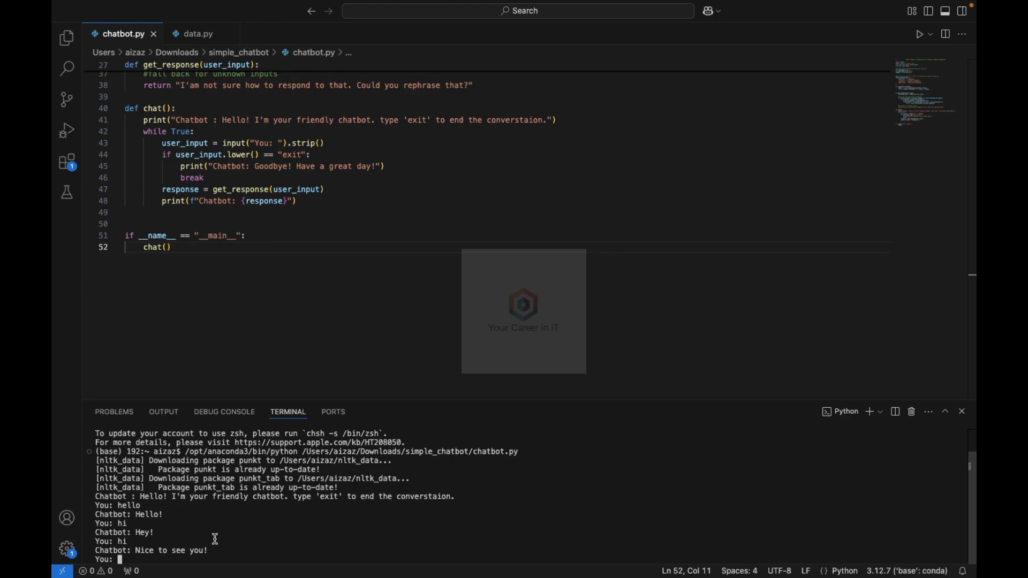
{"action": "left_click", "coordinate": [197, 33]}
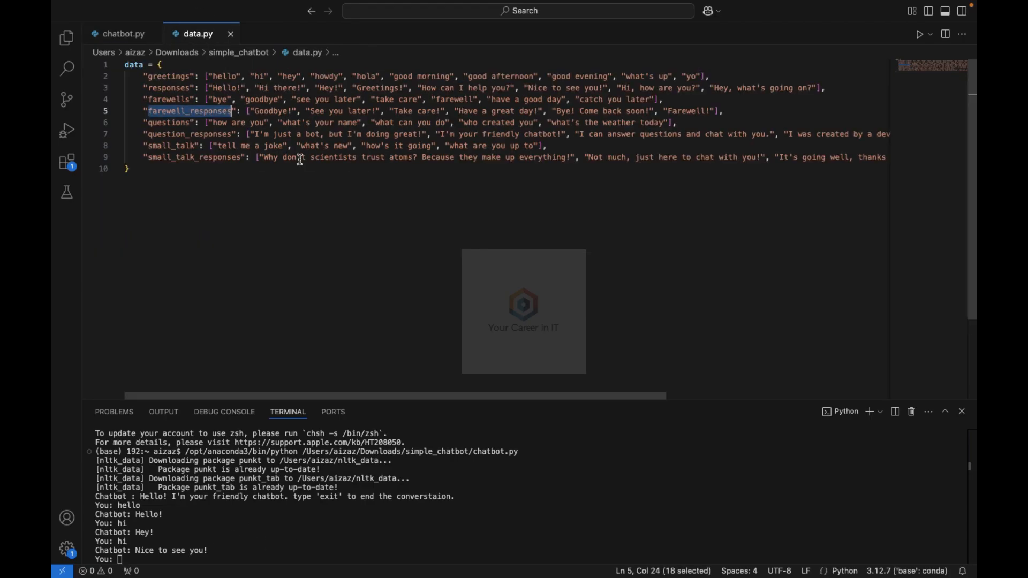
{"action": "left_click", "coordinate": [124, 34]}
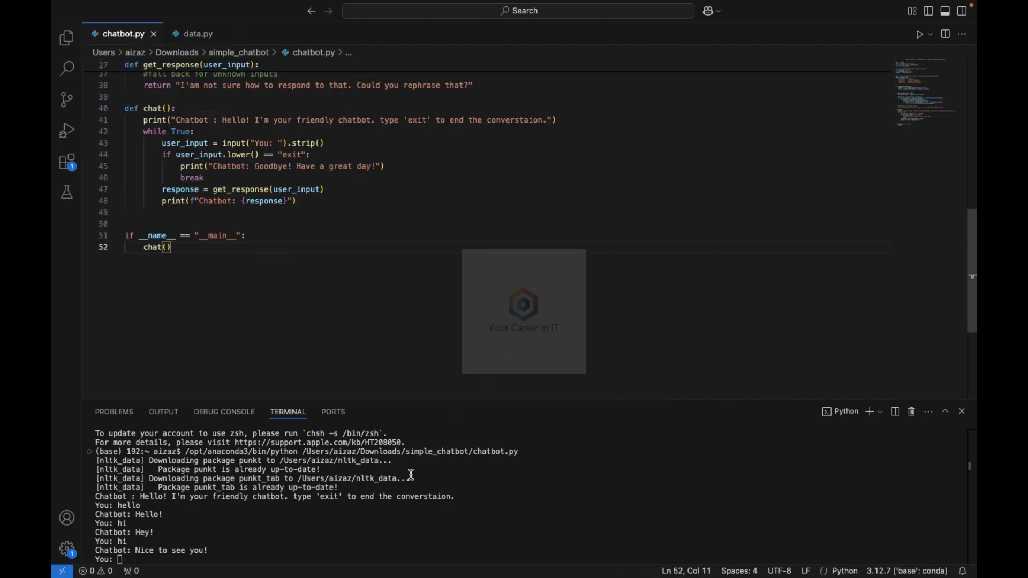
{"action": "type", "text": "Ho"}
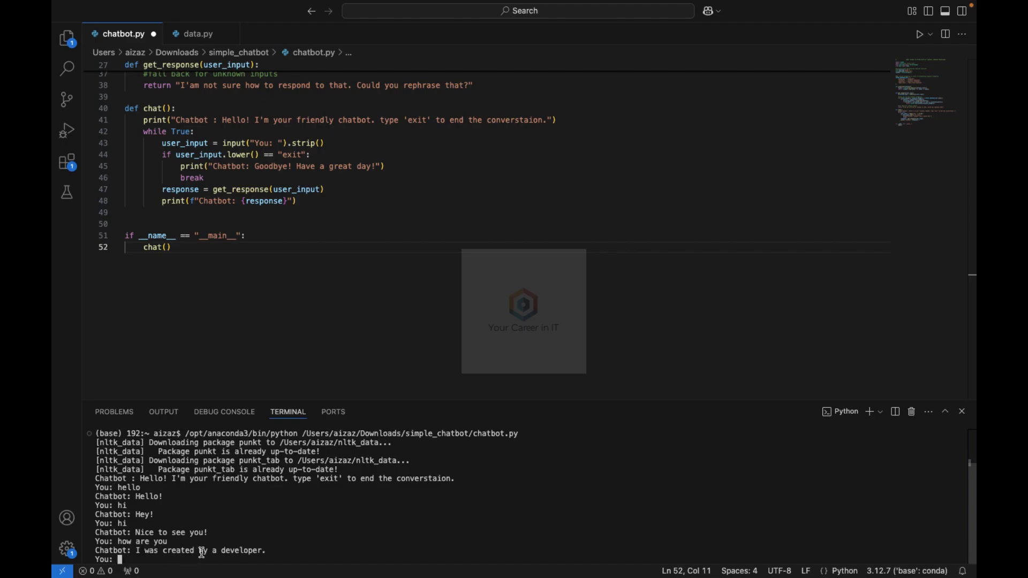
{"action": "mouse_move", "coordinate": [132, 316]}
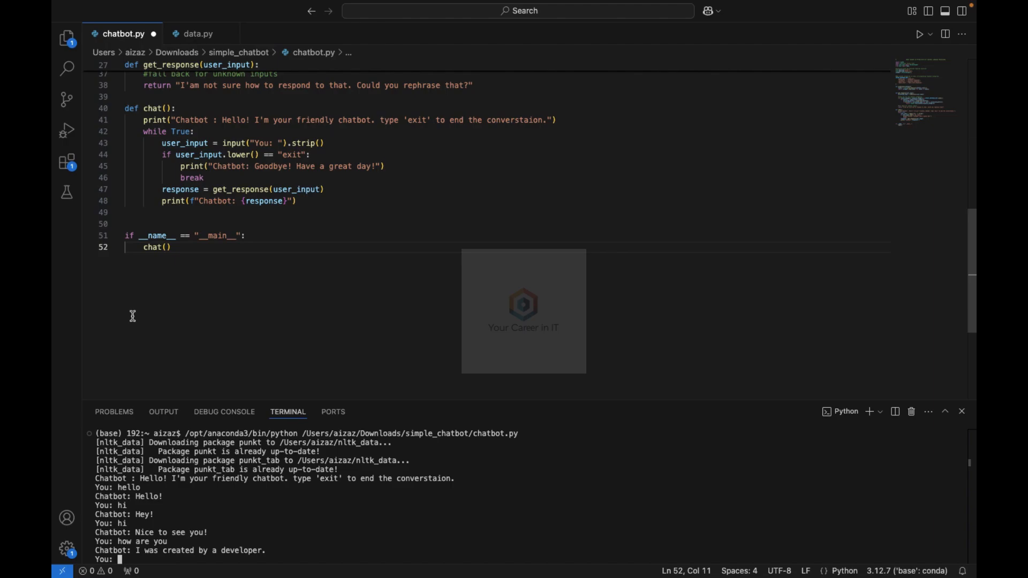